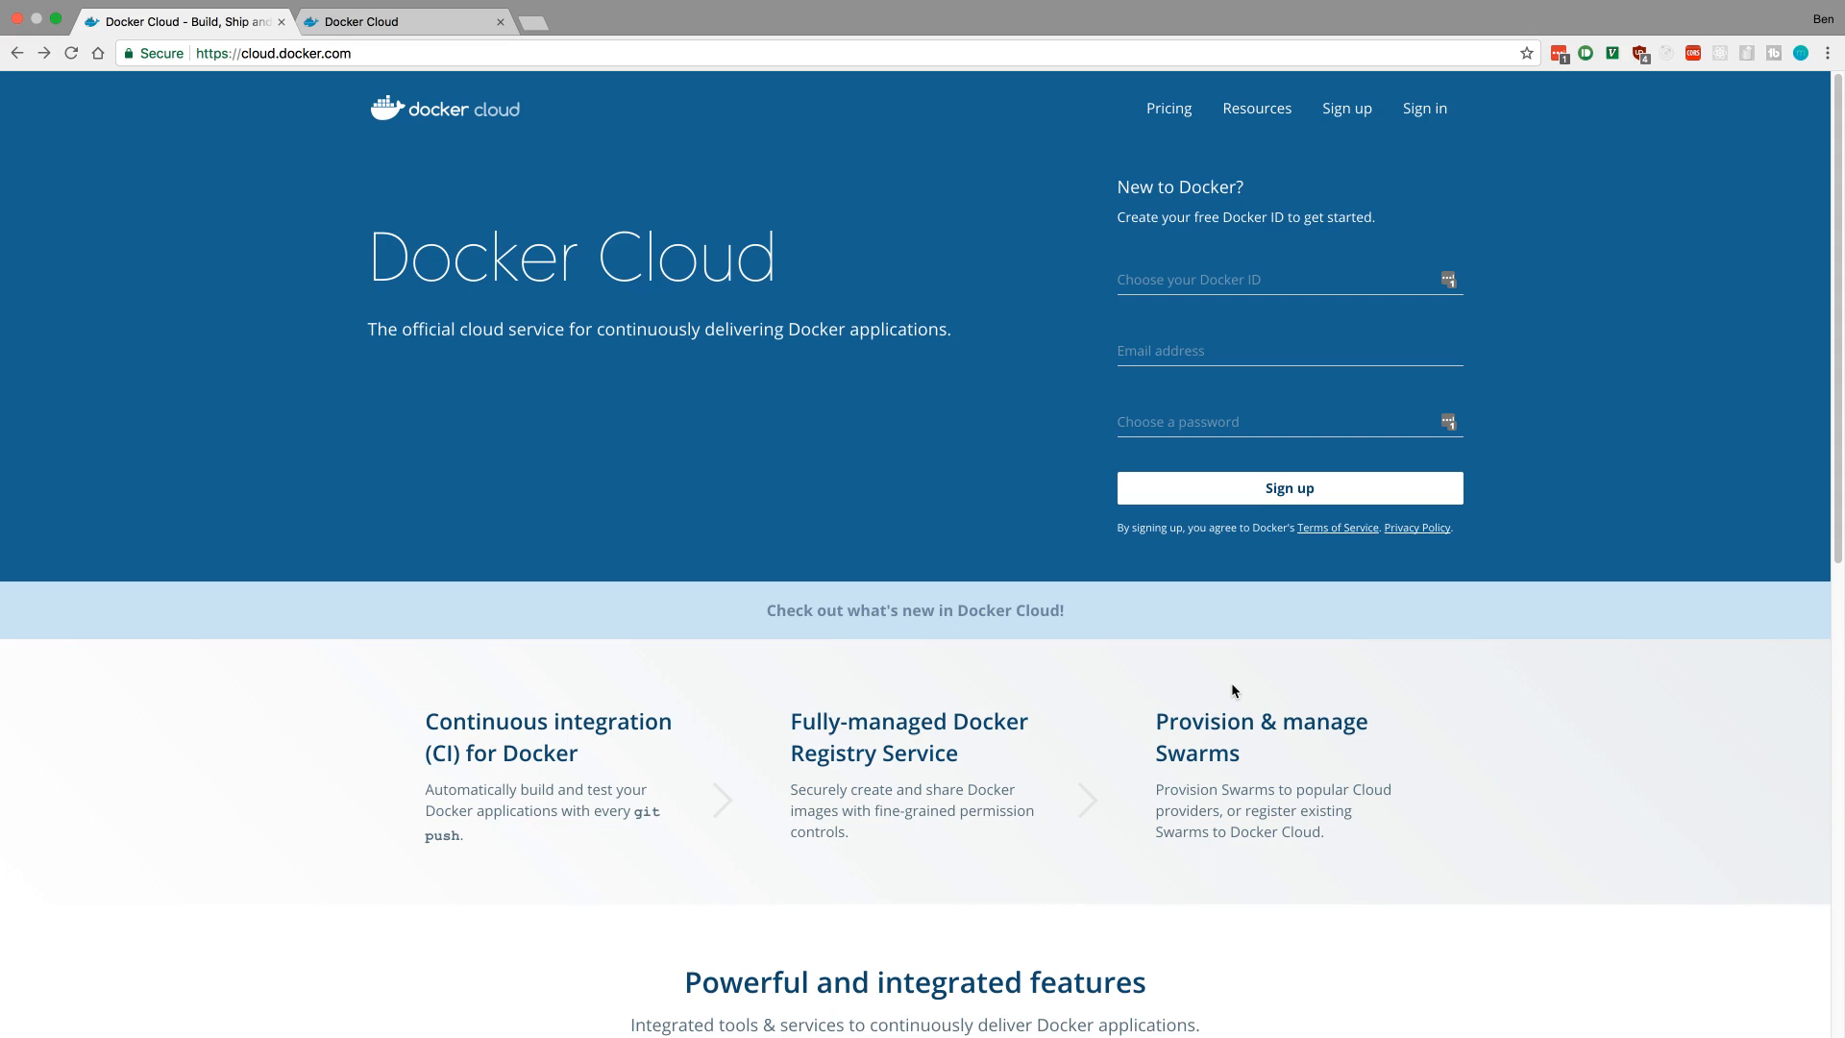
pyautogui.moveTo(974, 398)
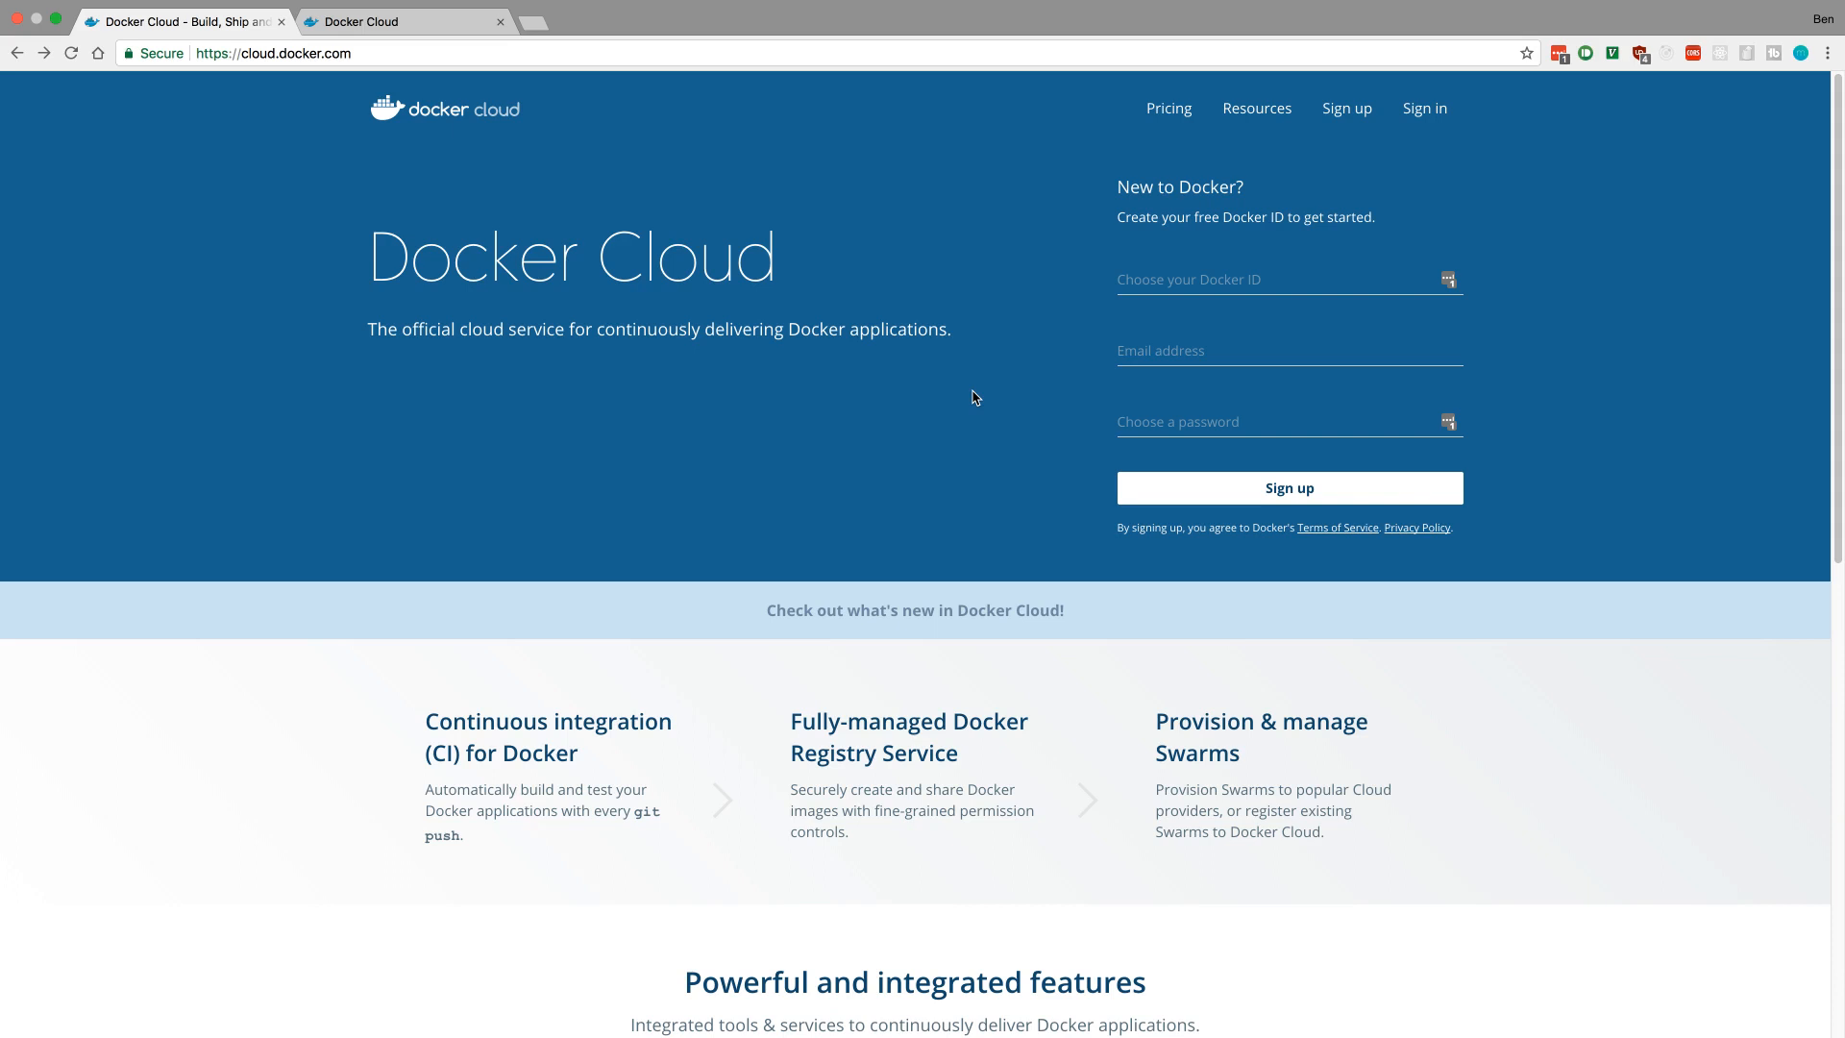
pyautogui.moveTo(469, 161)
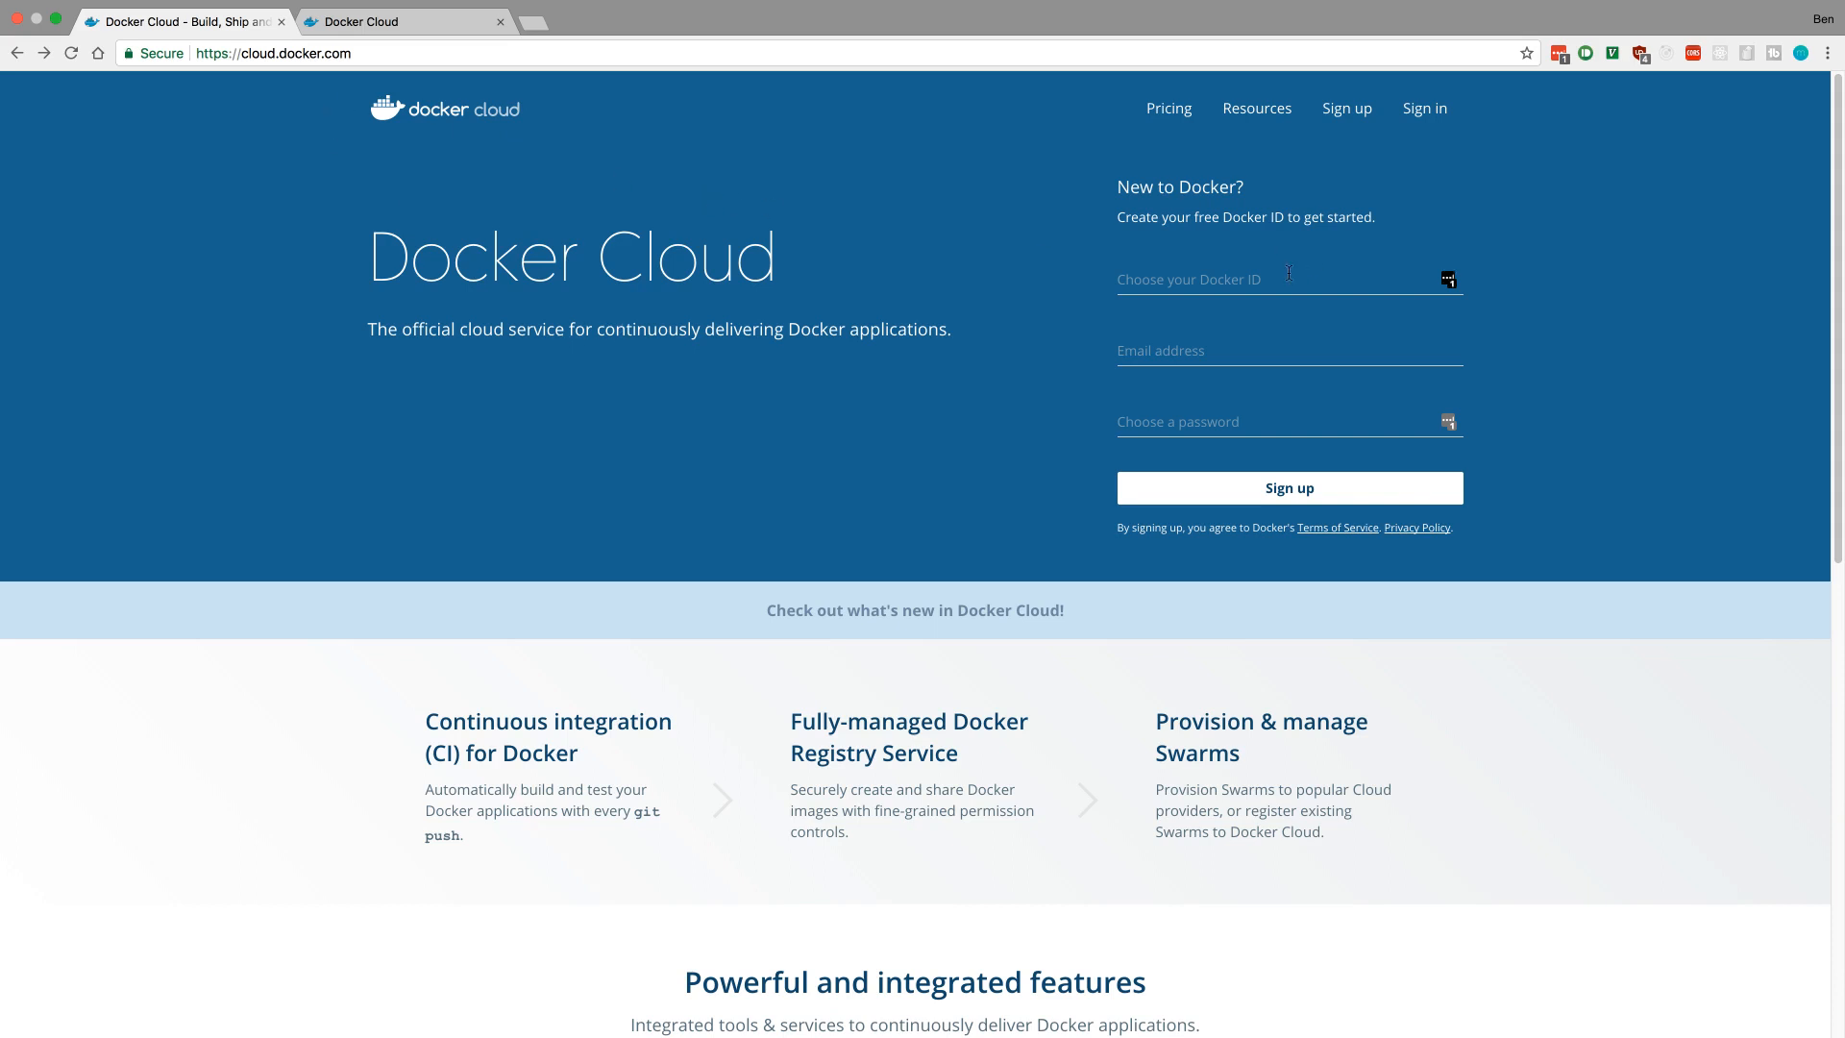
pyautogui.moveTo(731, 109)
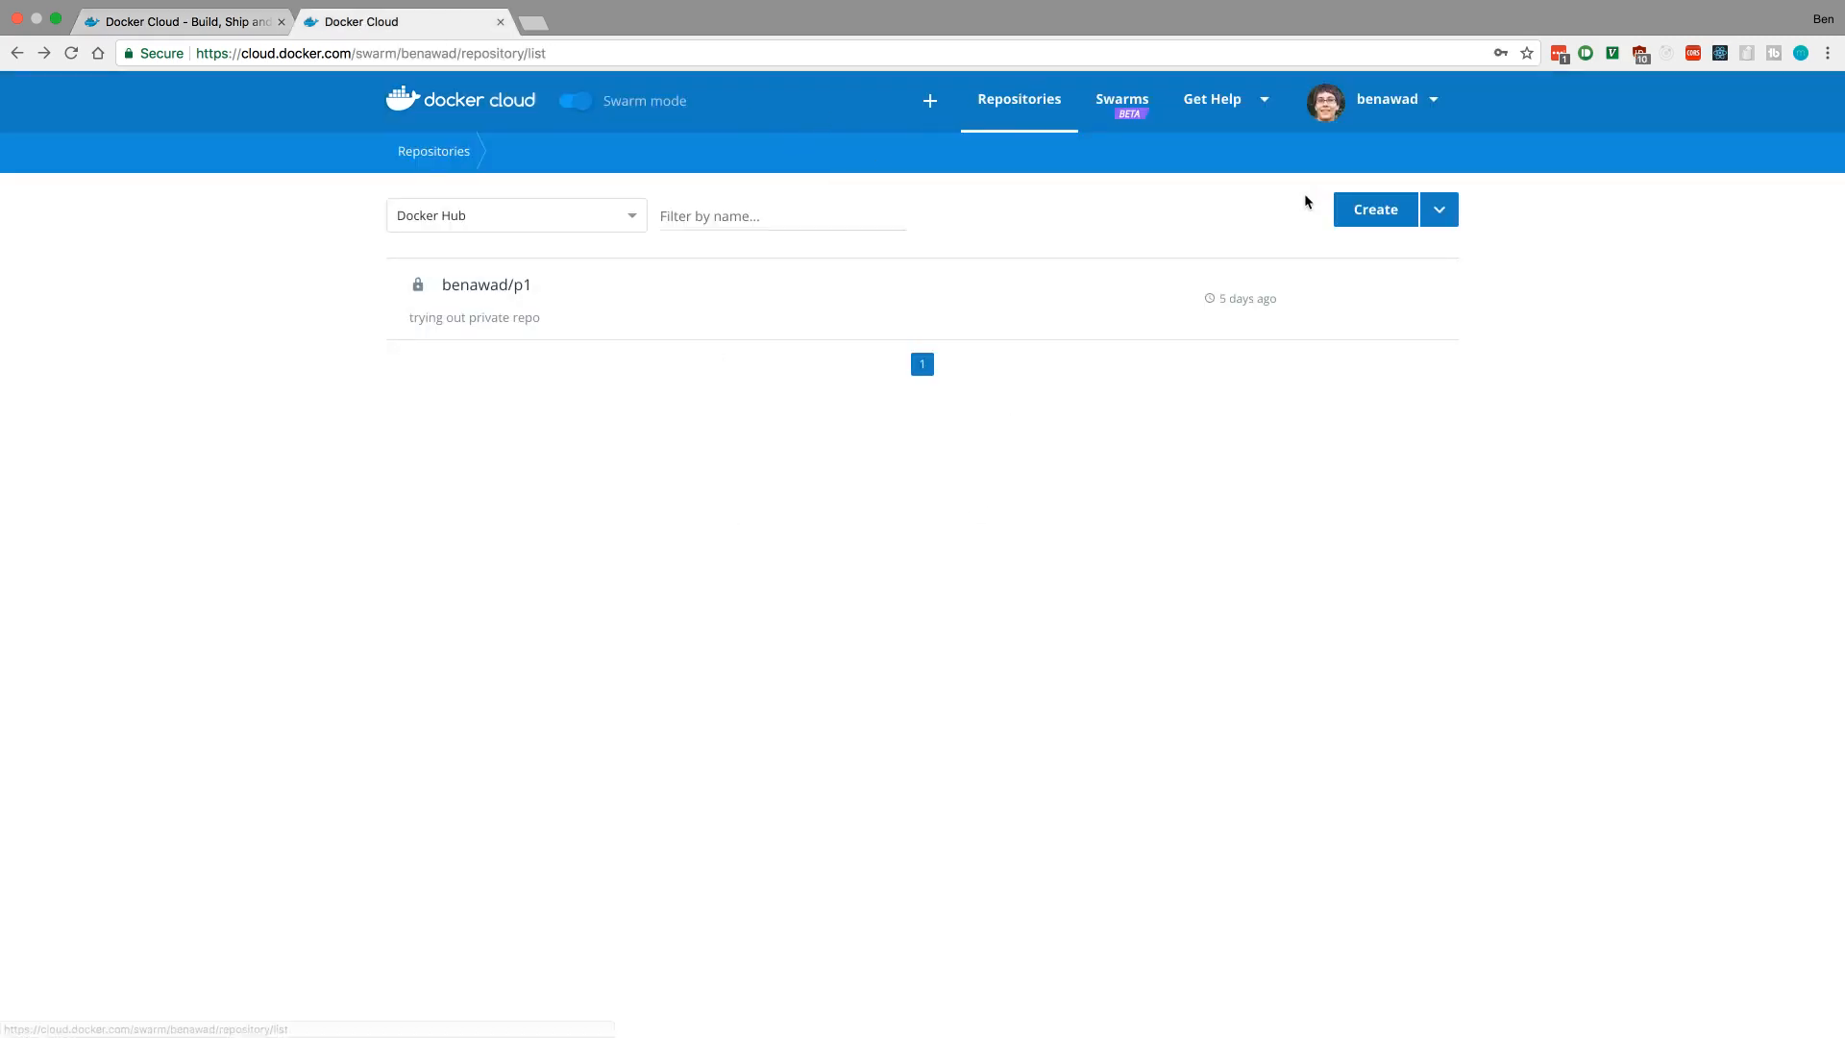
# Step: Create a public repository named slack-clone-server
pyautogui.click(1373, 208)
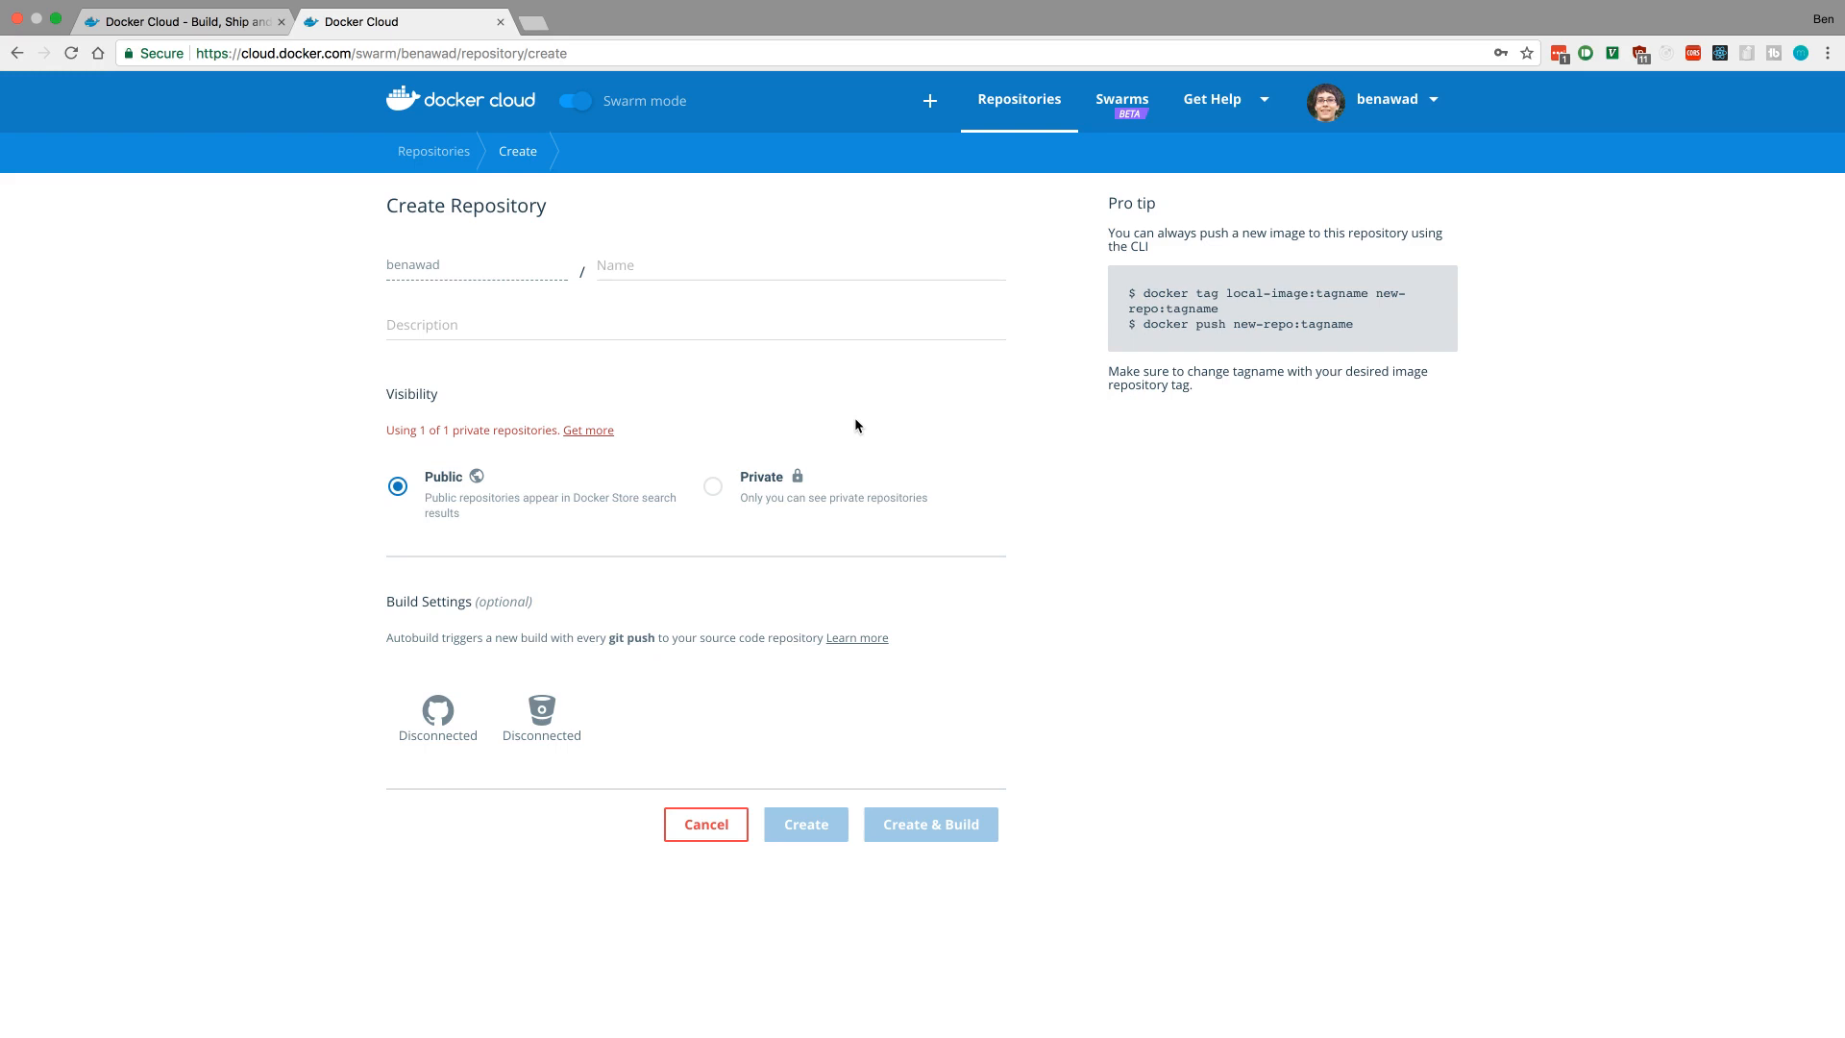
pyautogui.moveTo(788, 465)
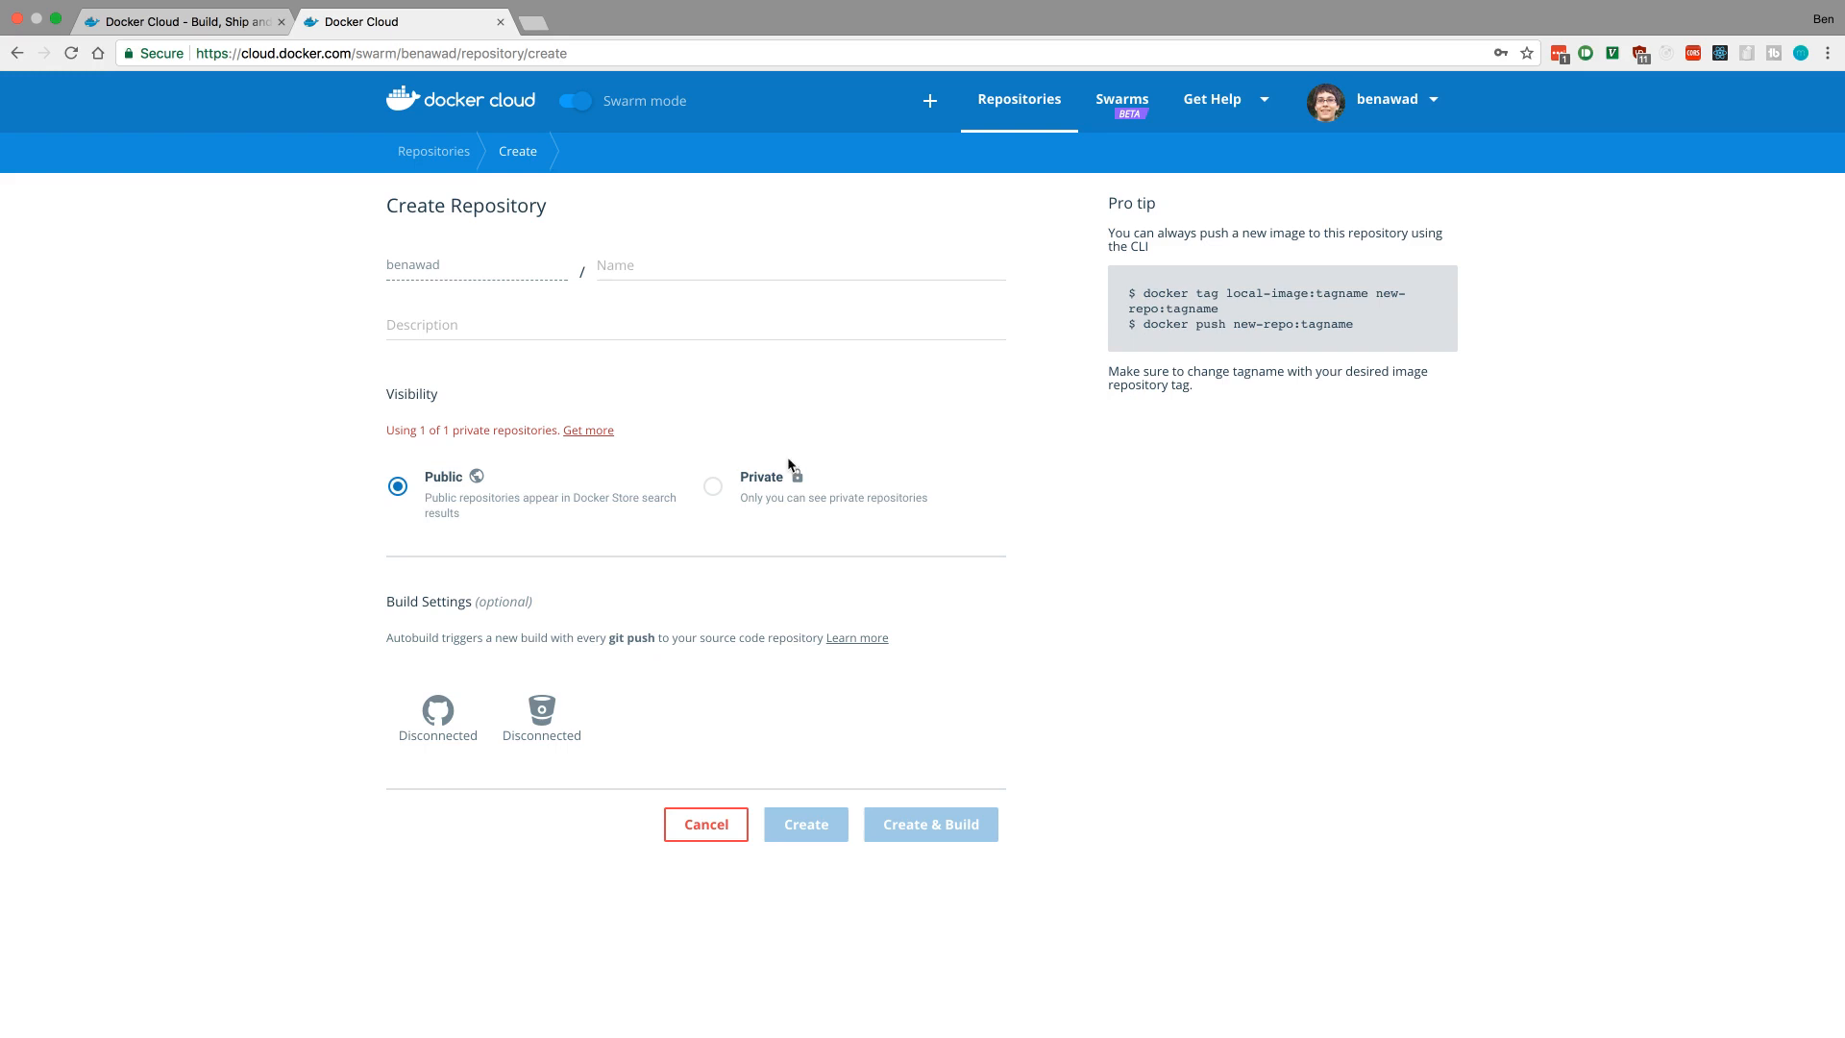
pyautogui.moveTo(881, 486)
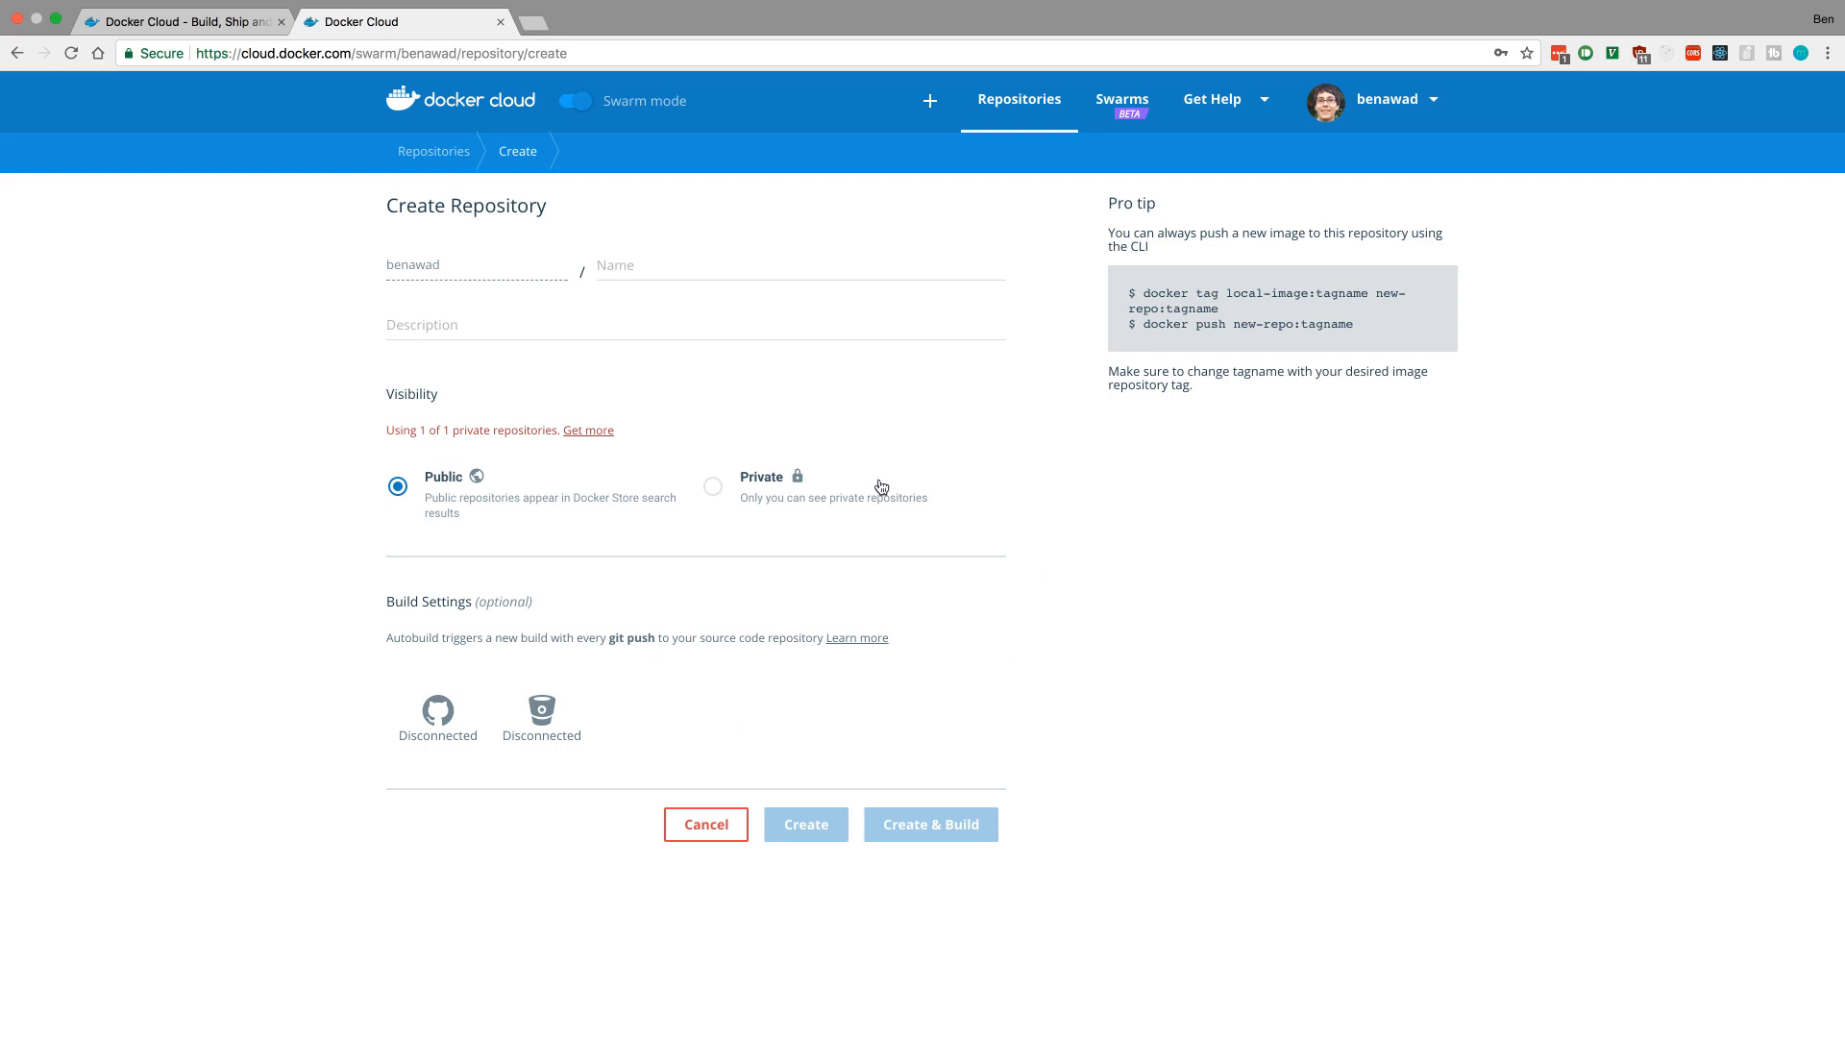
pyautogui.moveTo(917, 444)
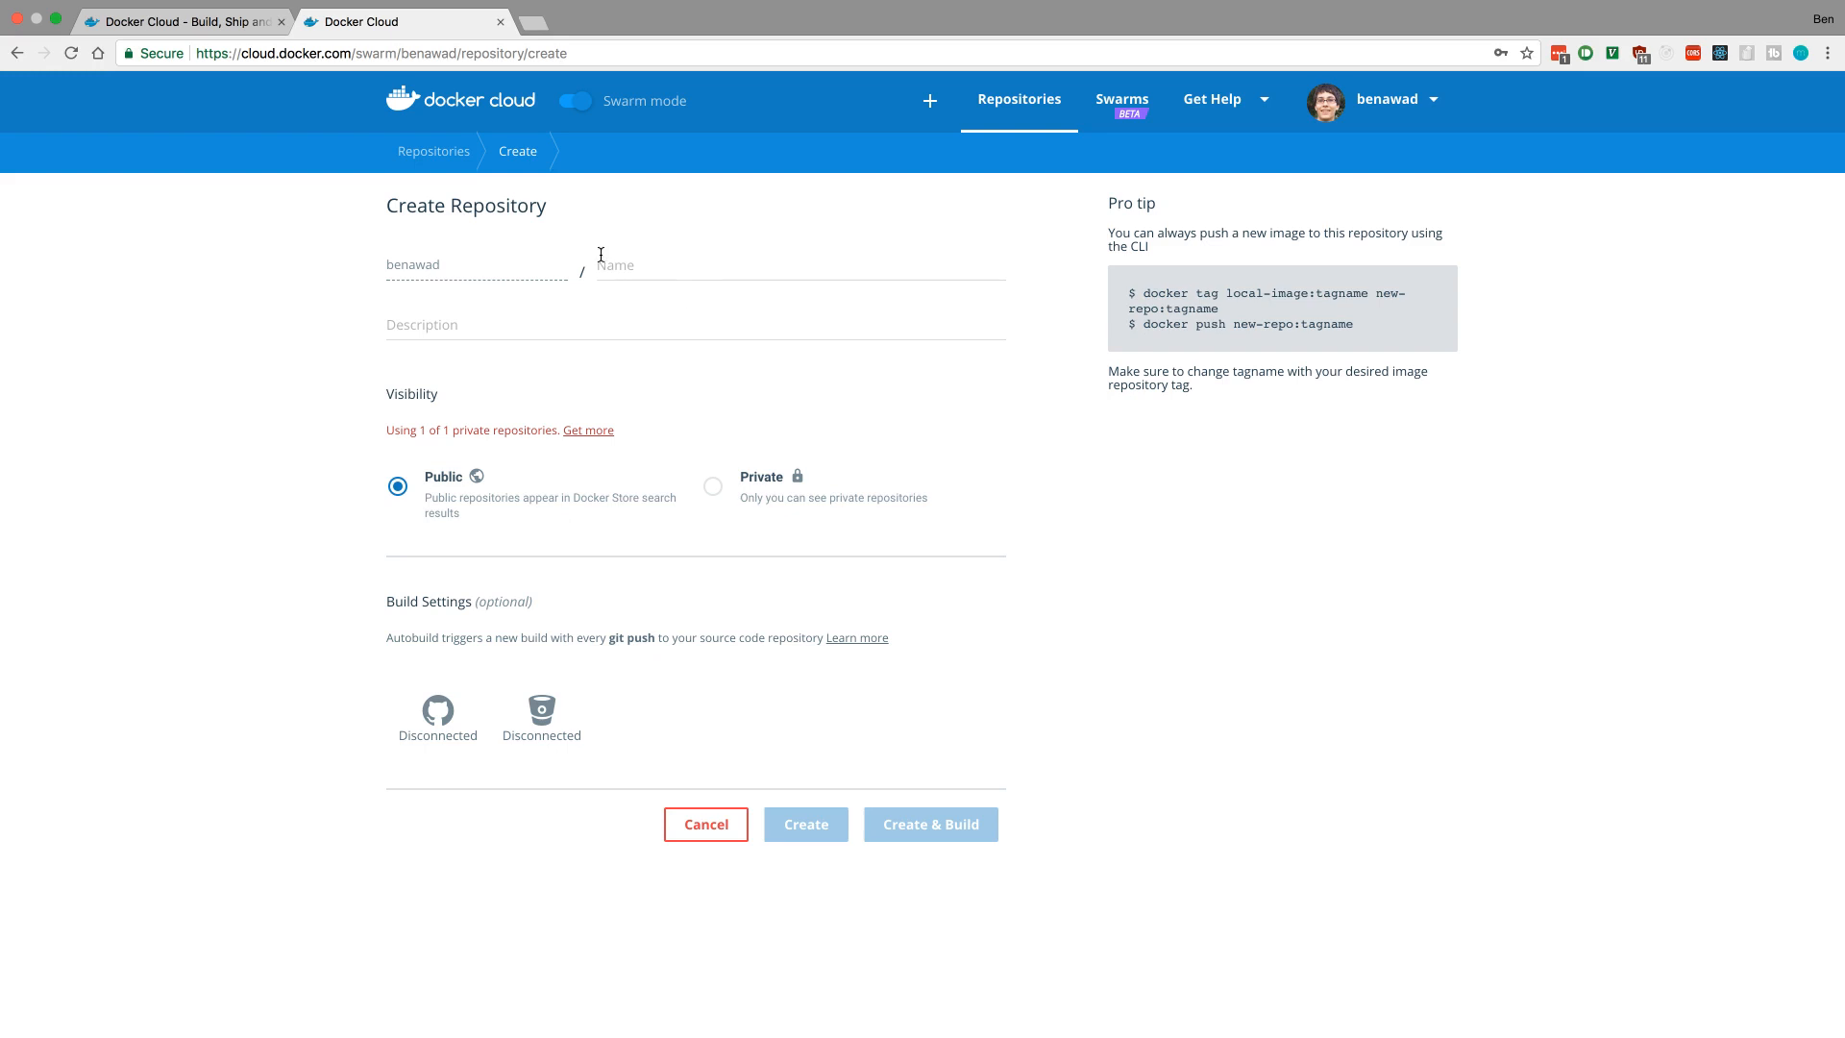
pyautogui.click(799, 263)
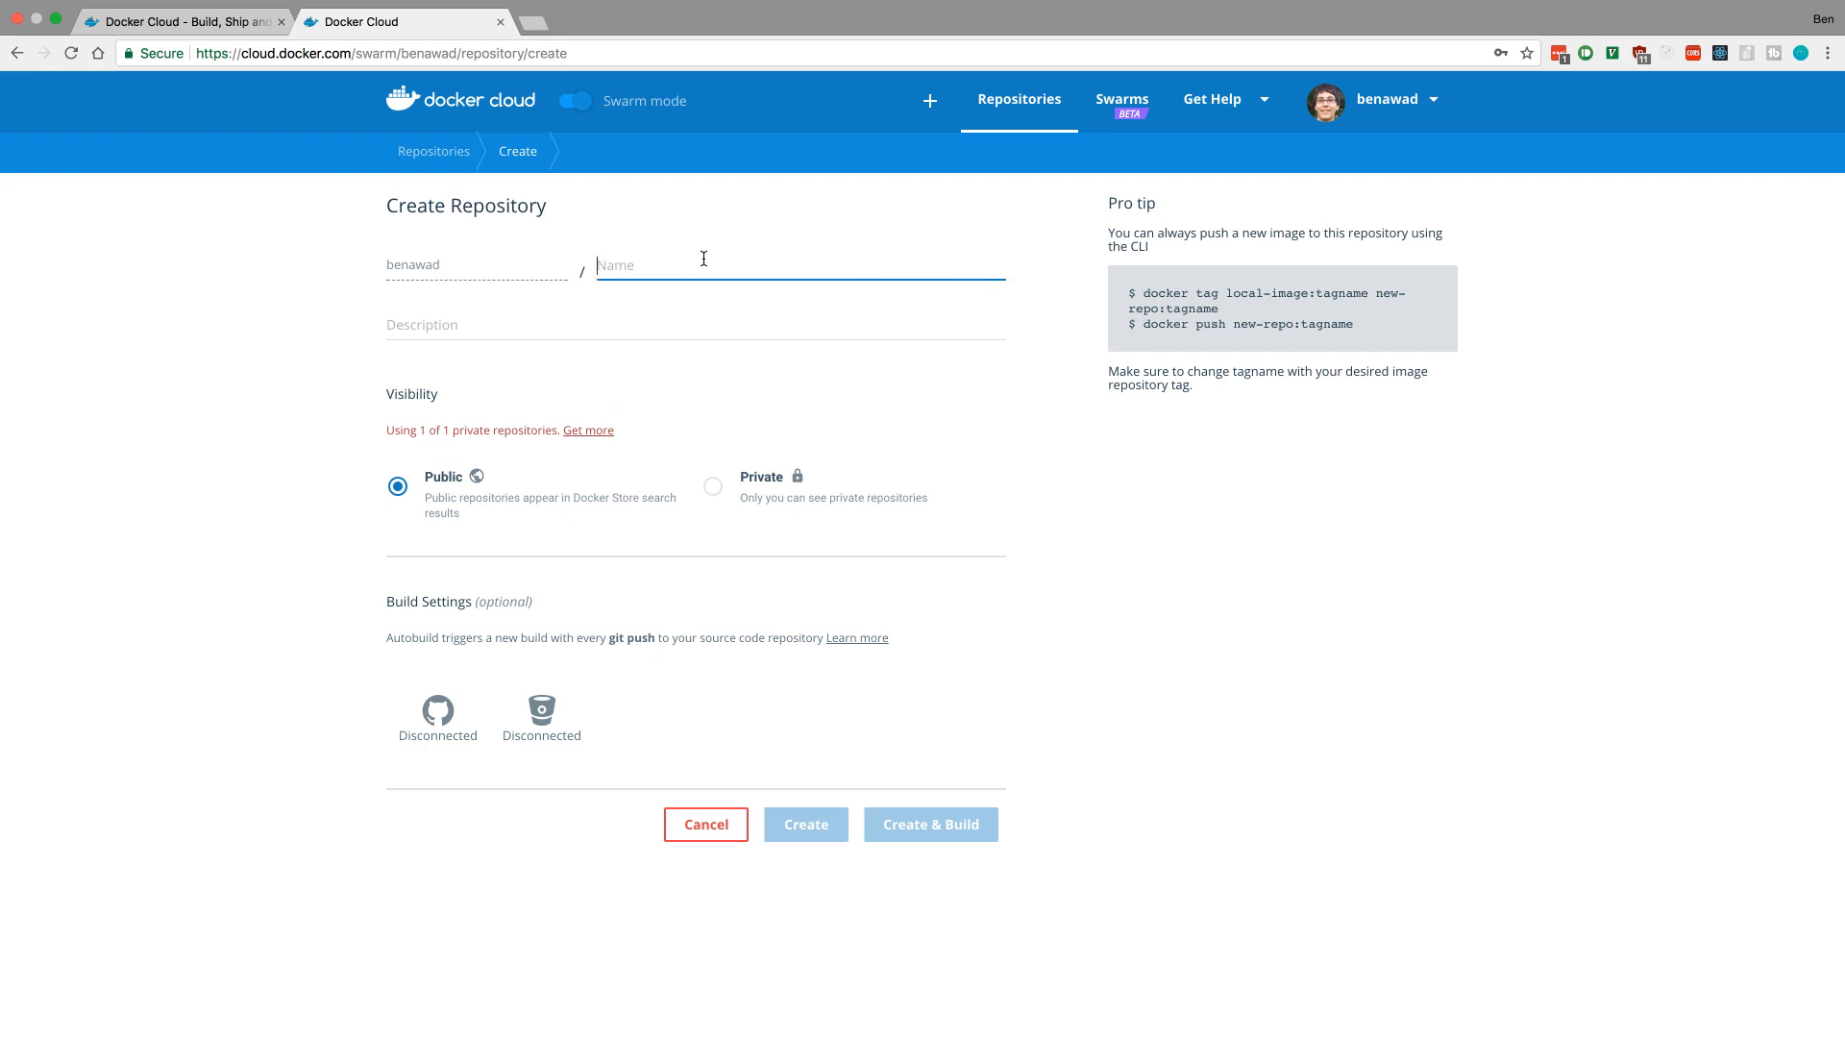
pyautogui.write('slack-clone')
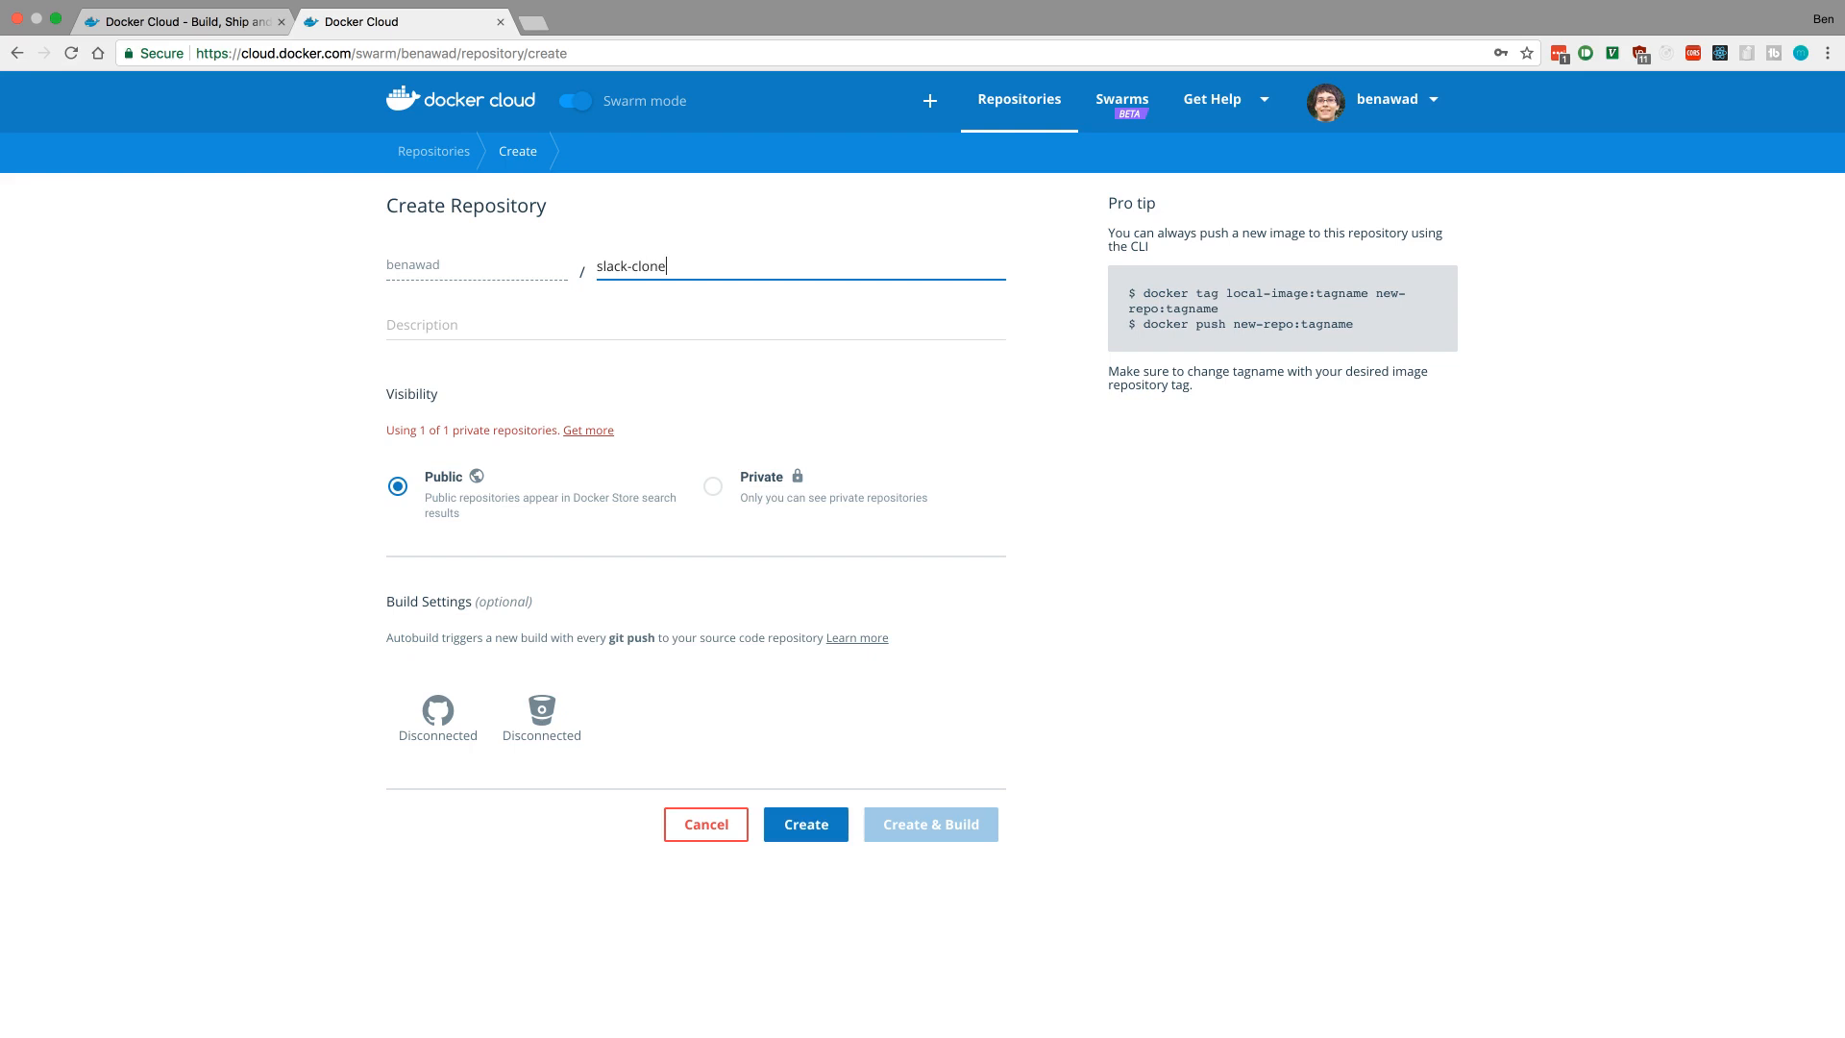
pyautogui.write('-server')
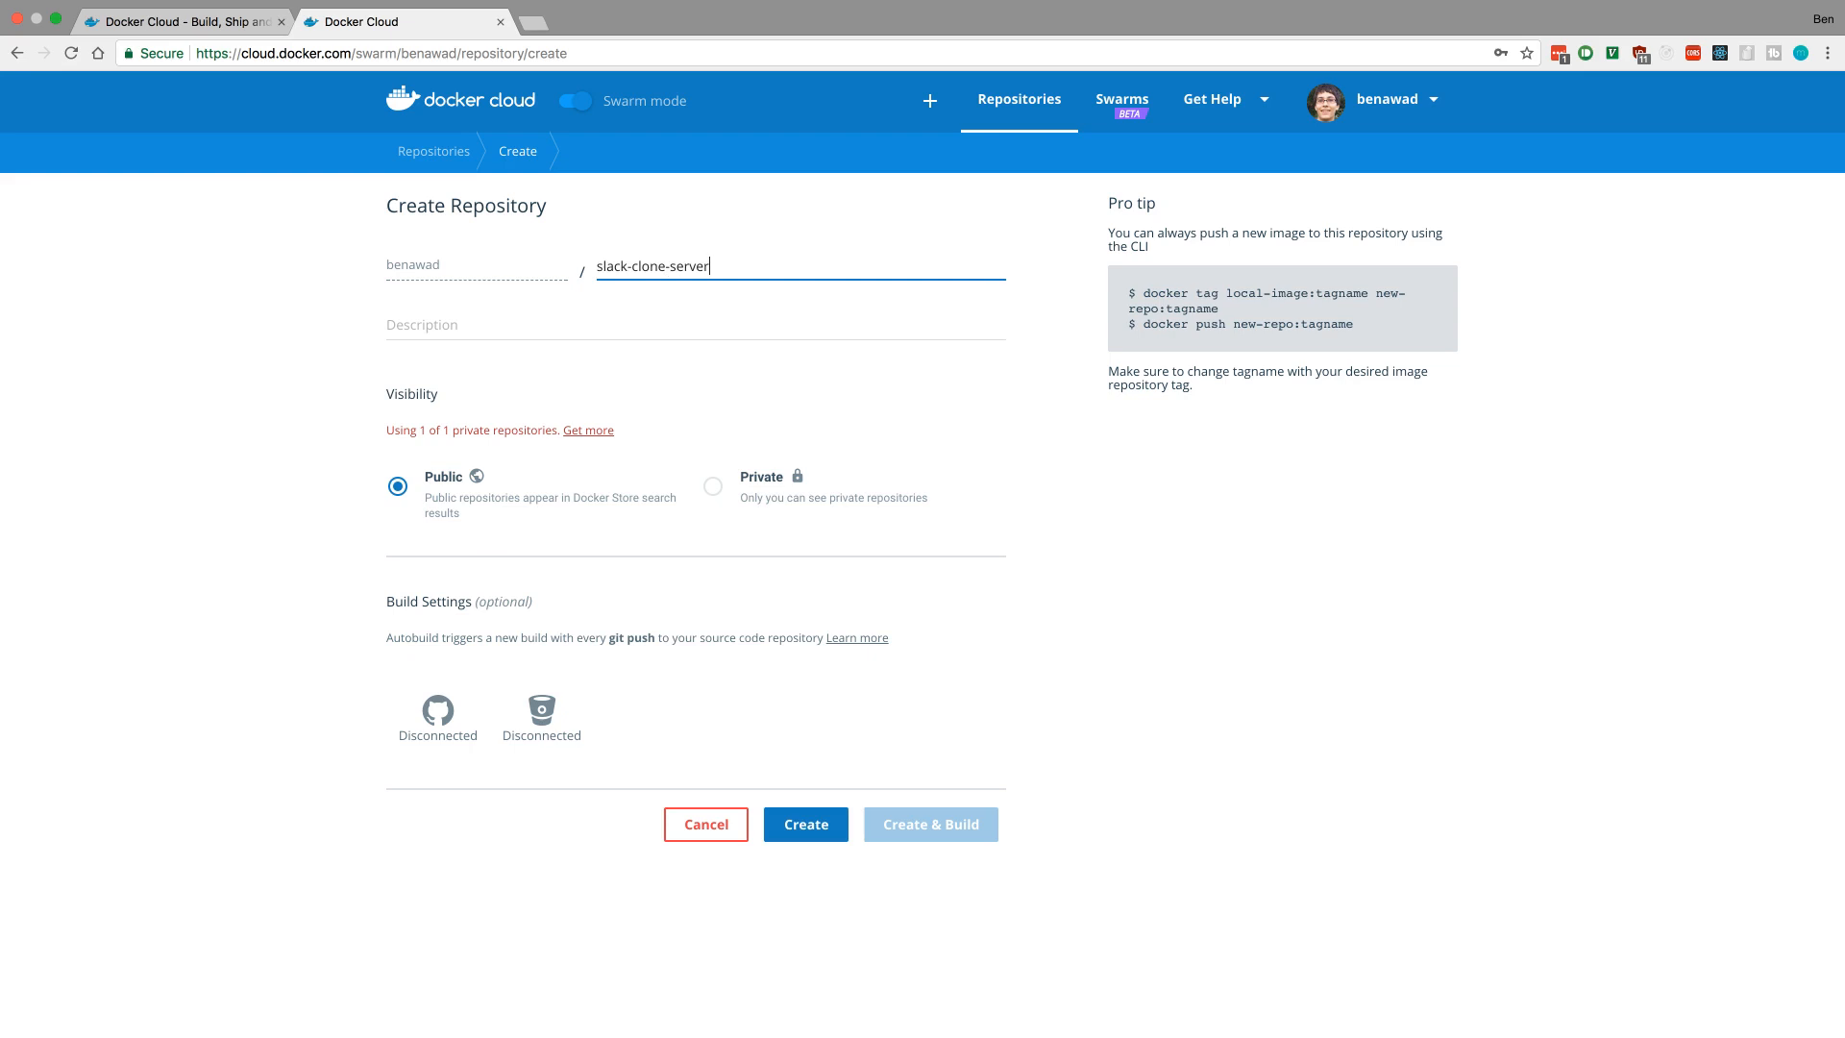
pyautogui.moveTo(709, 377)
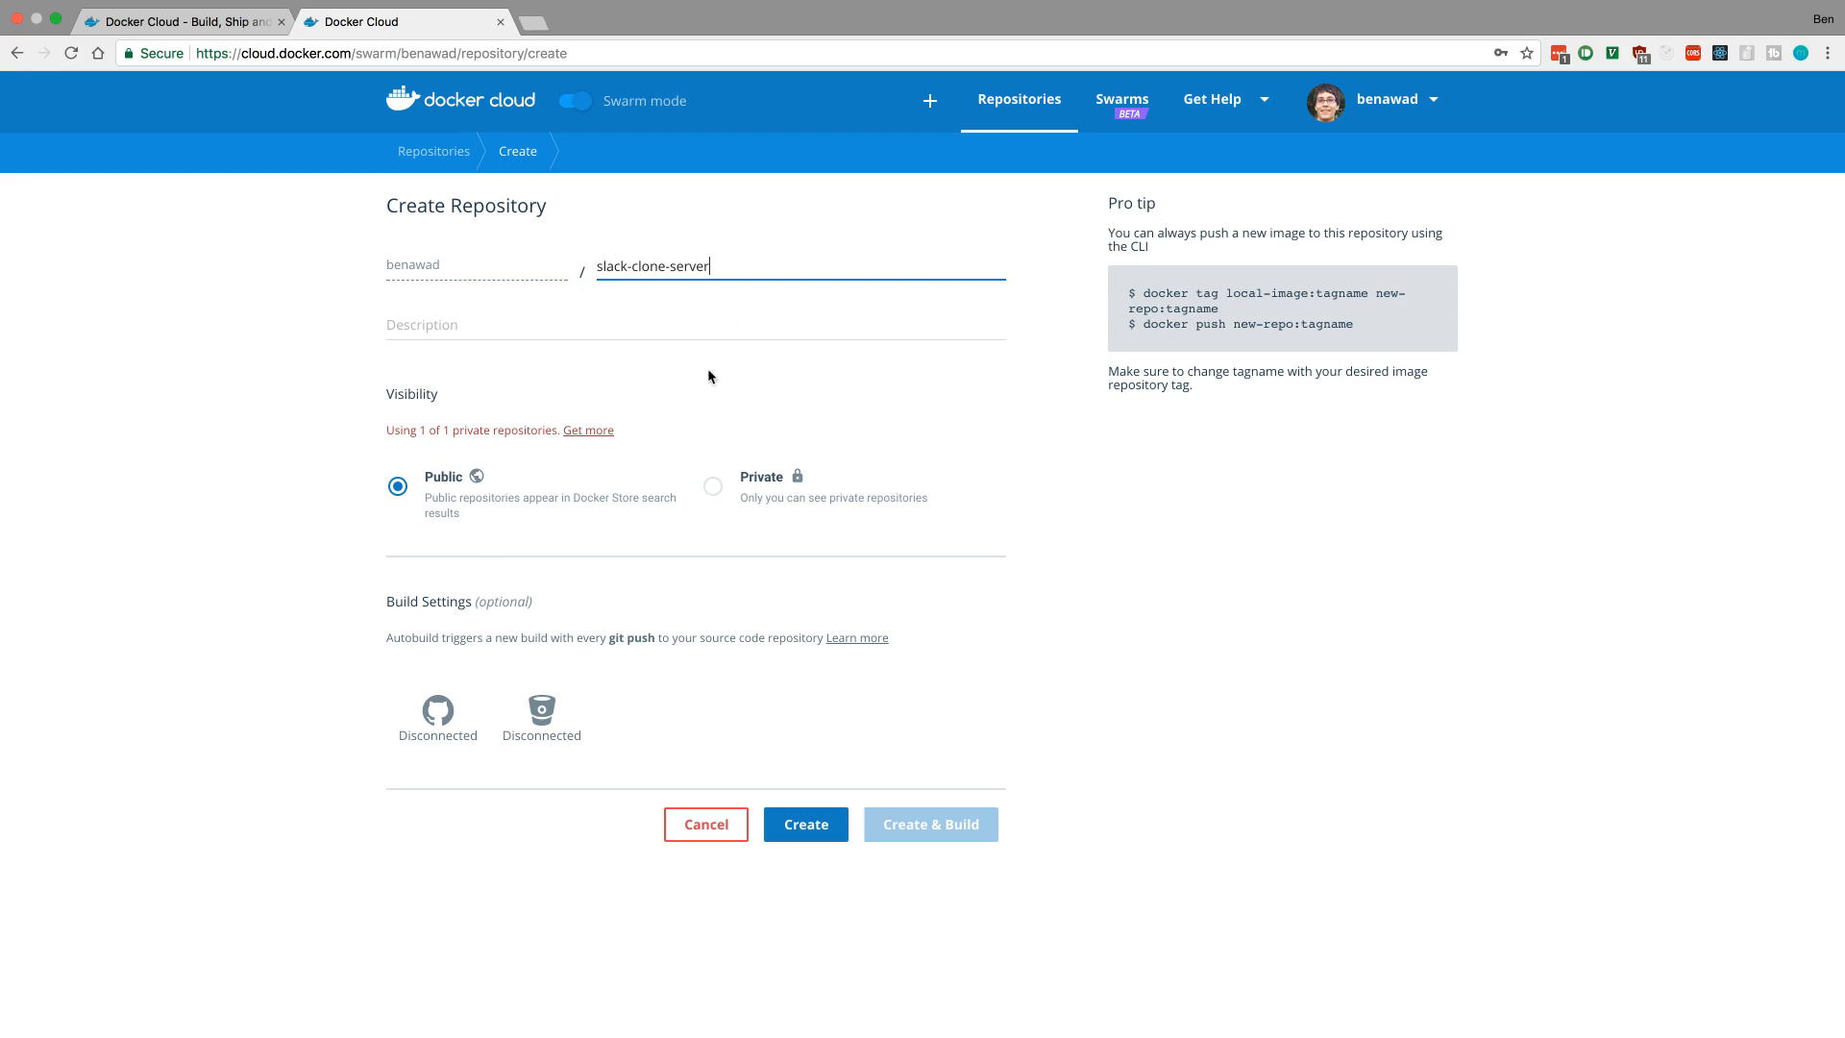
pyautogui.click(806, 824)
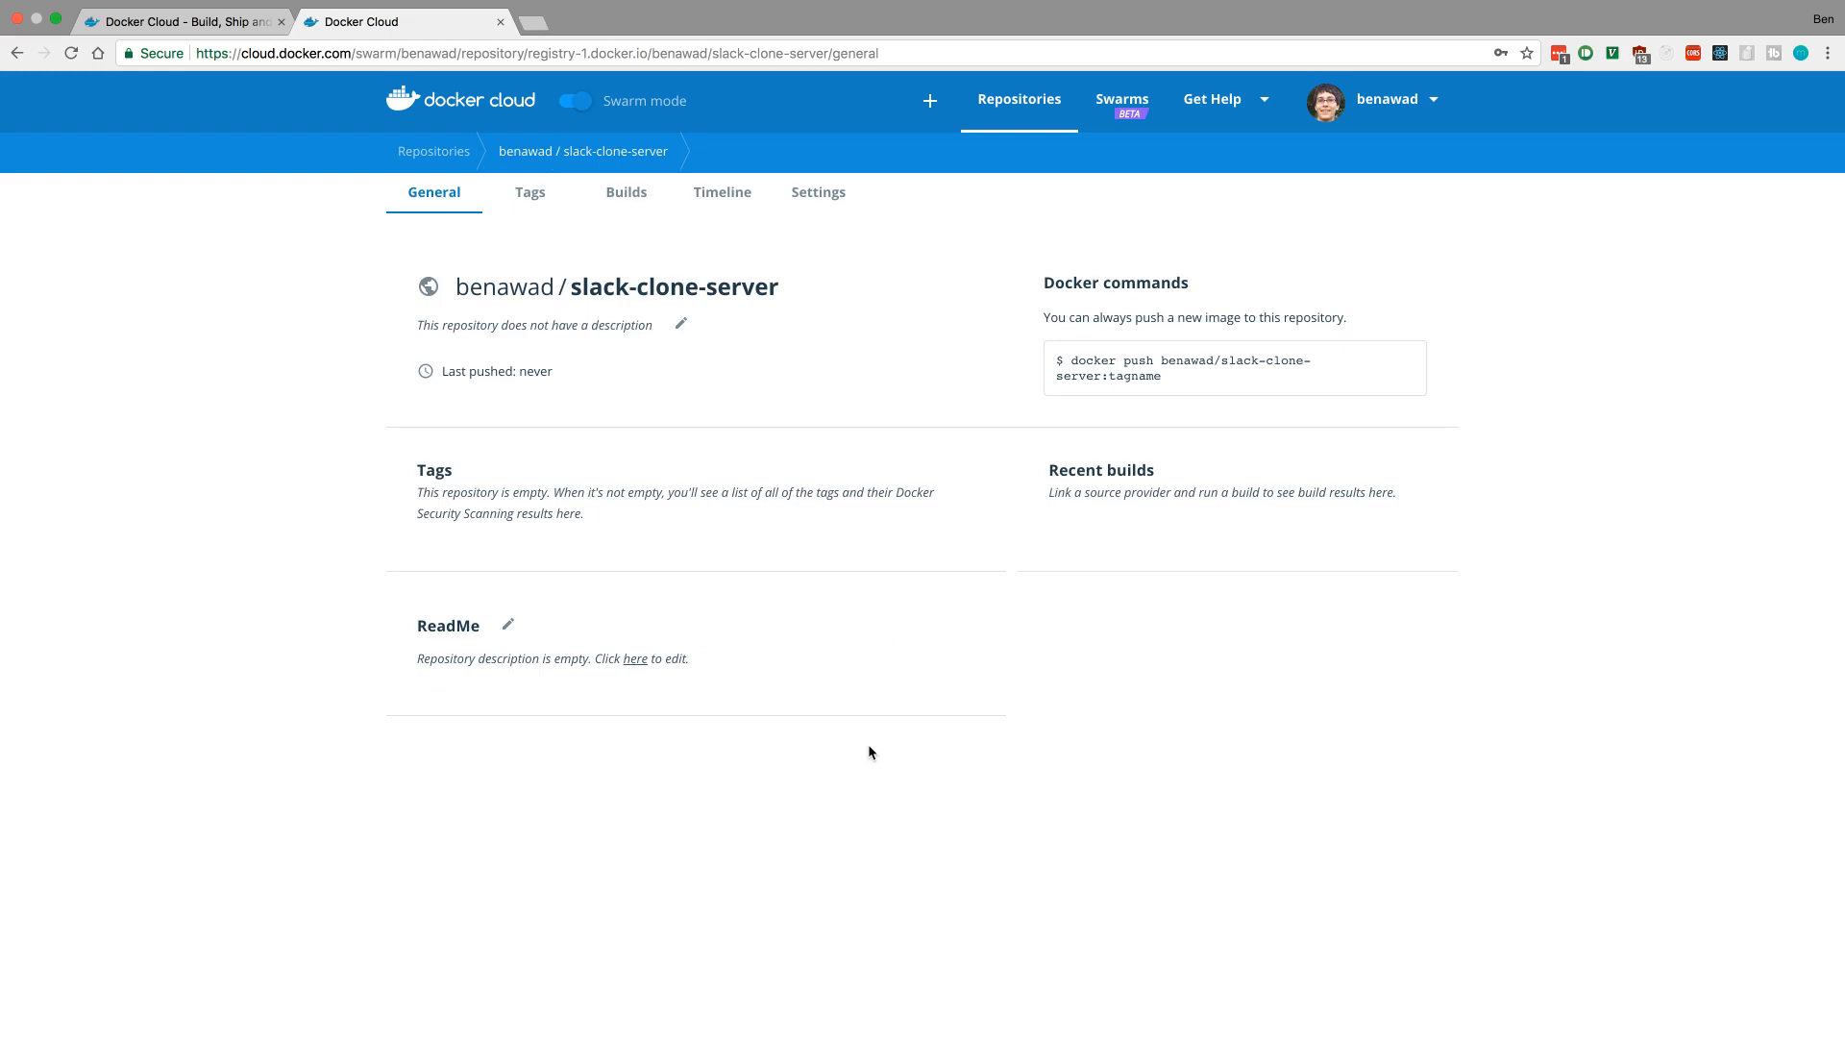
pyautogui.moveTo(750, 178)
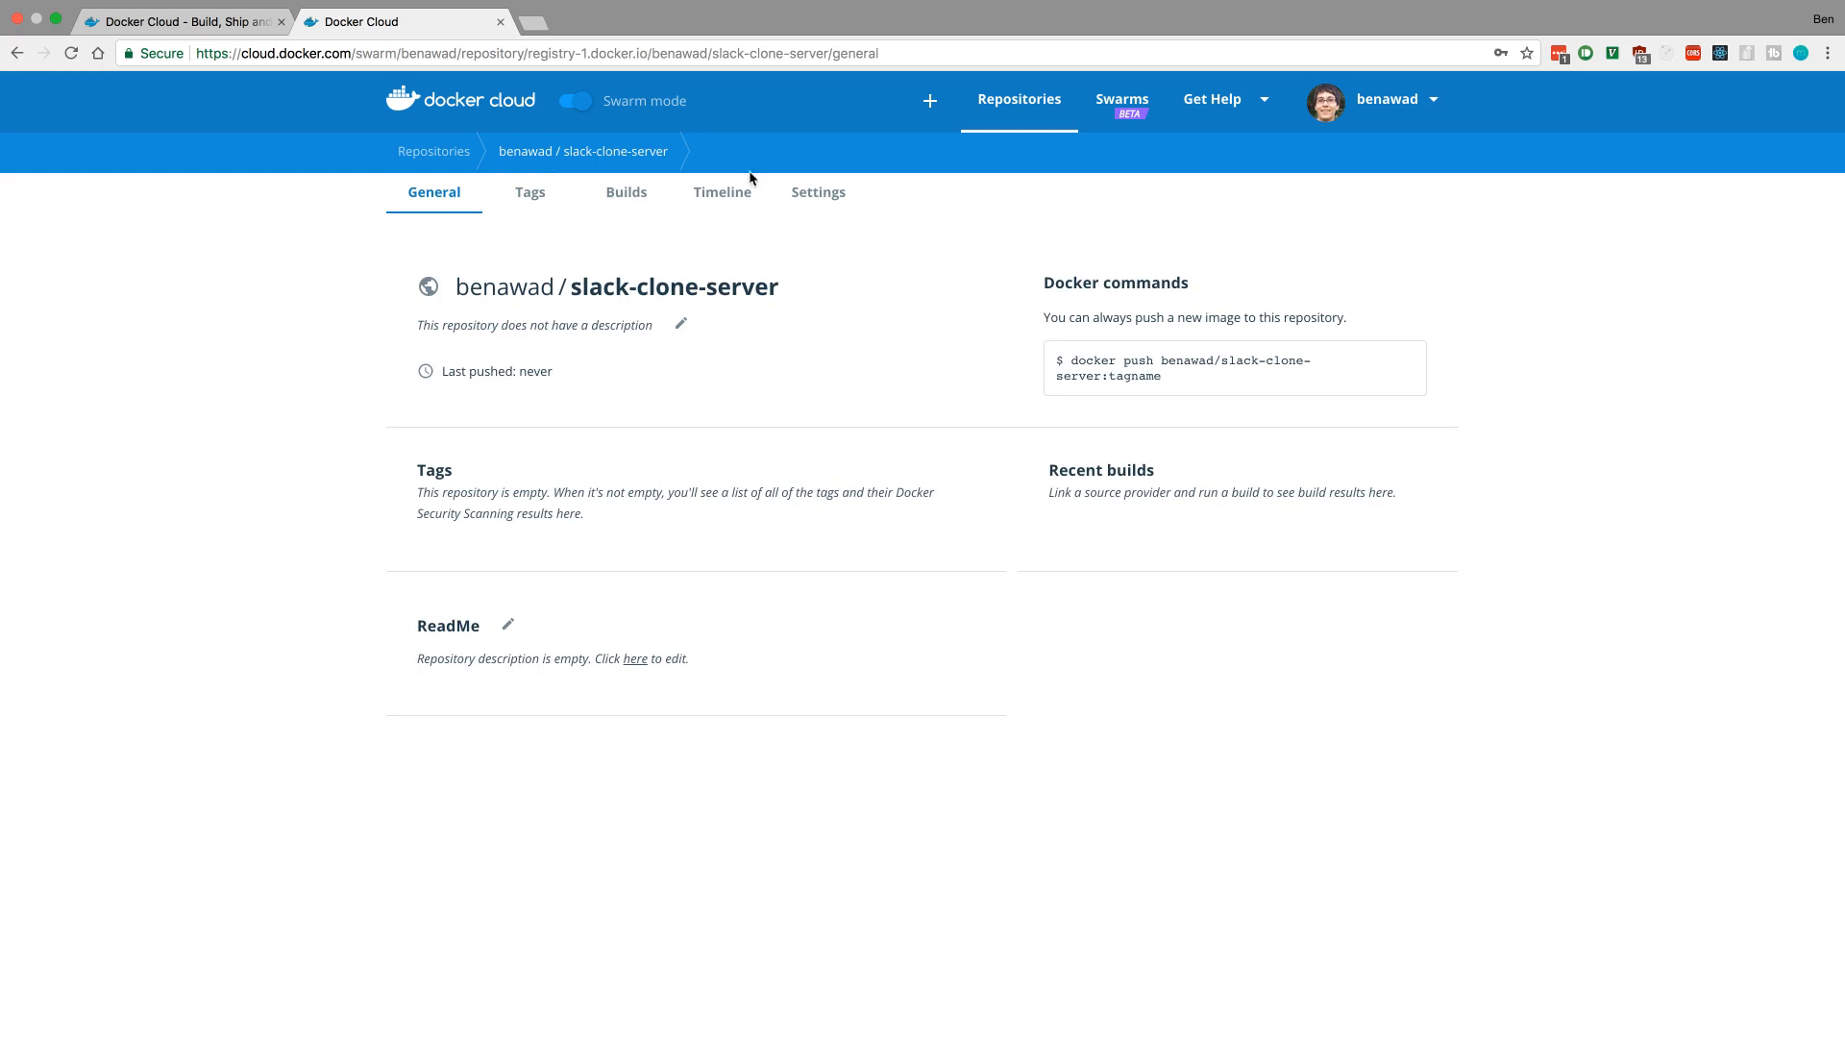
pyautogui.moveTo(1070, 359)
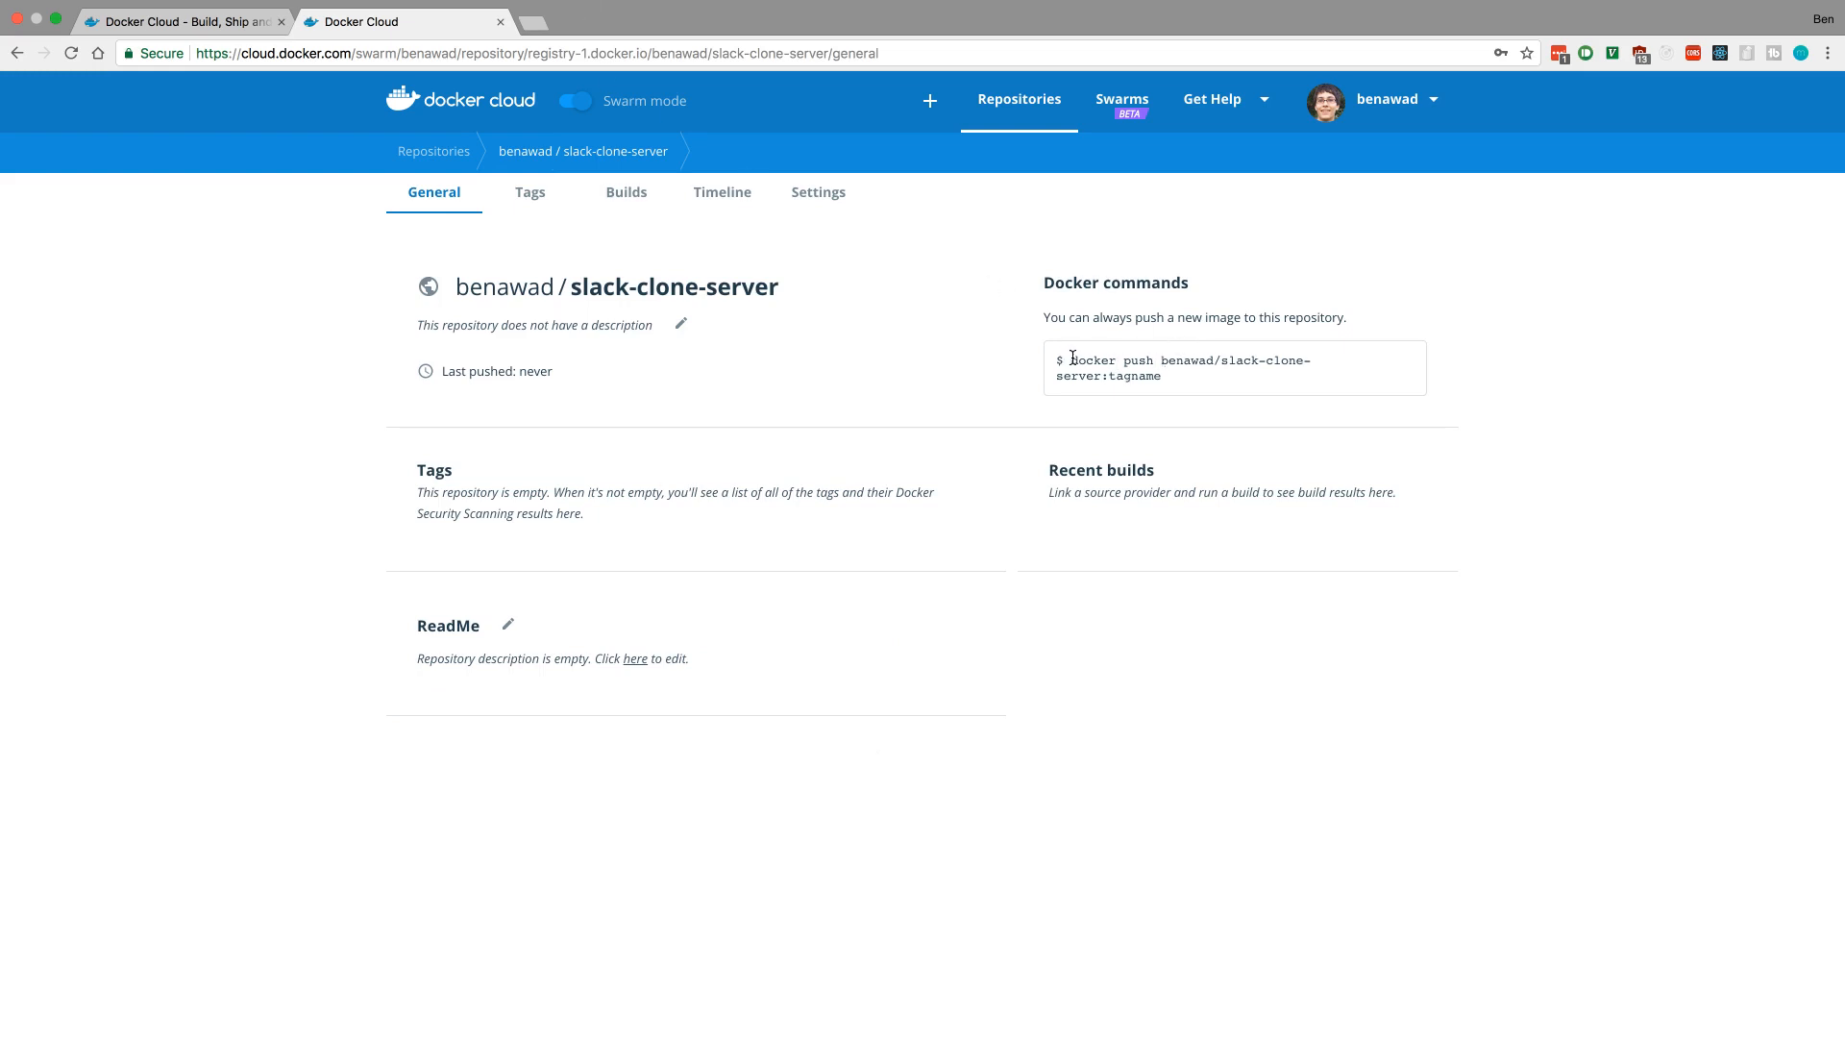
pyautogui.rightClick(1234, 363)
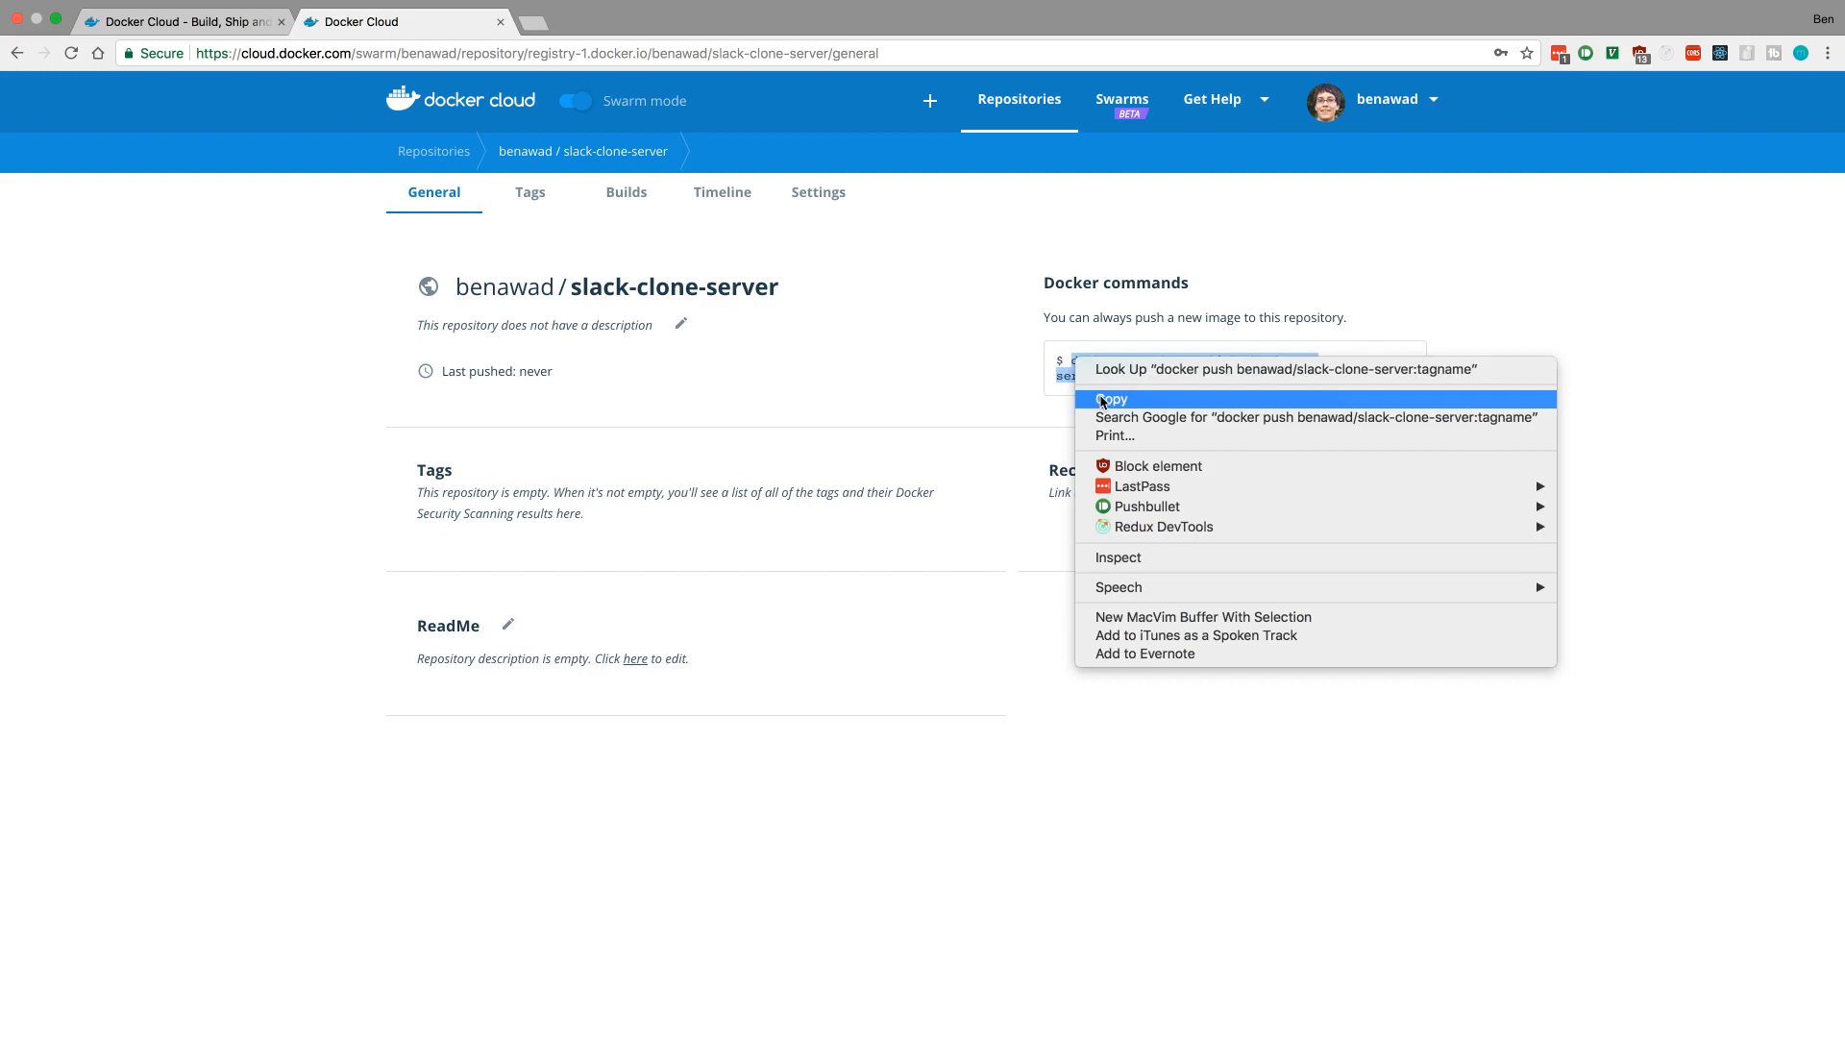
pyautogui.click(1112, 400)
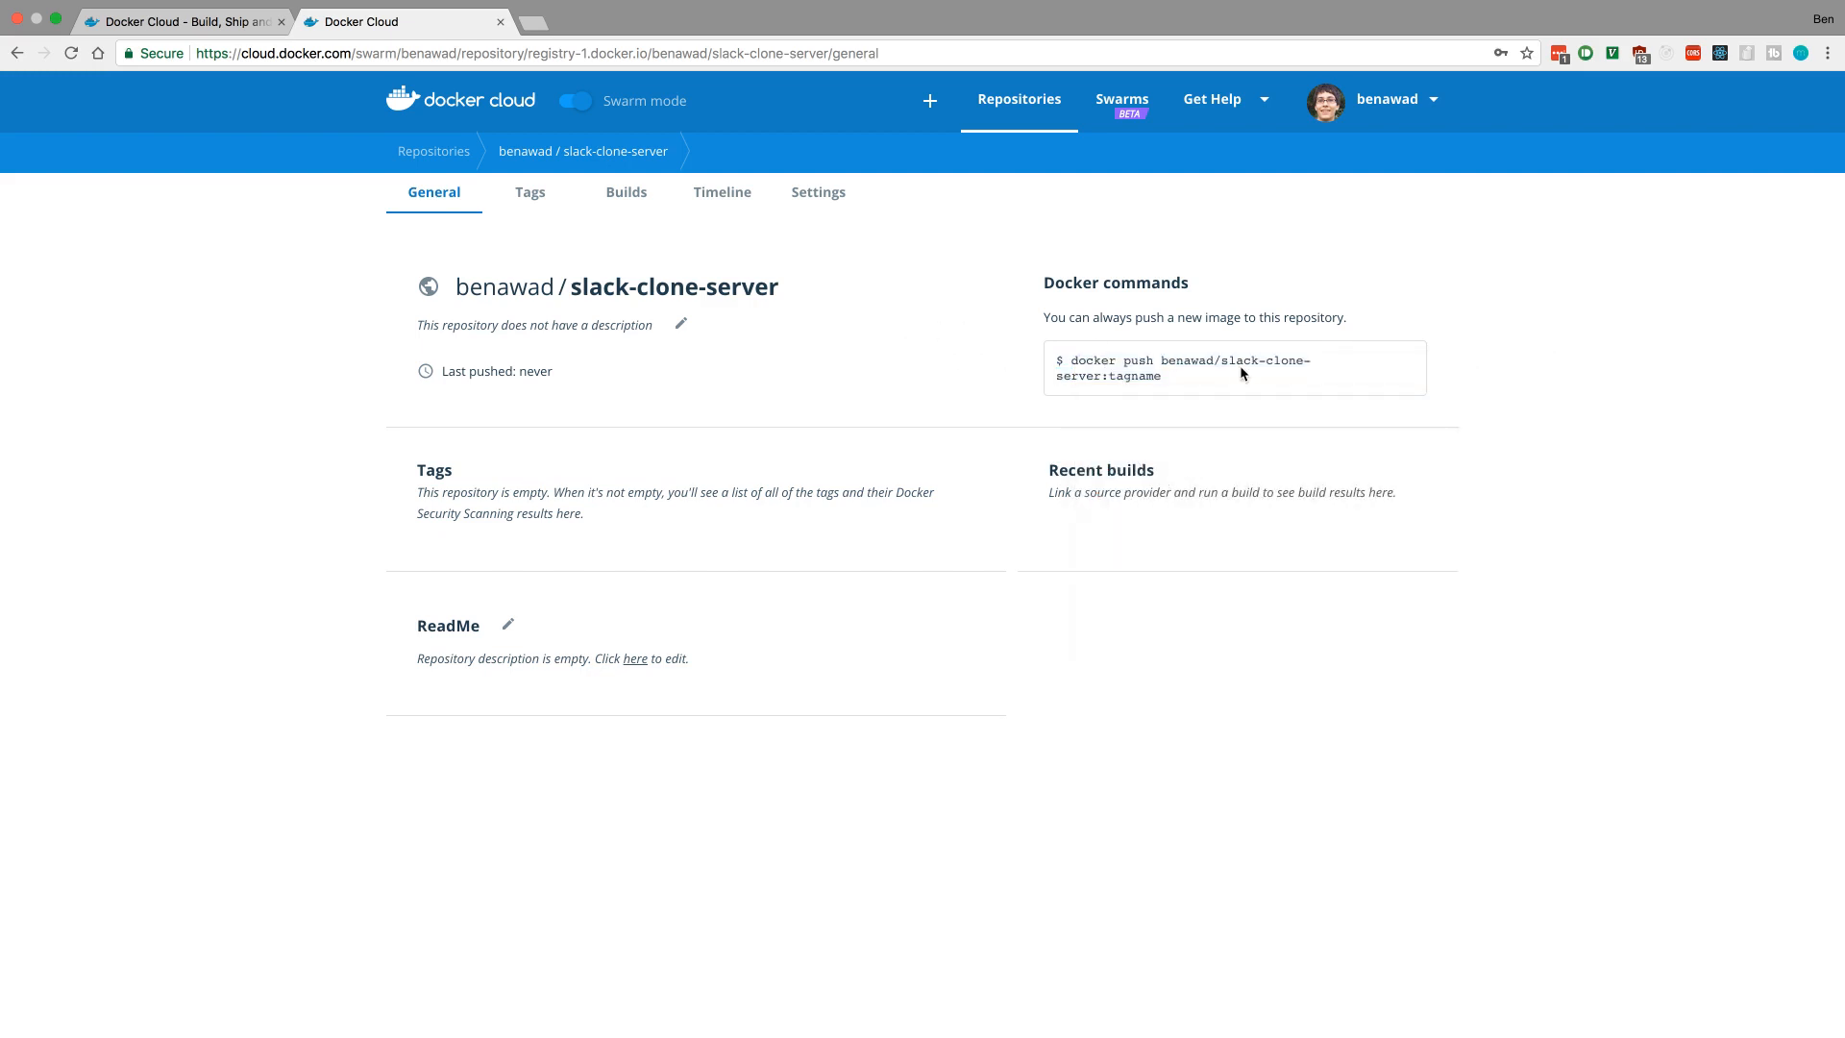
pyautogui.moveTo(1267, 392)
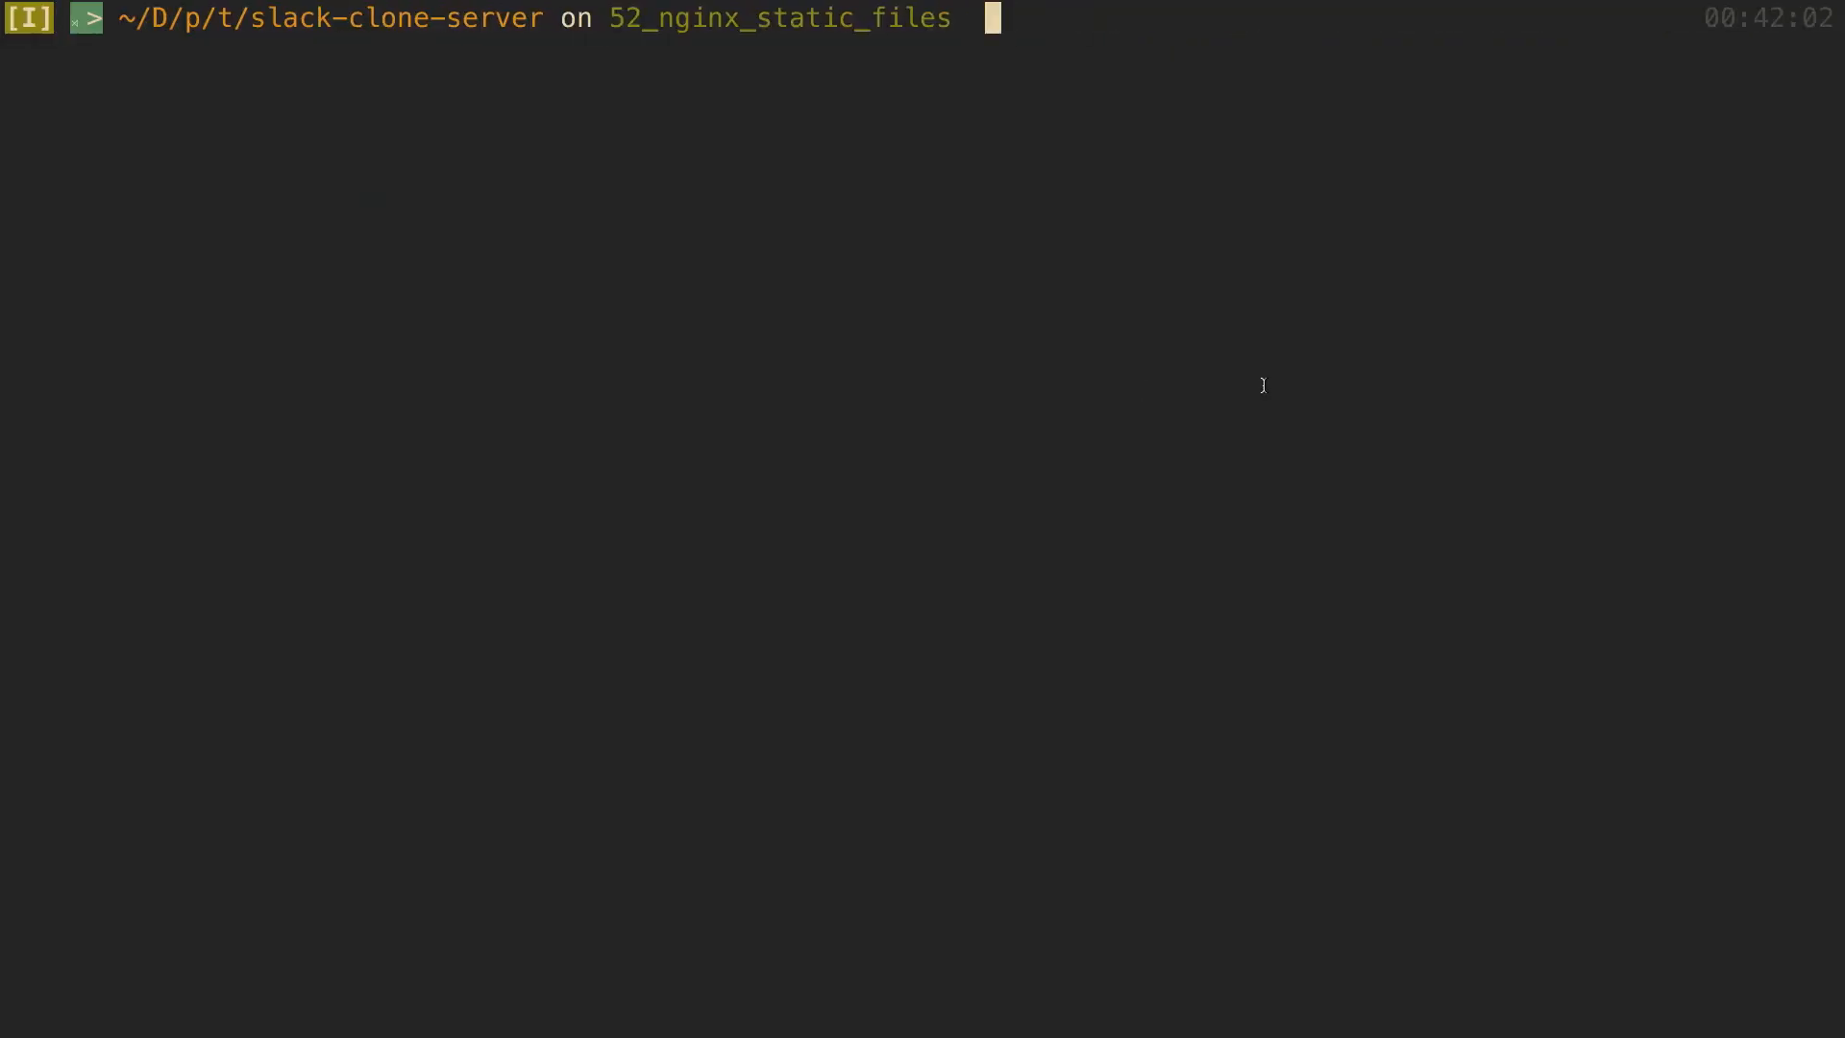
# Step: Compose the command docker build -t benawad/slack-clone-server:v1 . in the server folder
pyautogui.write('dpcler')
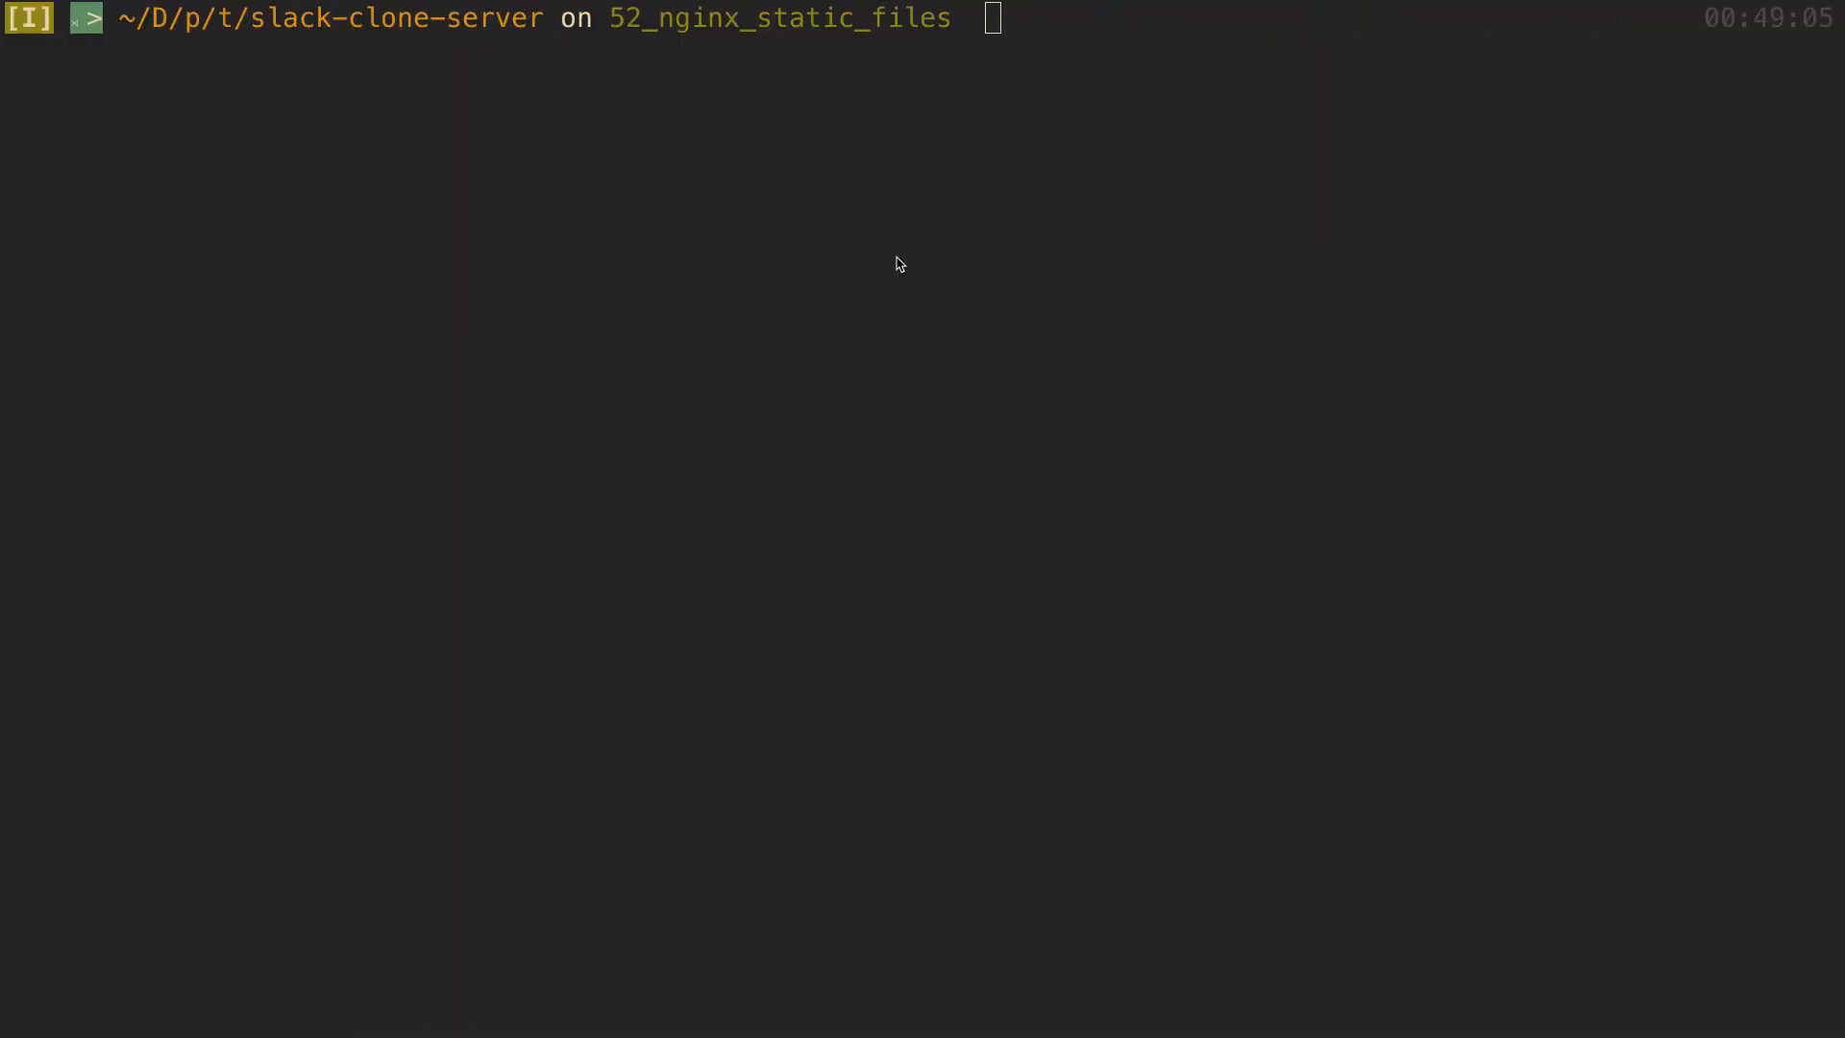
pyautogui.write('docker build -t slack-clone-server .')
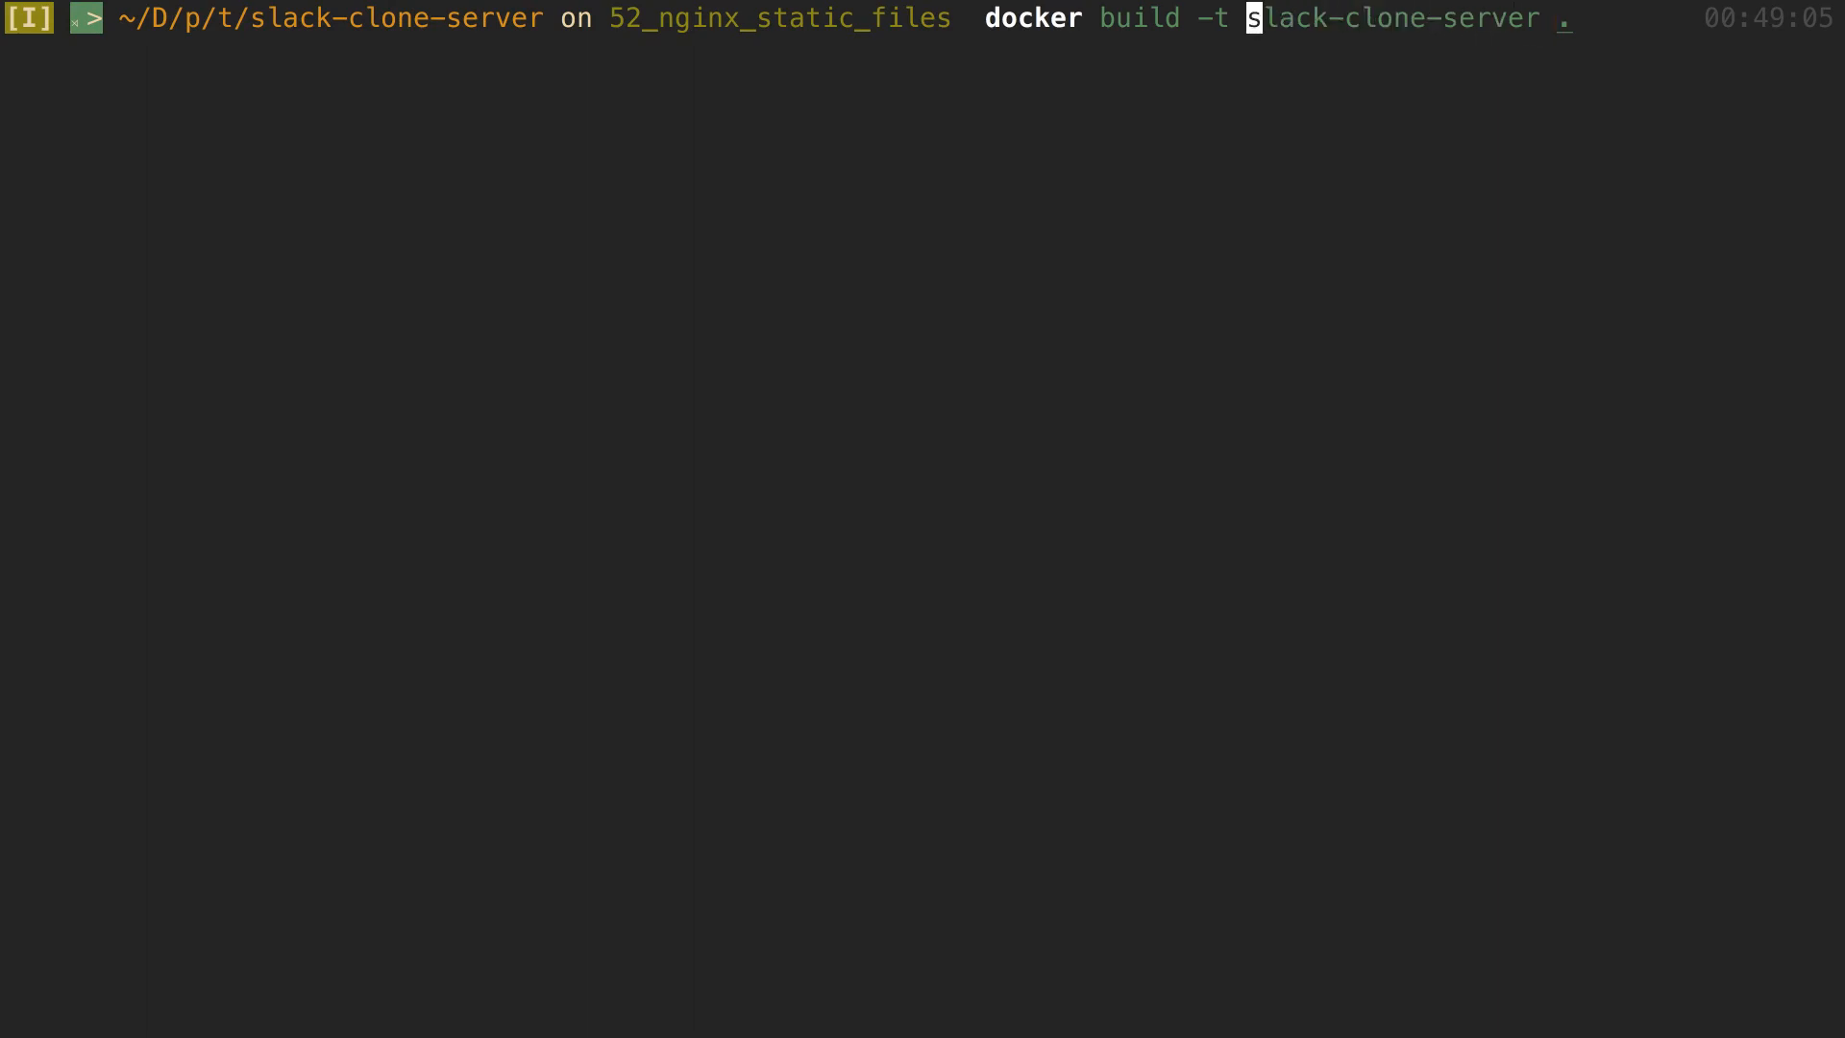
pyautogui.write('benawad/')
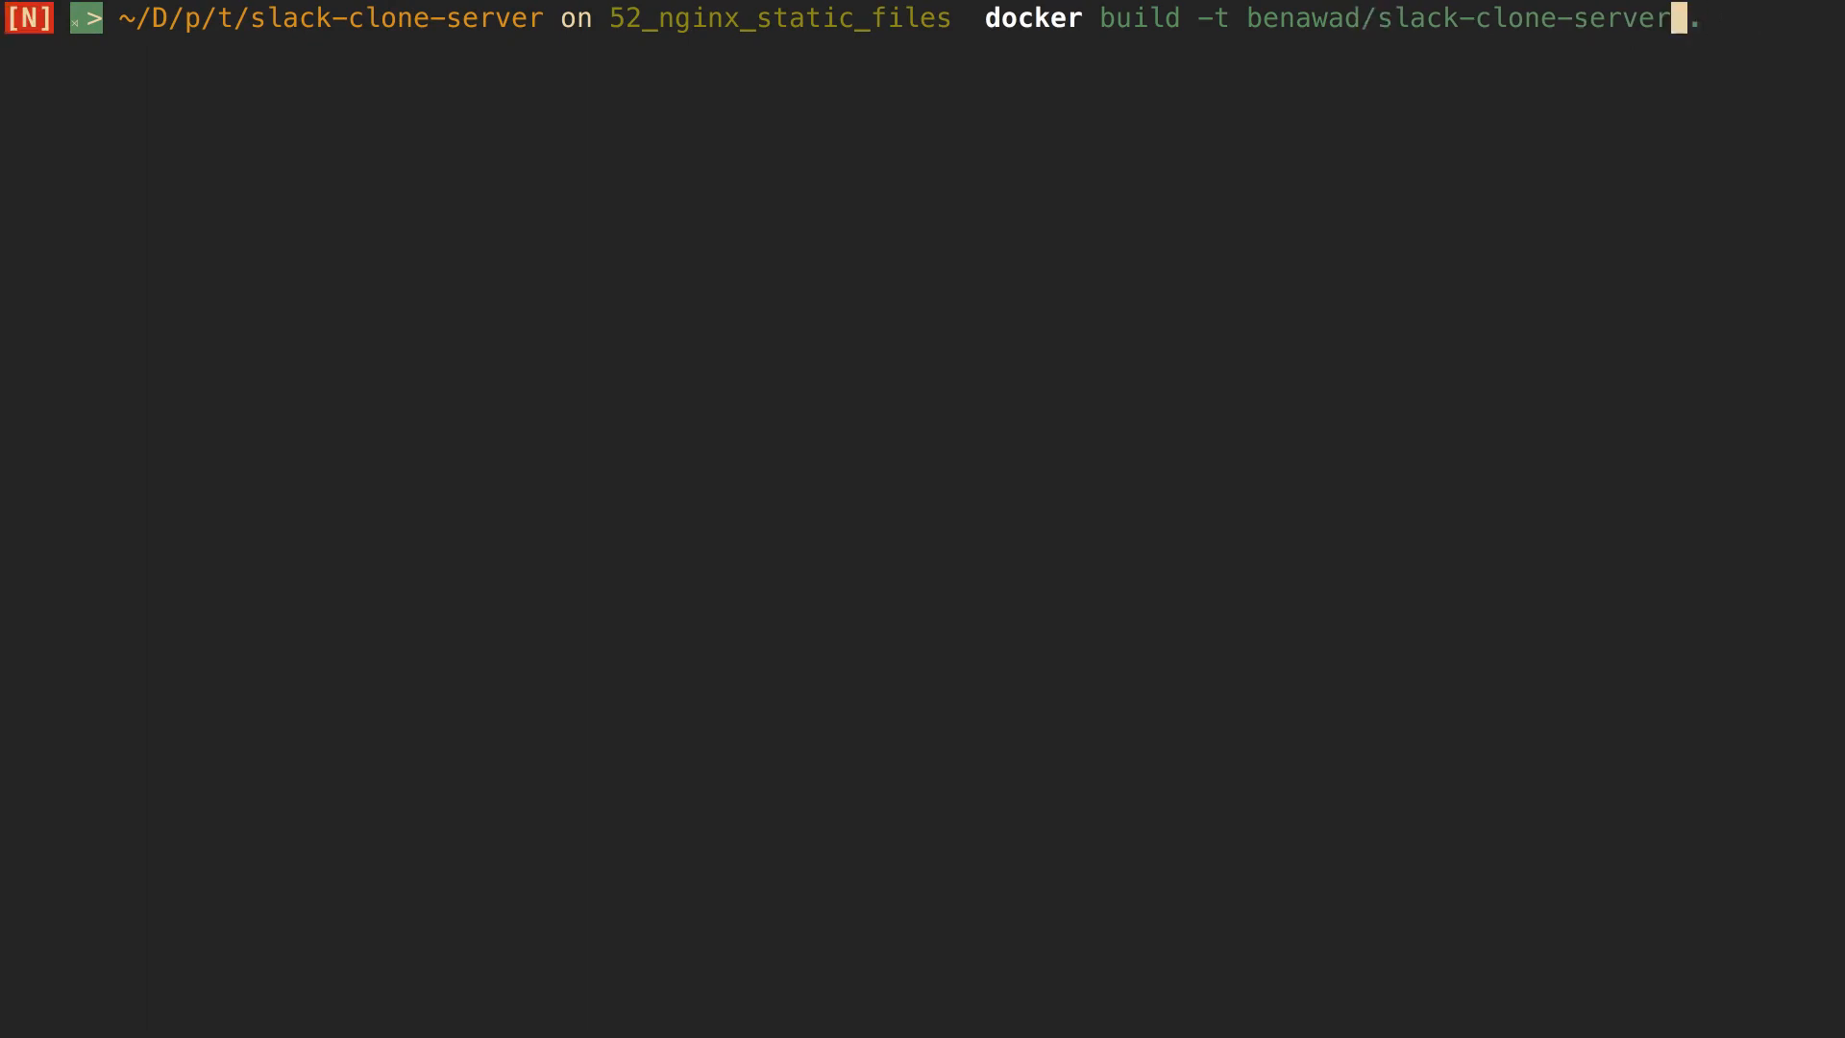
pyautogui.press('i')
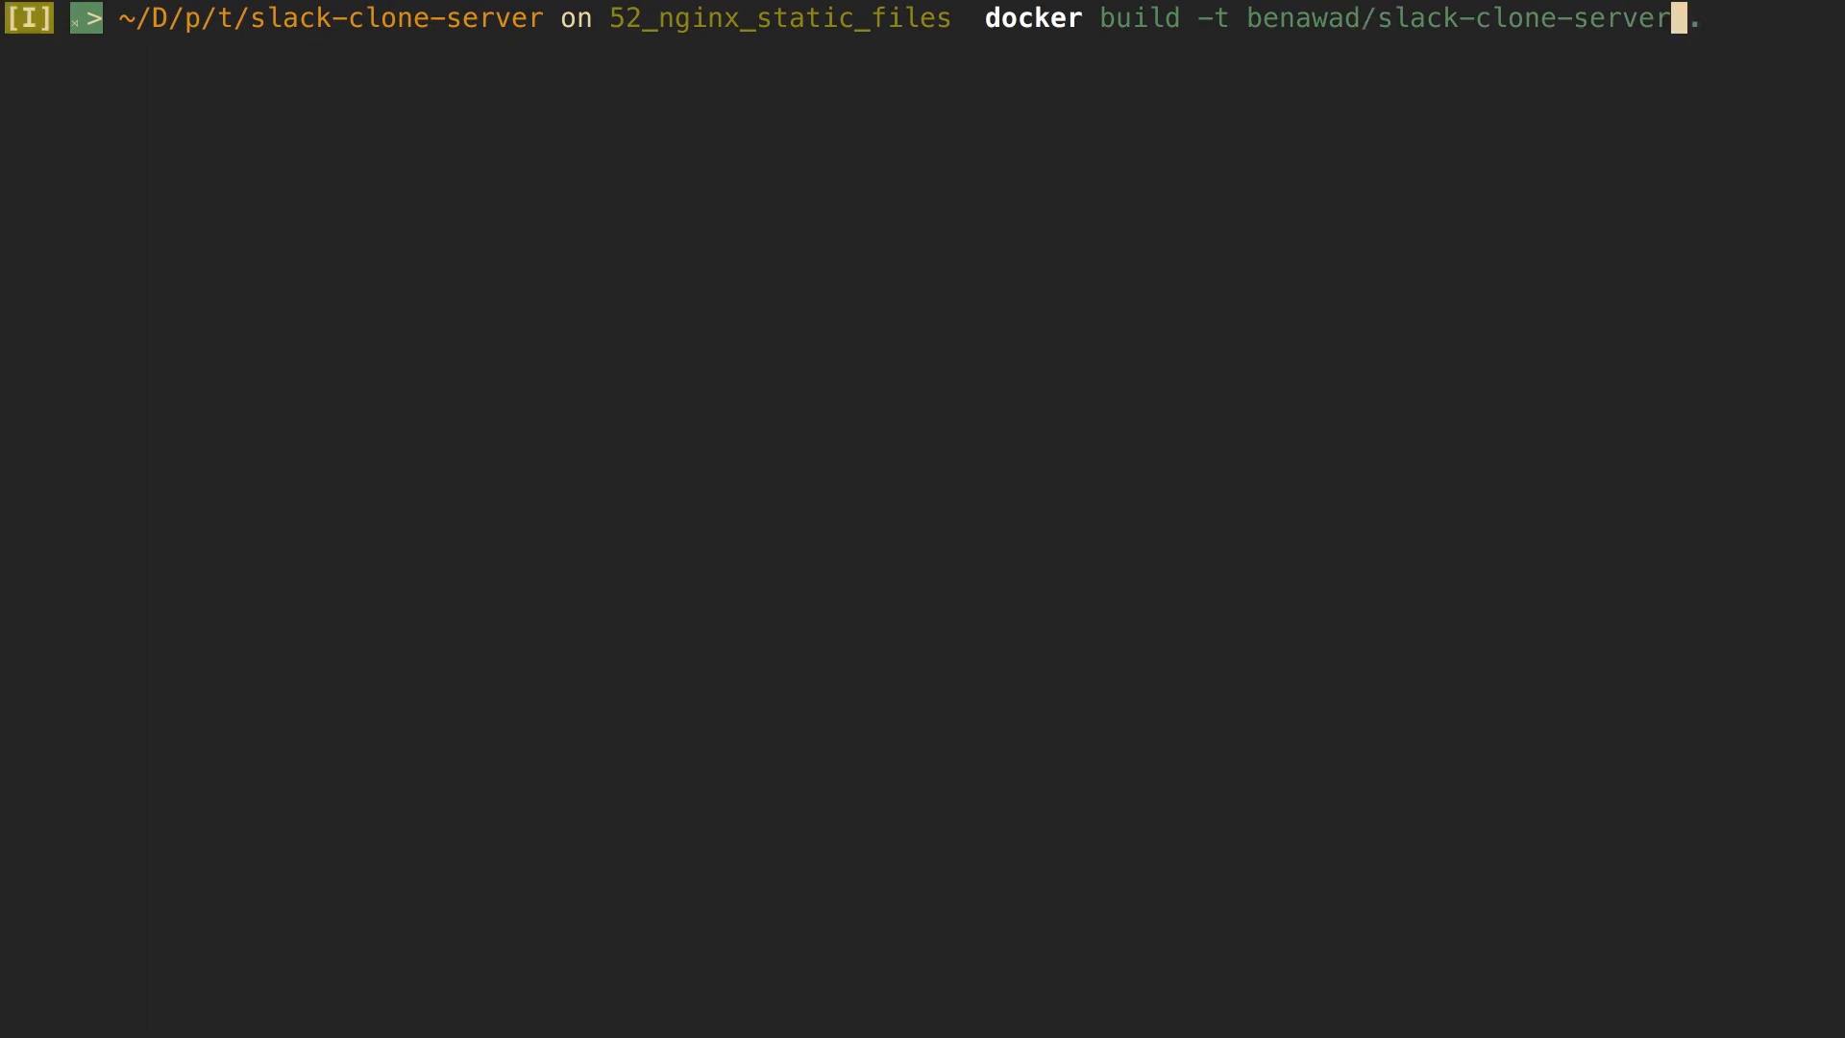
pyautogui.write(':la')
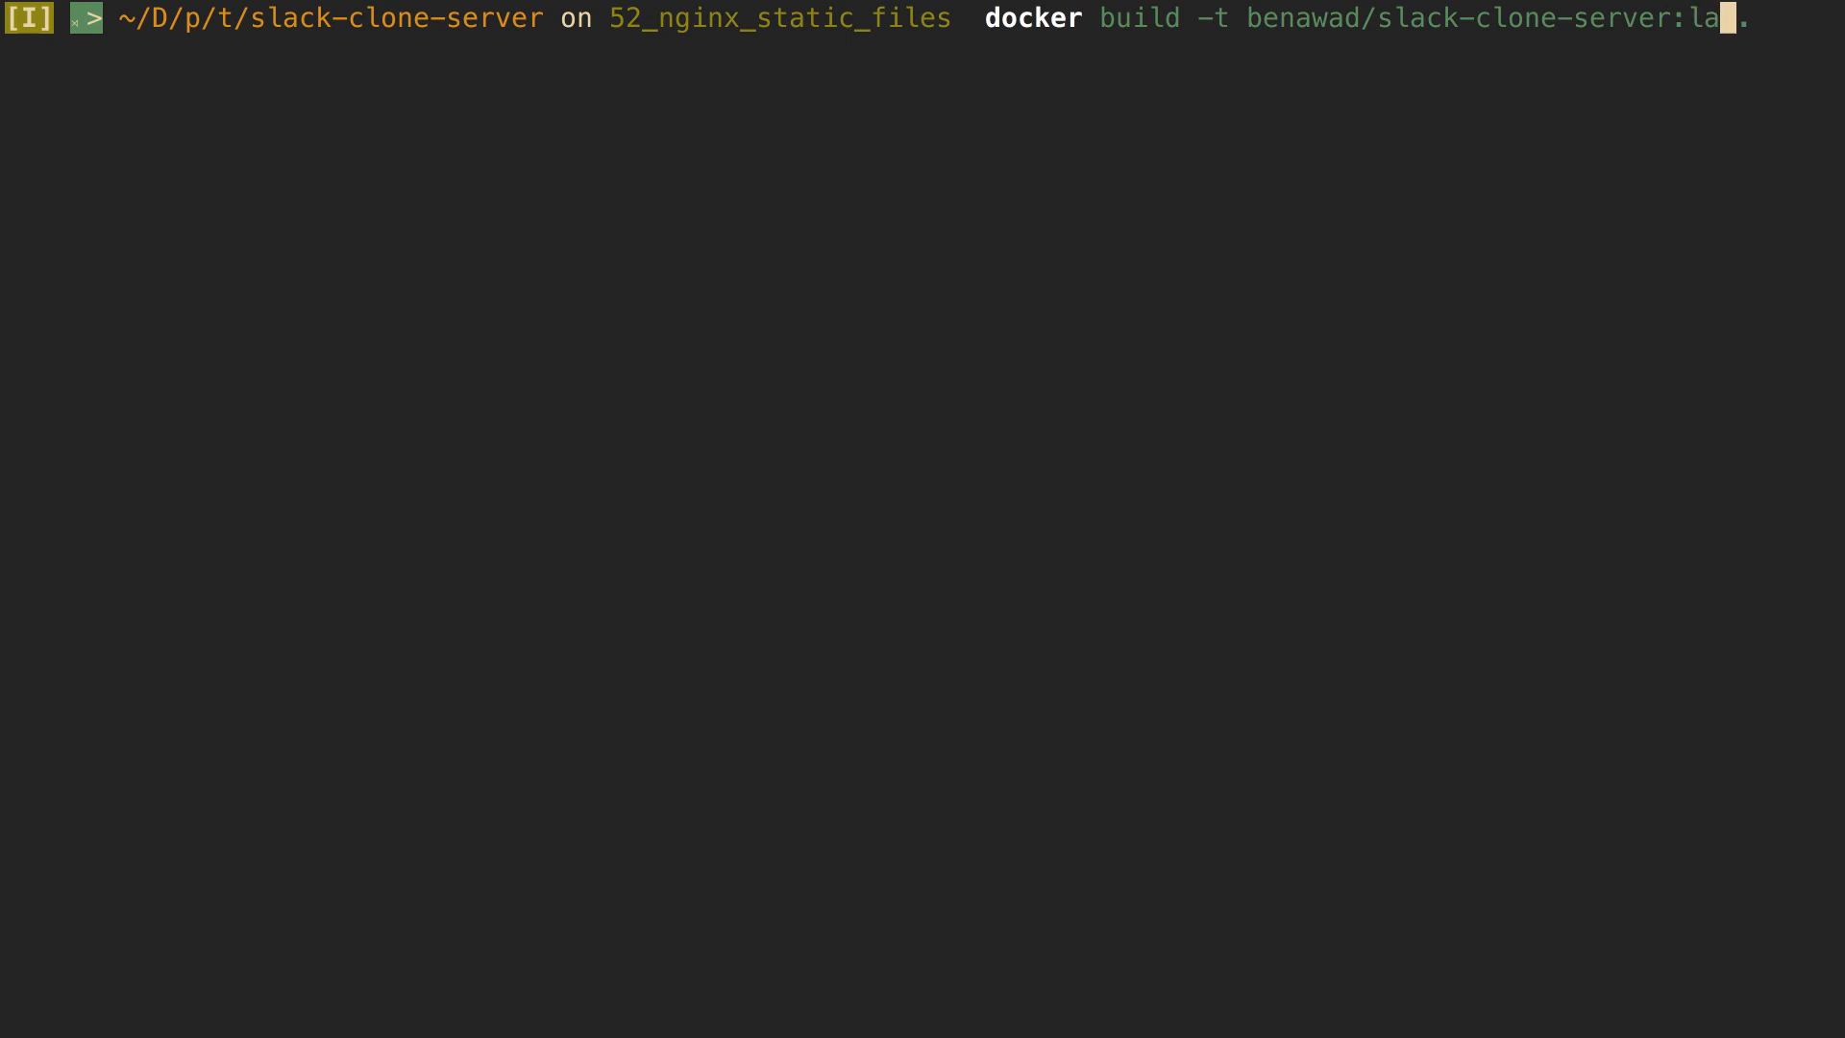
pyautogui.write('test')
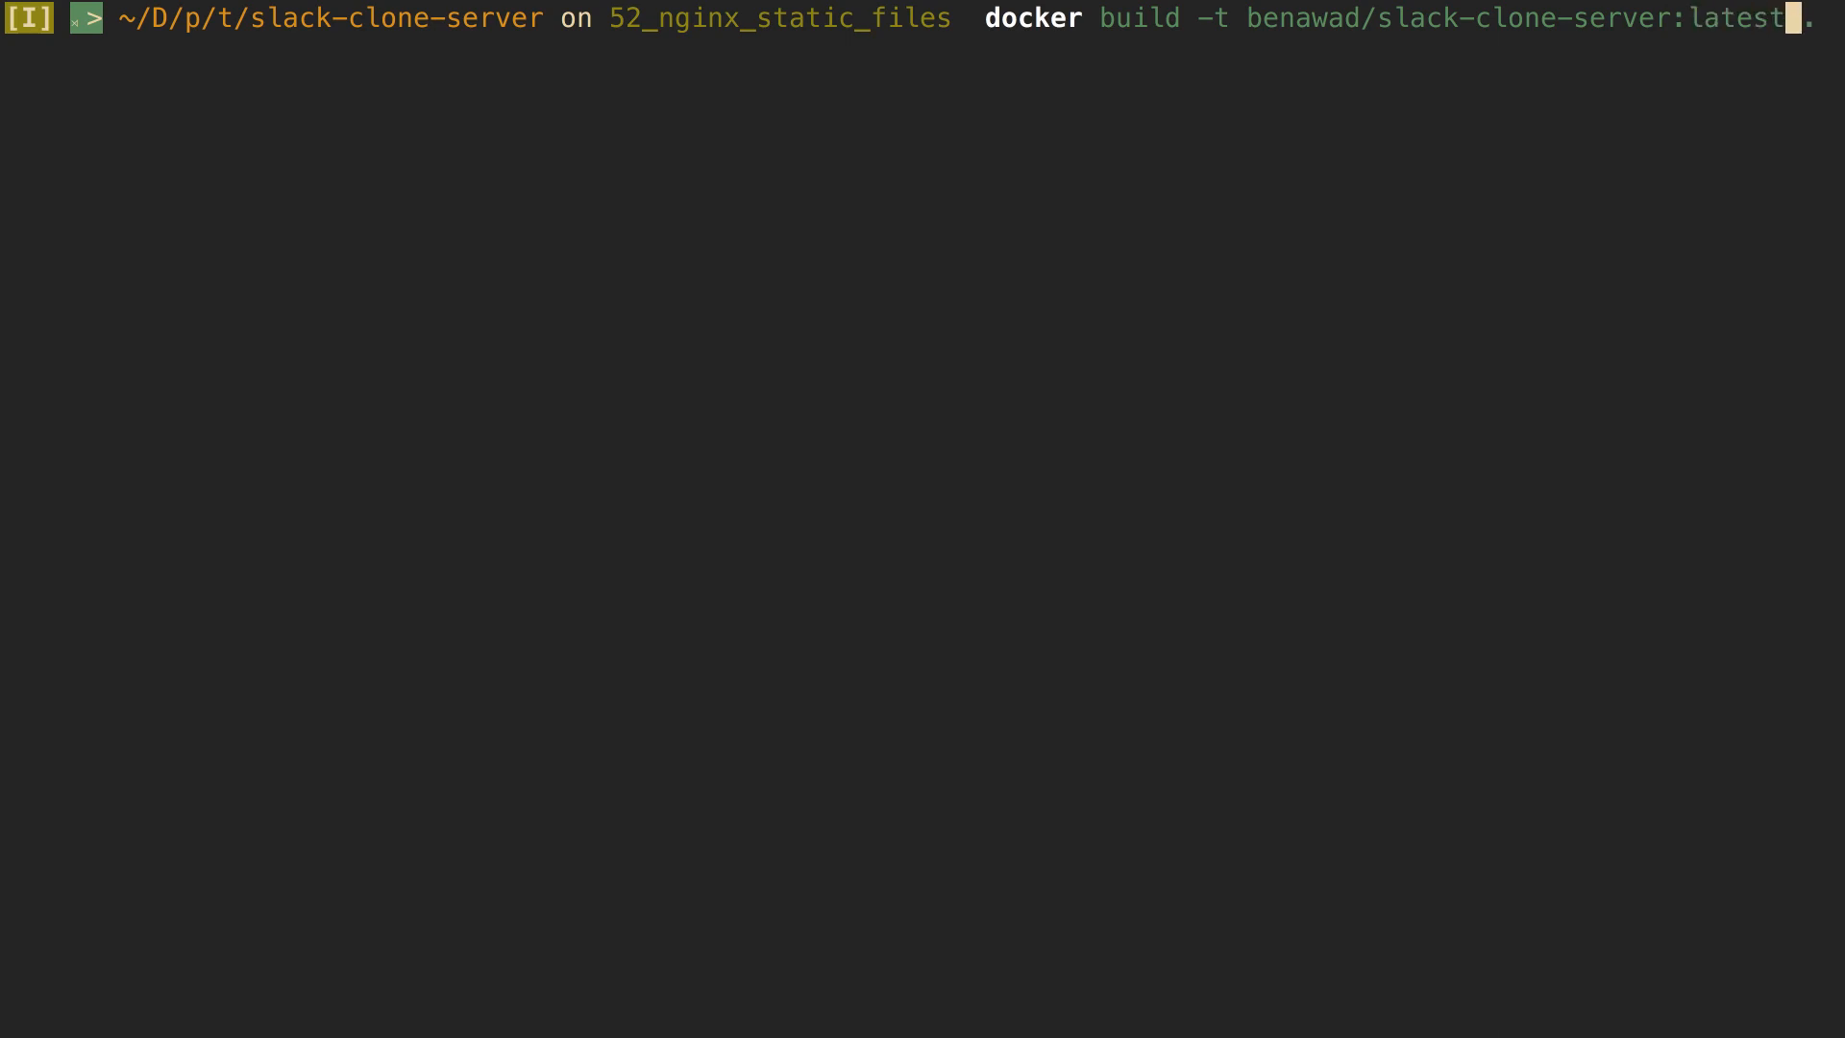
pyautogui.write('v1')
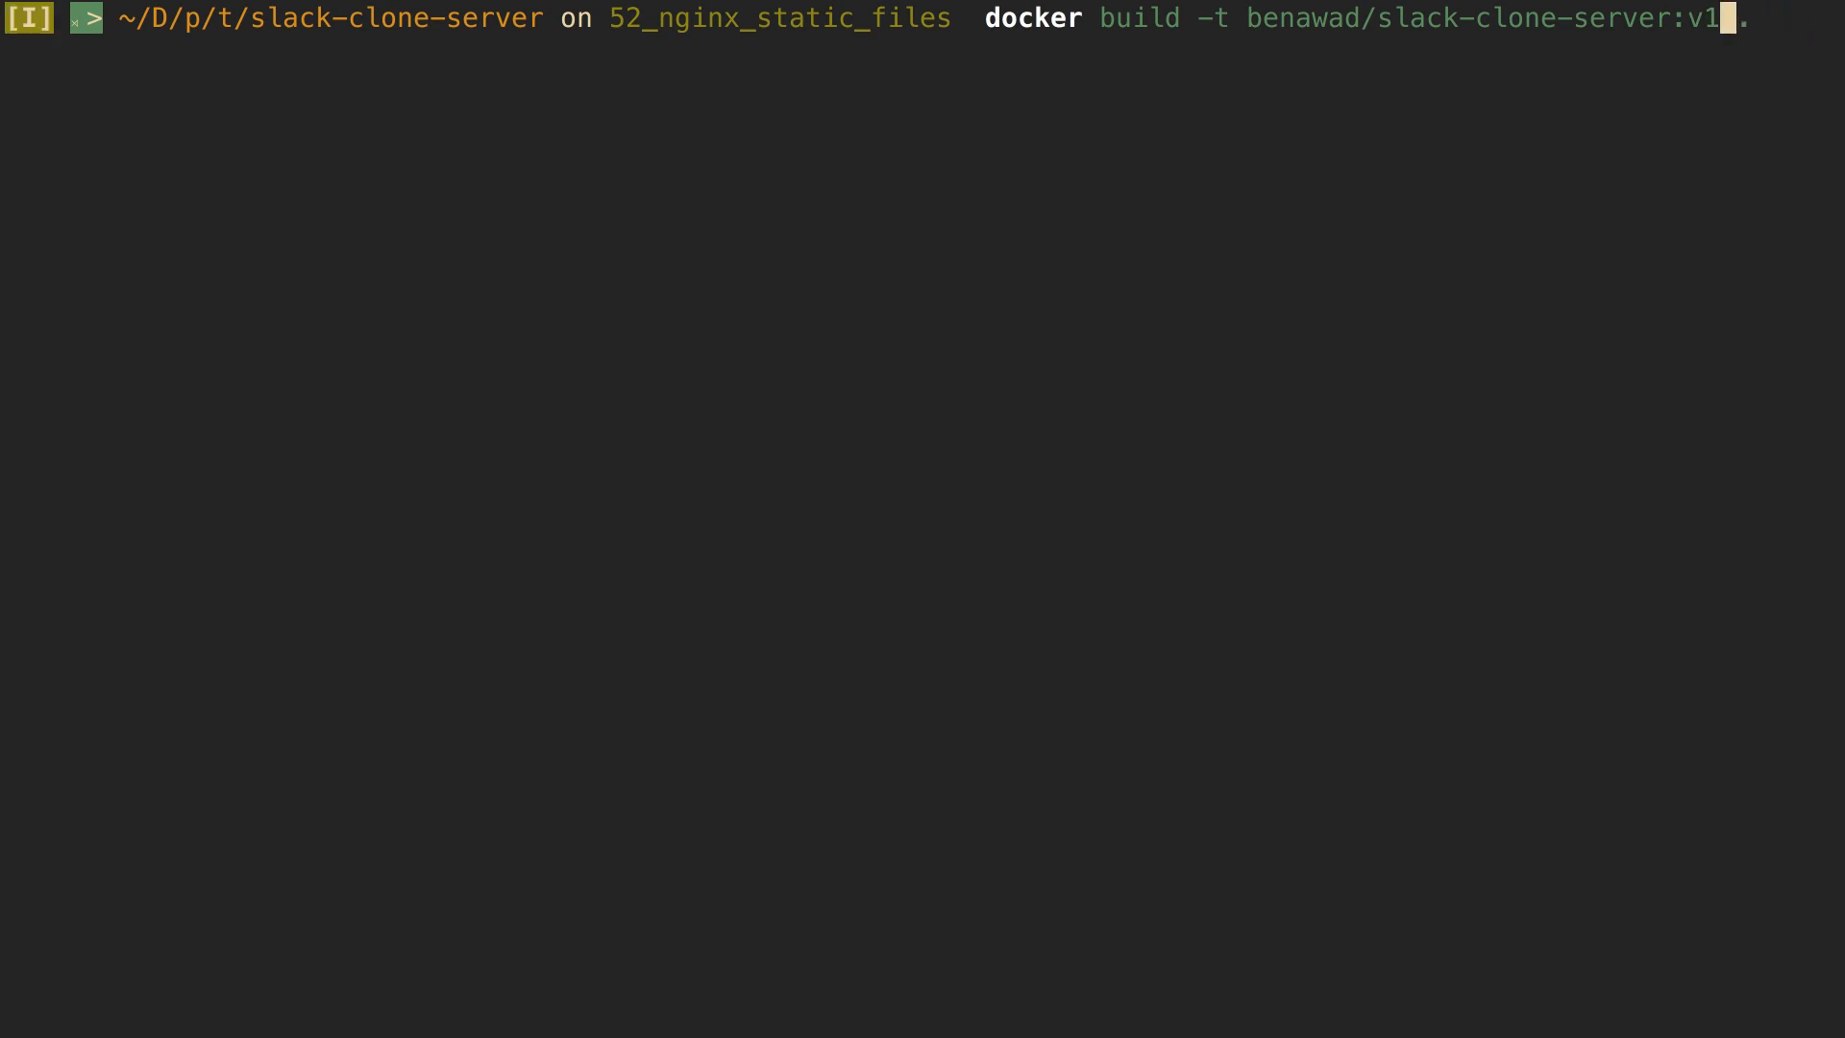
pyautogui.press('BackSpace')
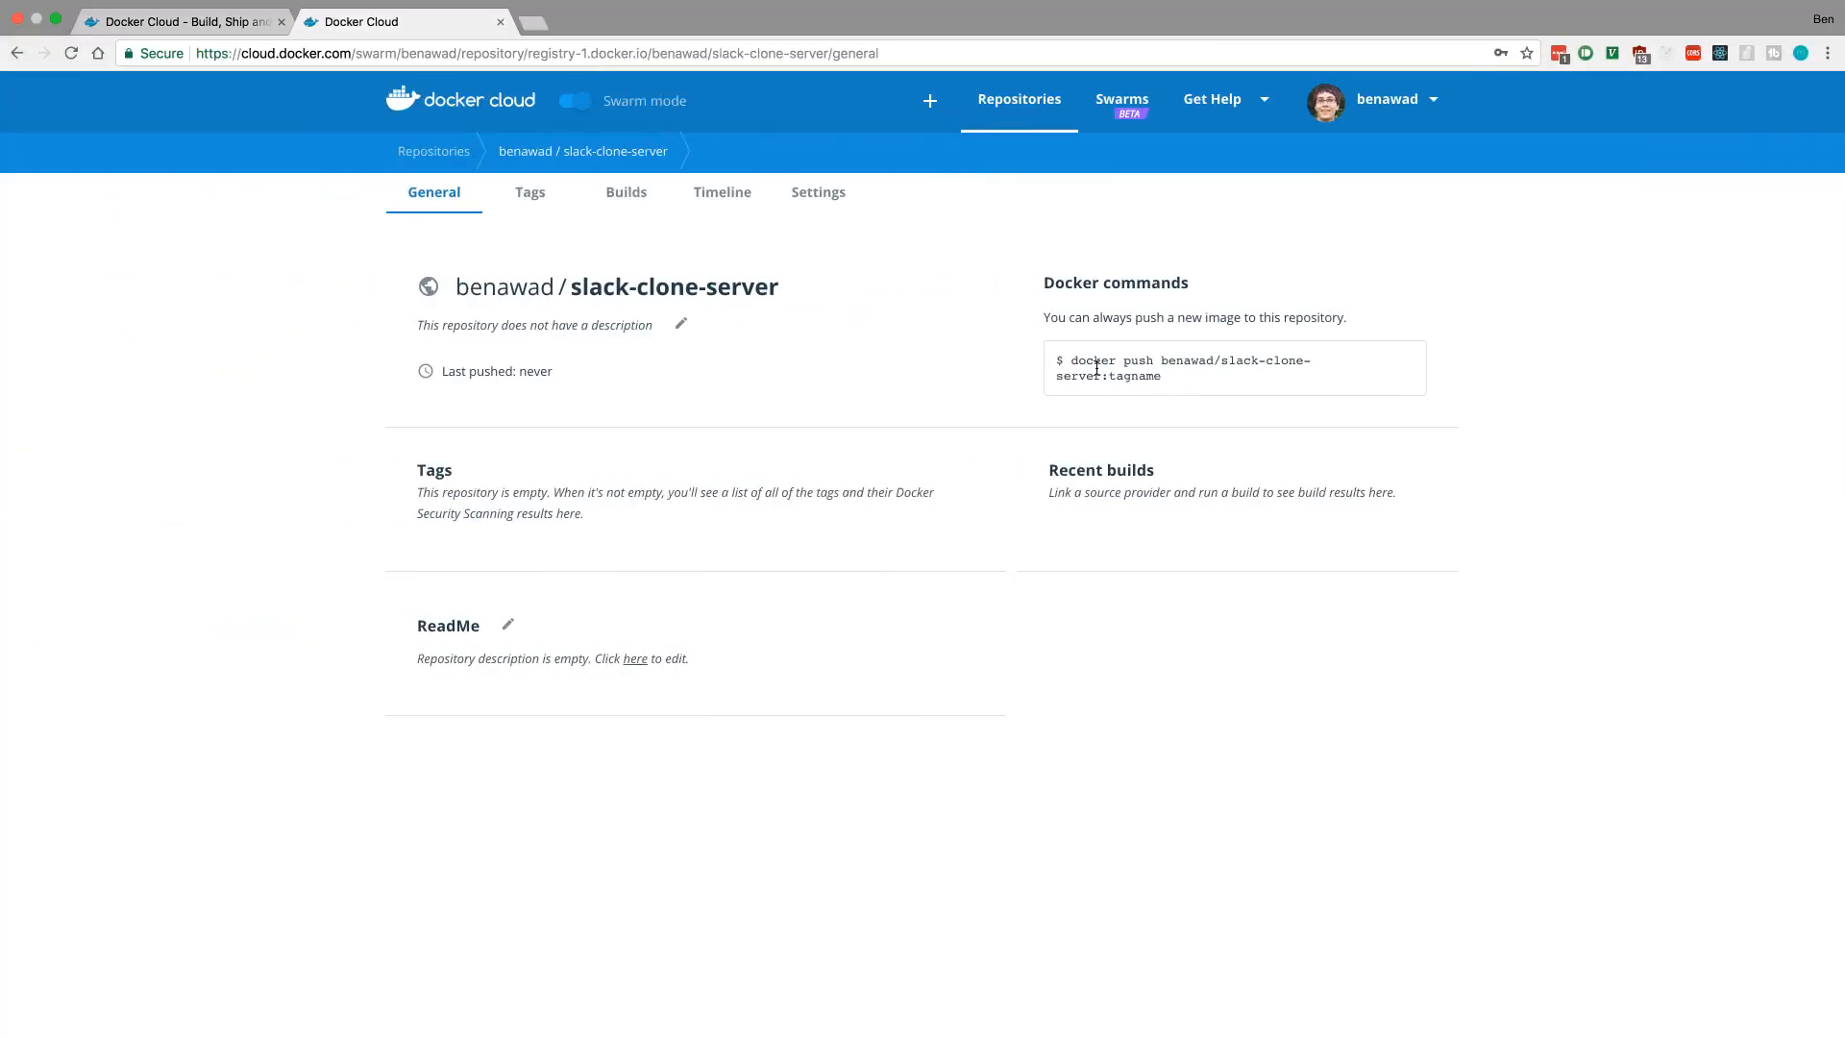
pyautogui.moveTo(1213, 380)
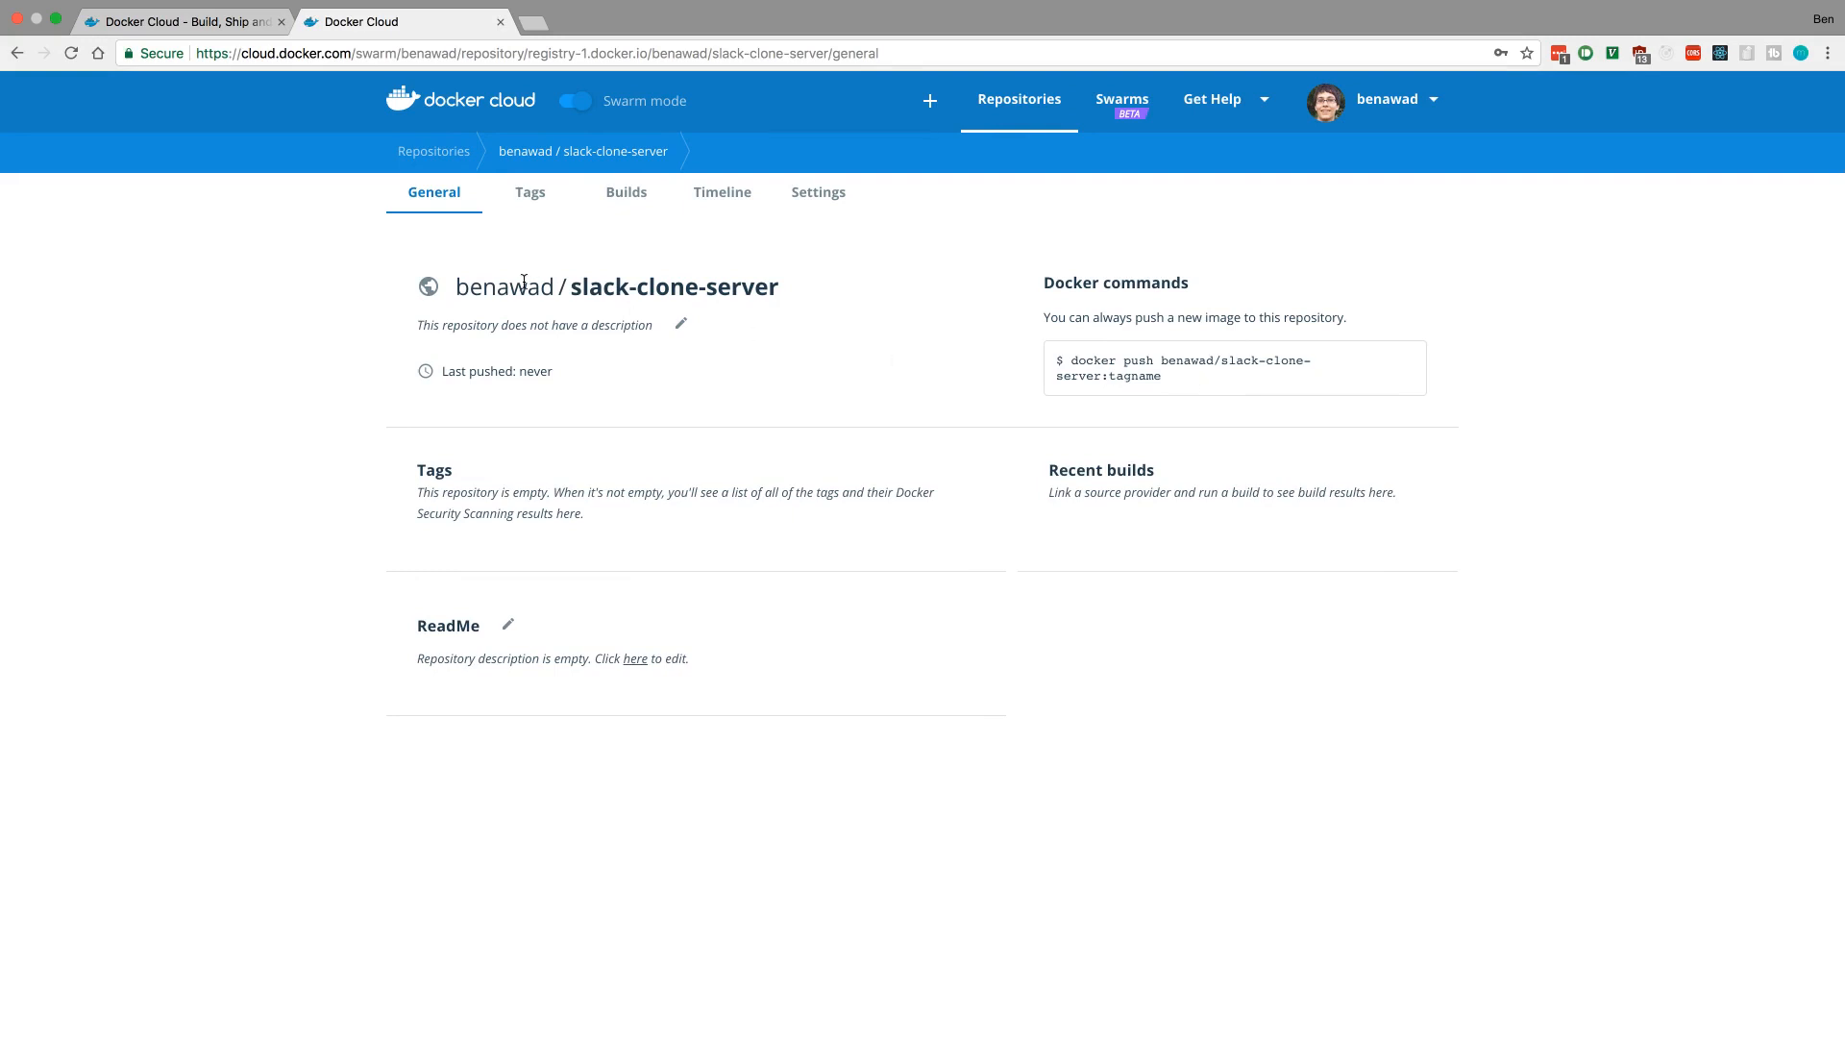
pyautogui.doubleClick(504, 286)
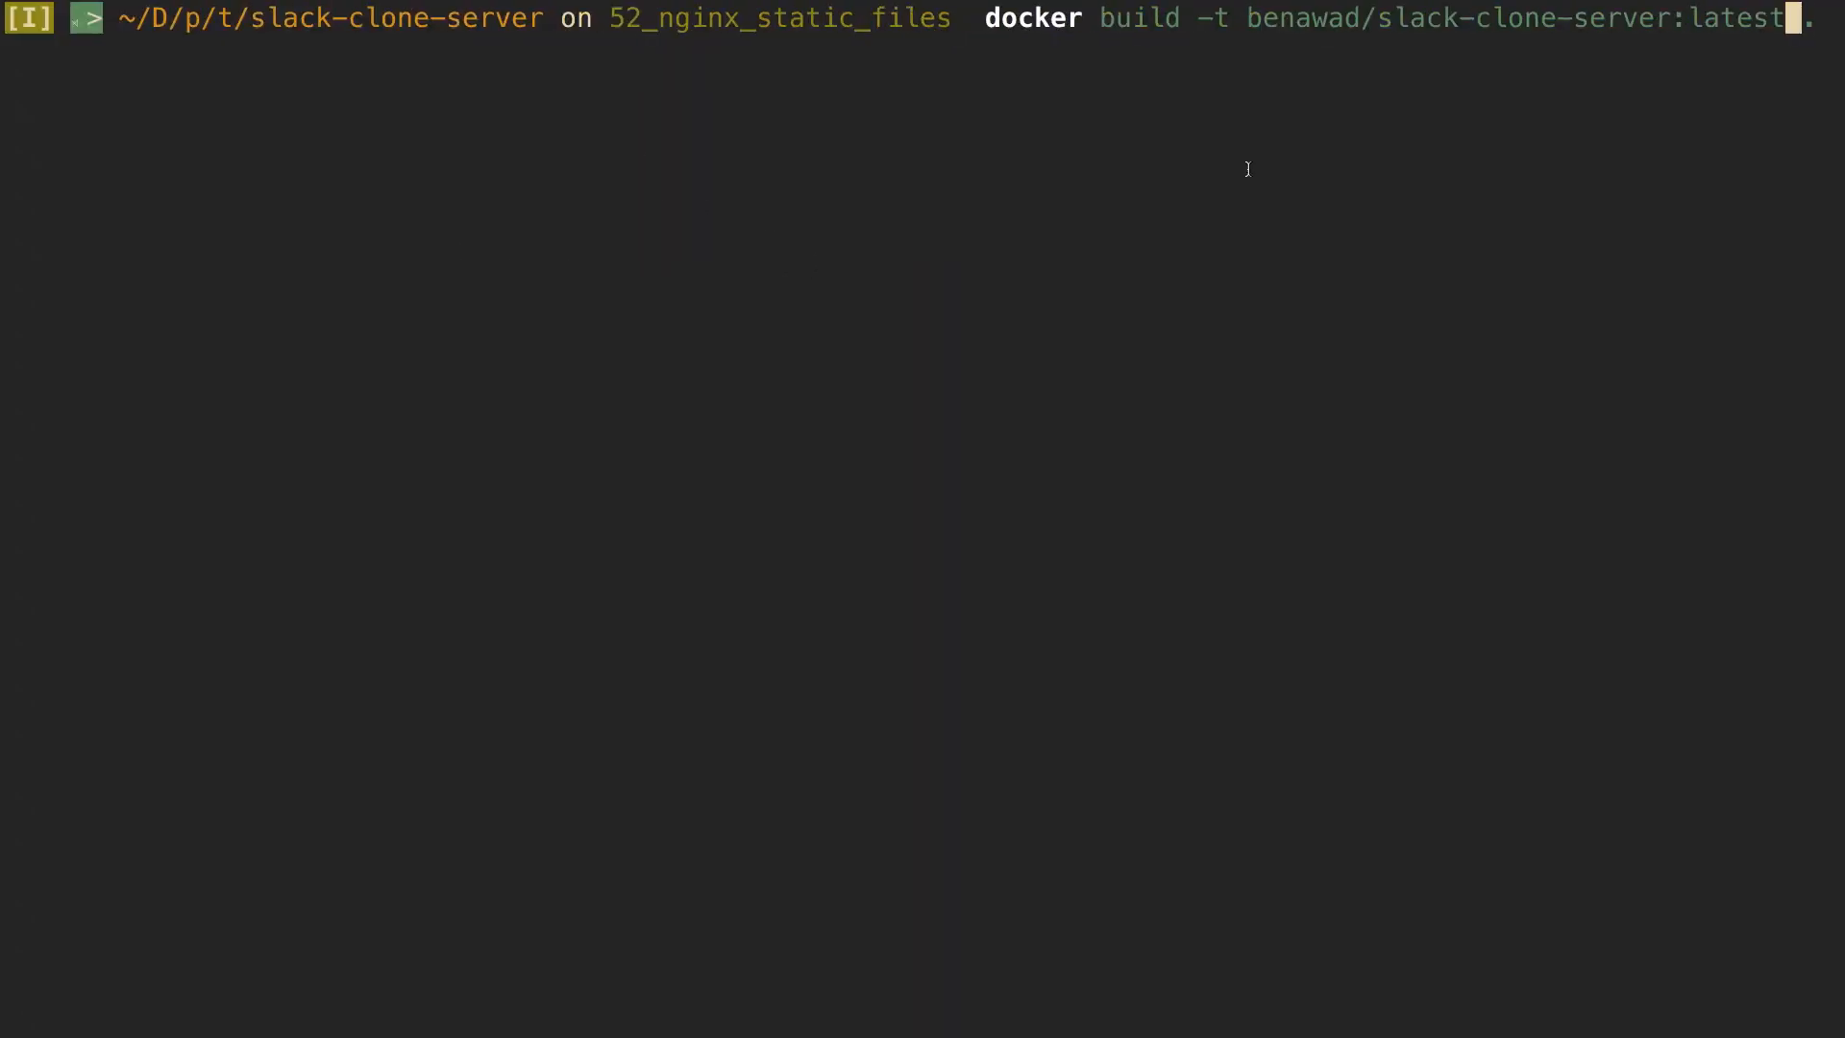
pyautogui.moveTo(851, 91)
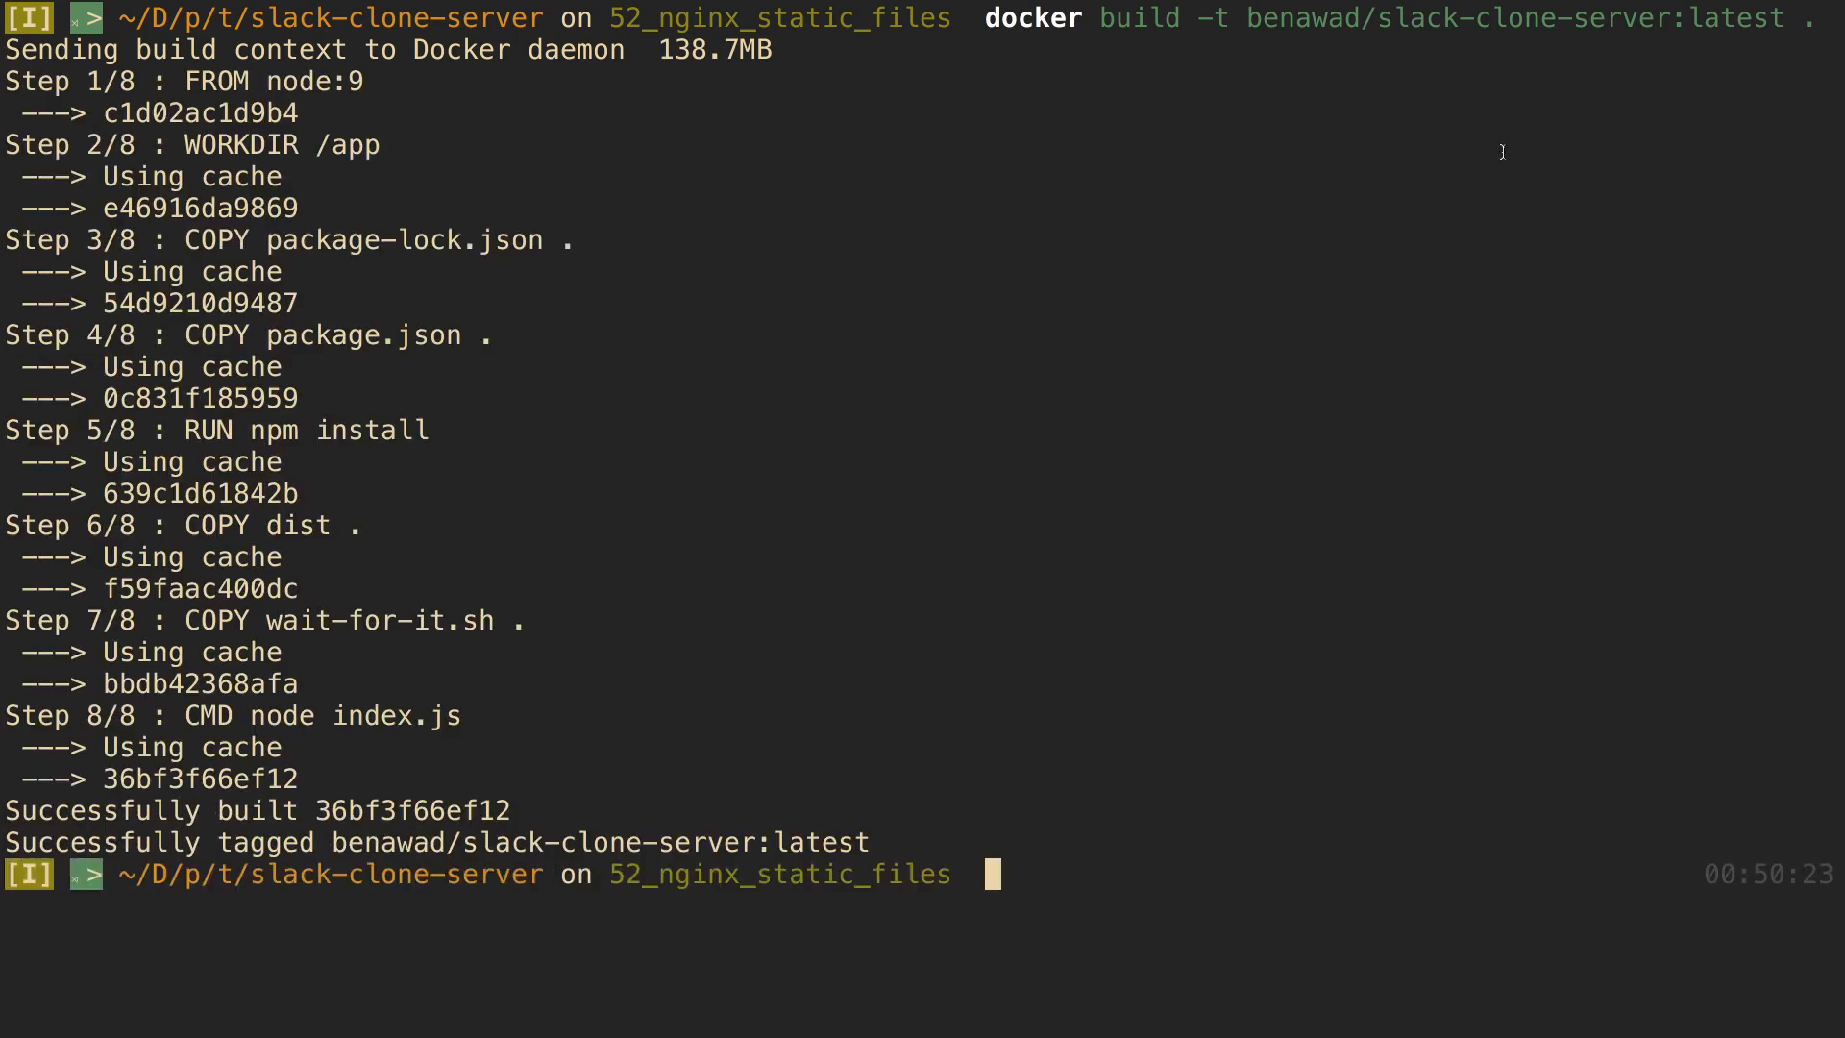
# Step: Recall the build command and run it with the tag benawad/slack-clone-server:latest
pyautogui.press('Up')
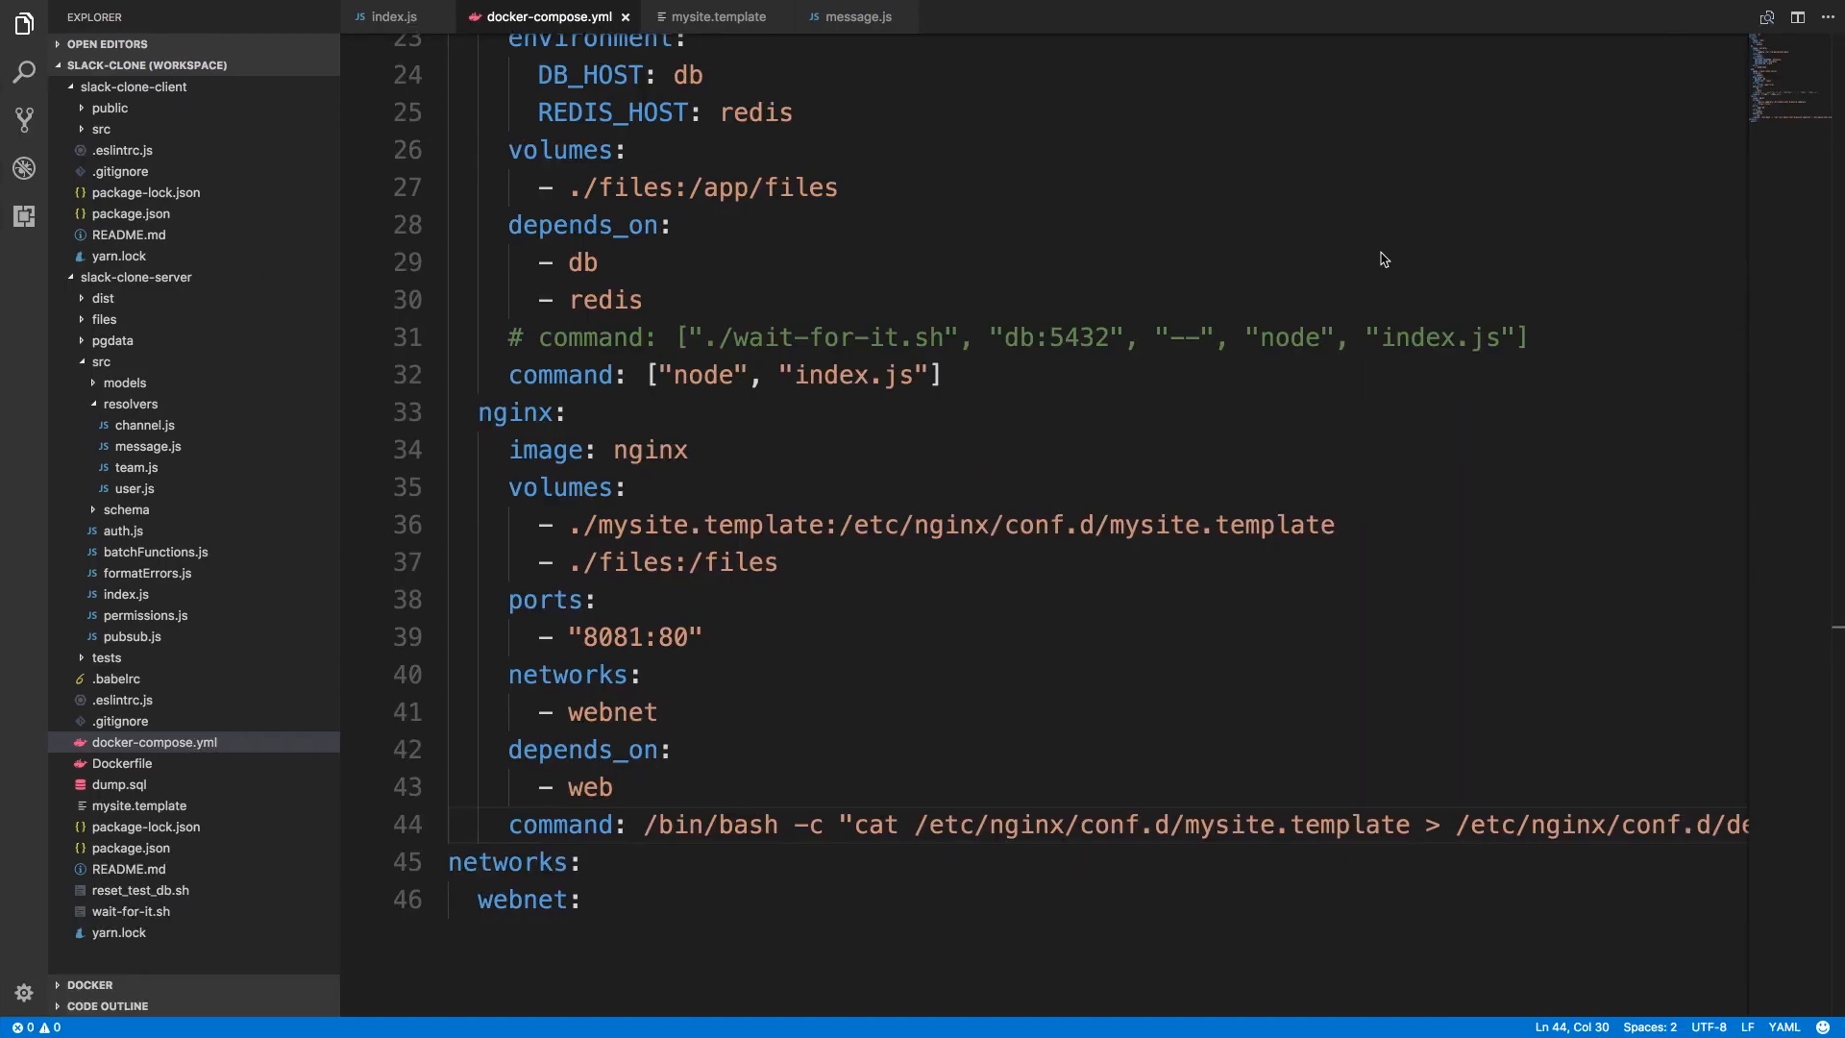
# Step: Change the web service image in docker-compose.yml to benawad/slack-clone-server:latest
pyautogui.click(842, 186)
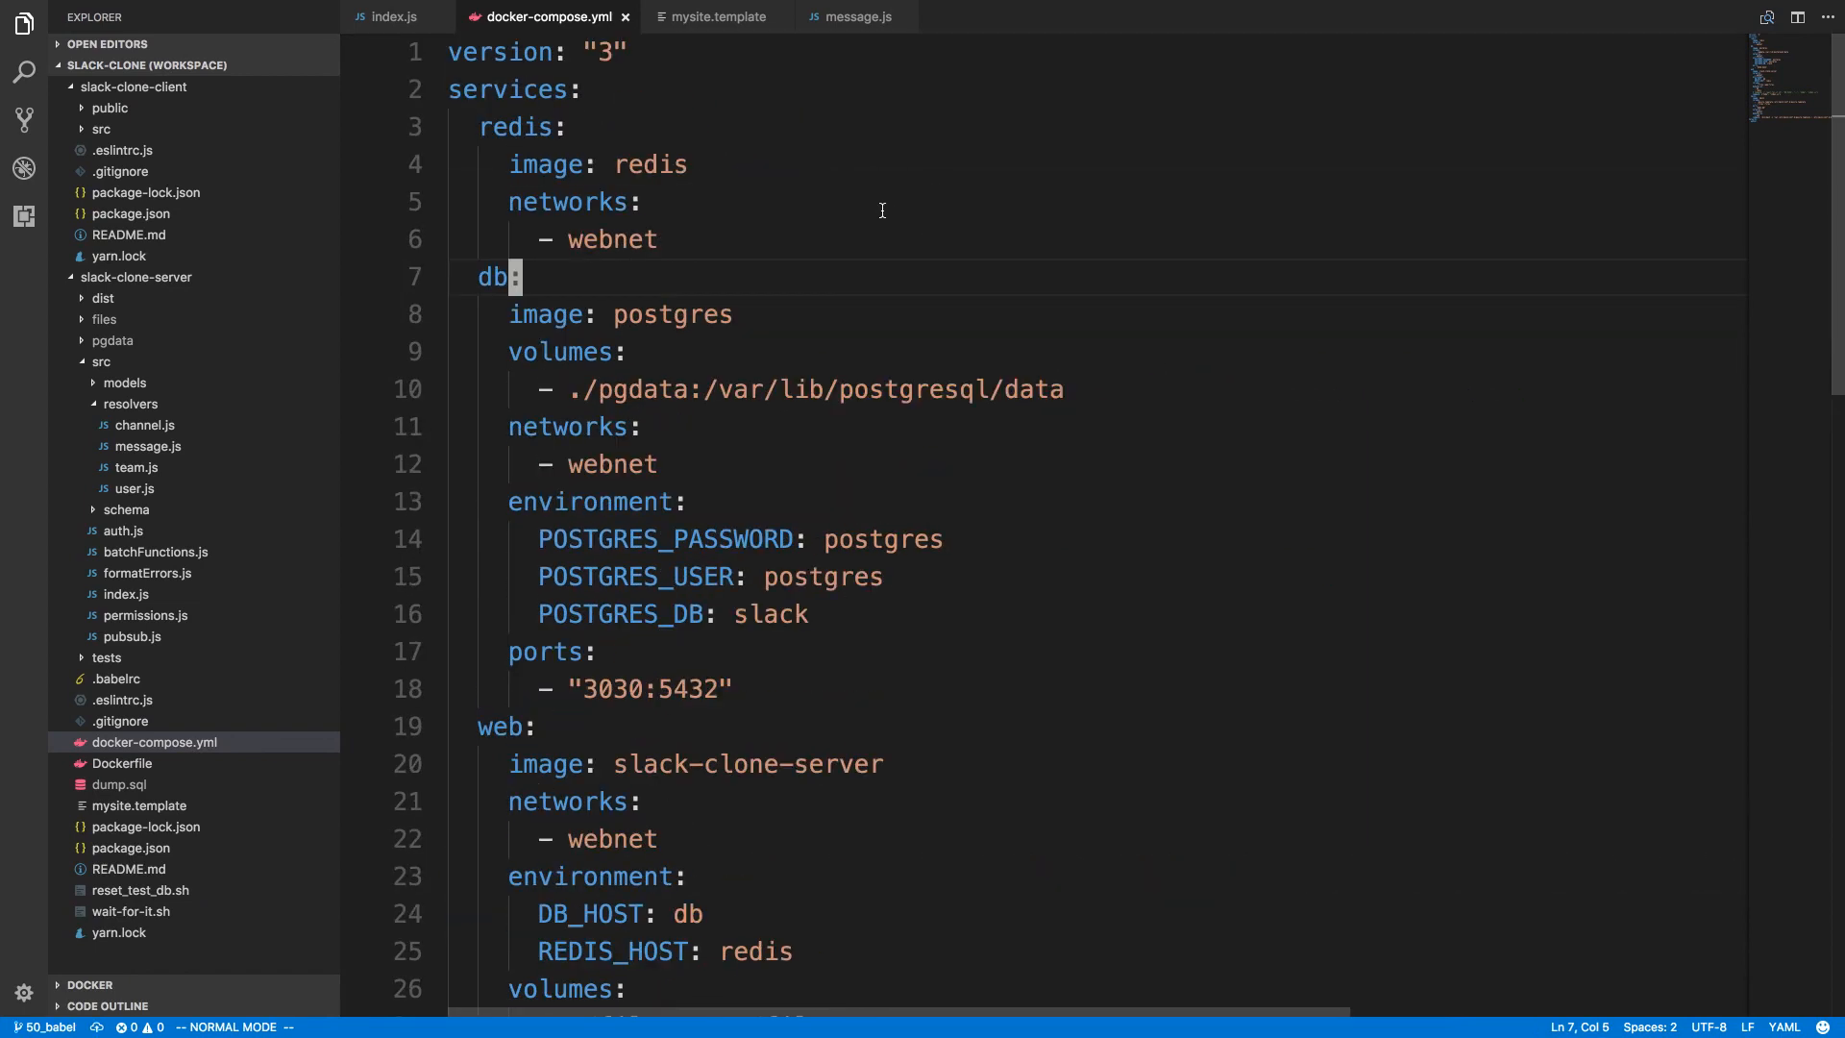
pyautogui.scroll(-3)
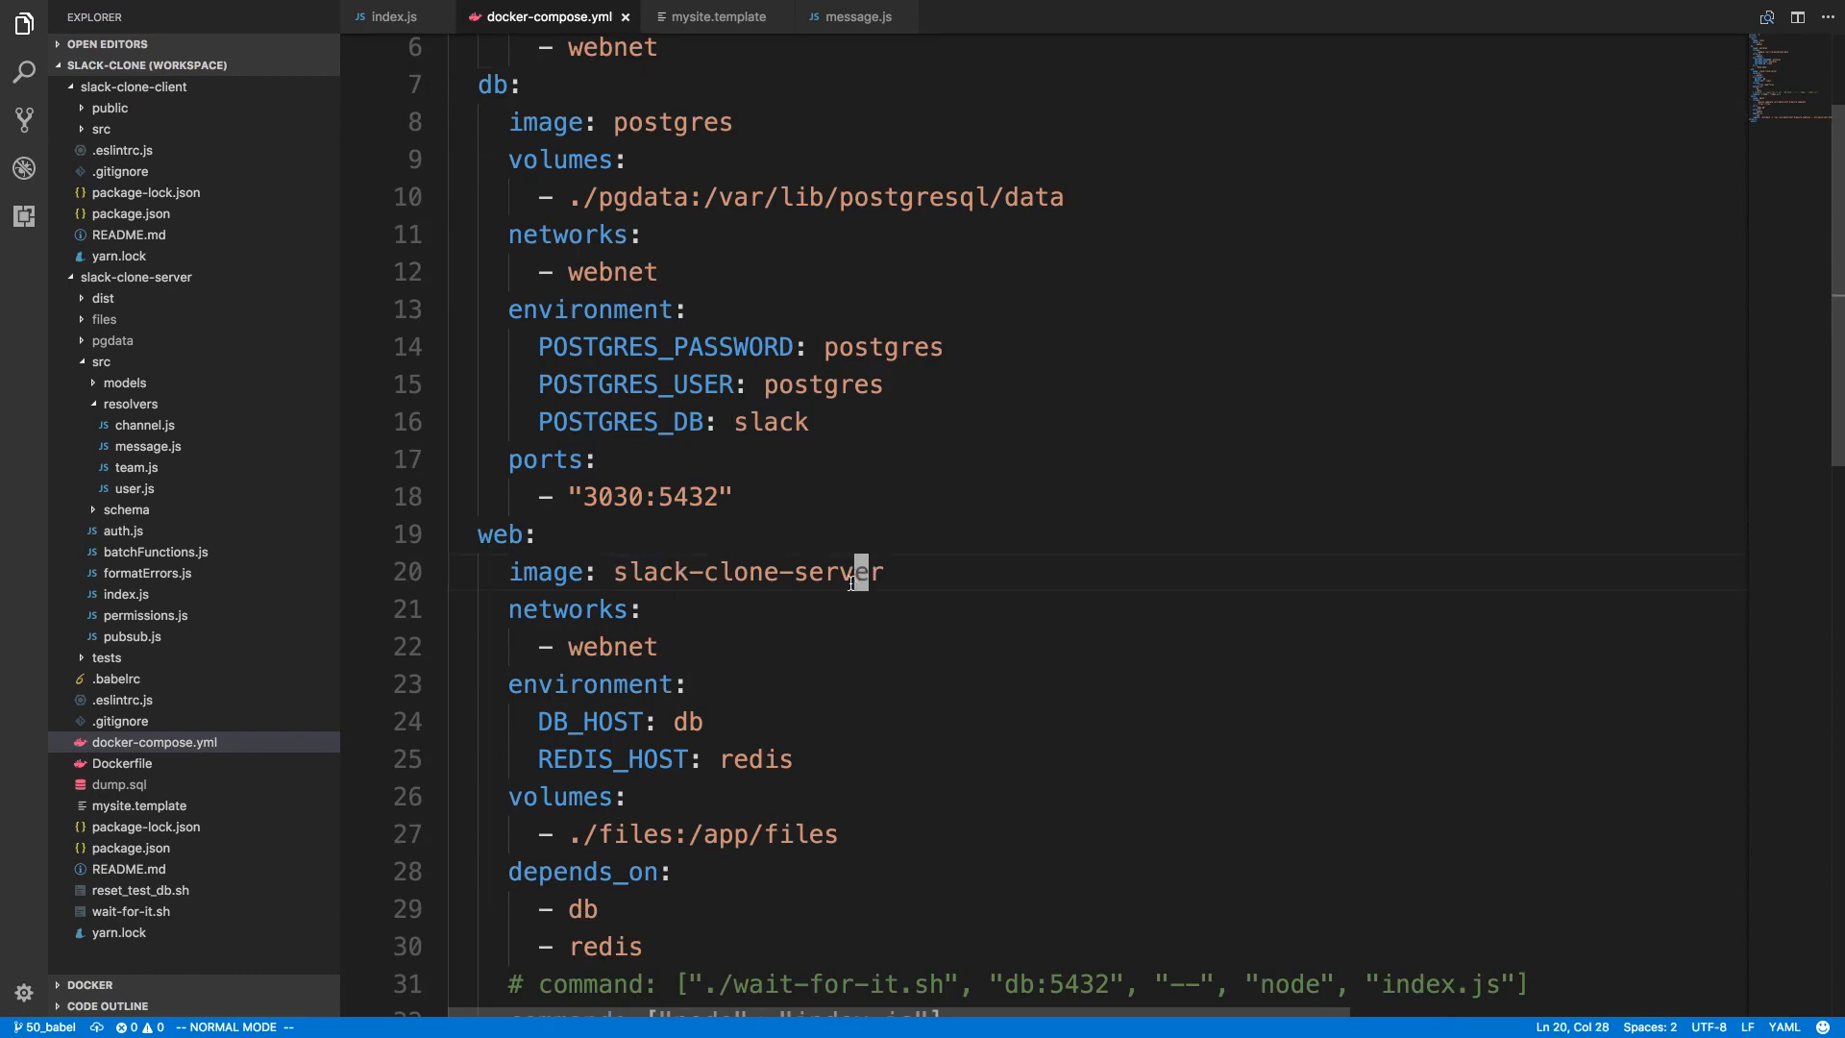
pyautogui.doubleClick(646, 572)
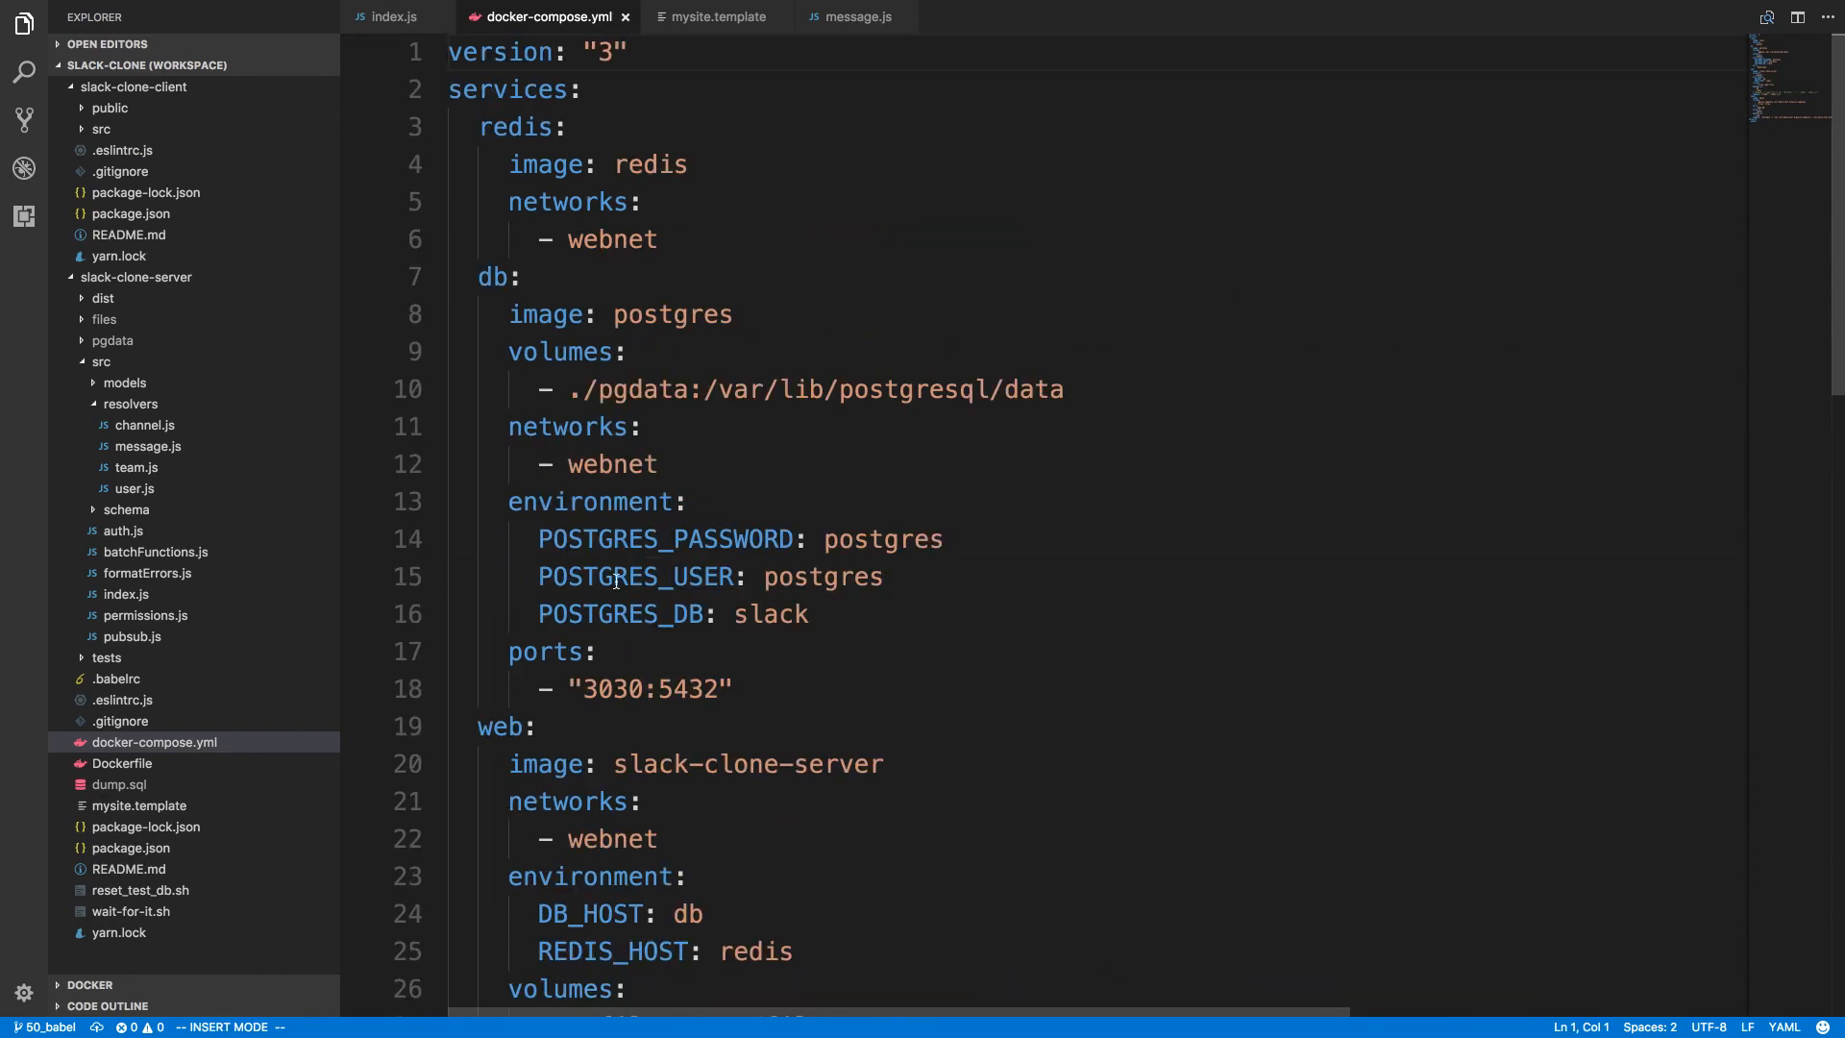
pyautogui.scroll(-3)
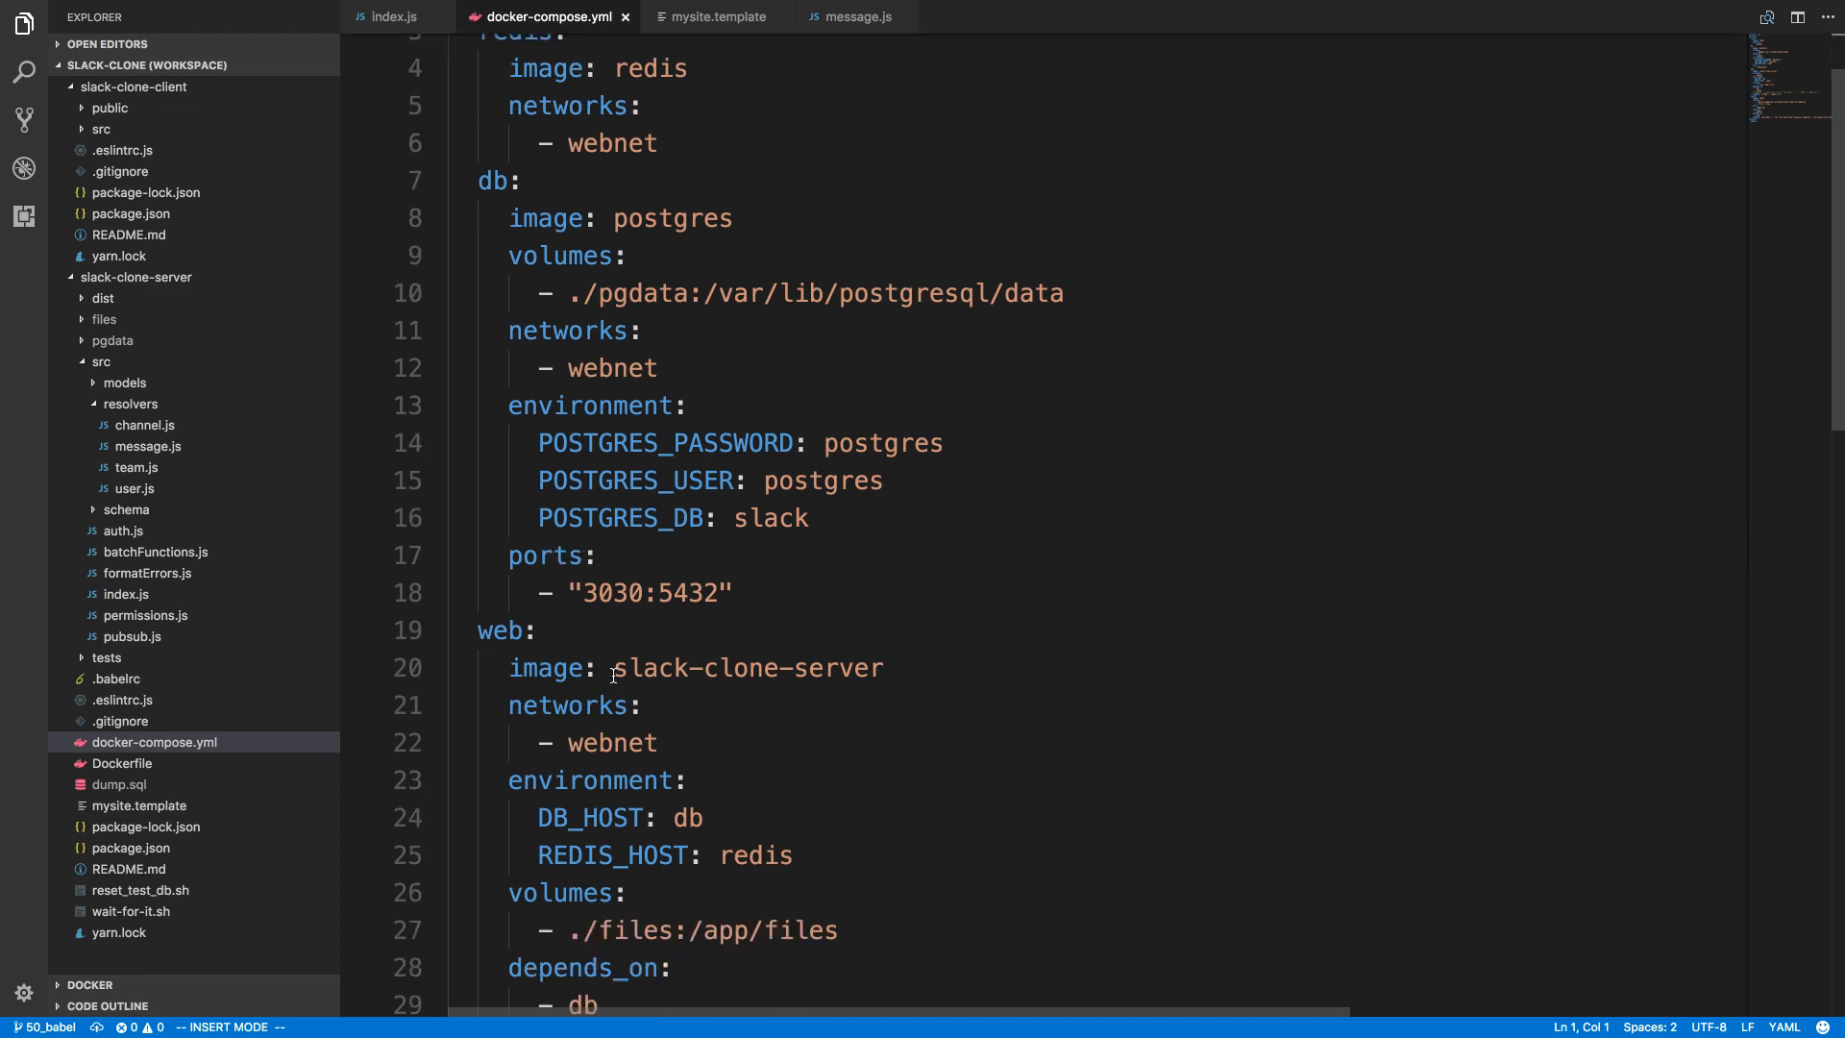
pyautogui.write('ben')
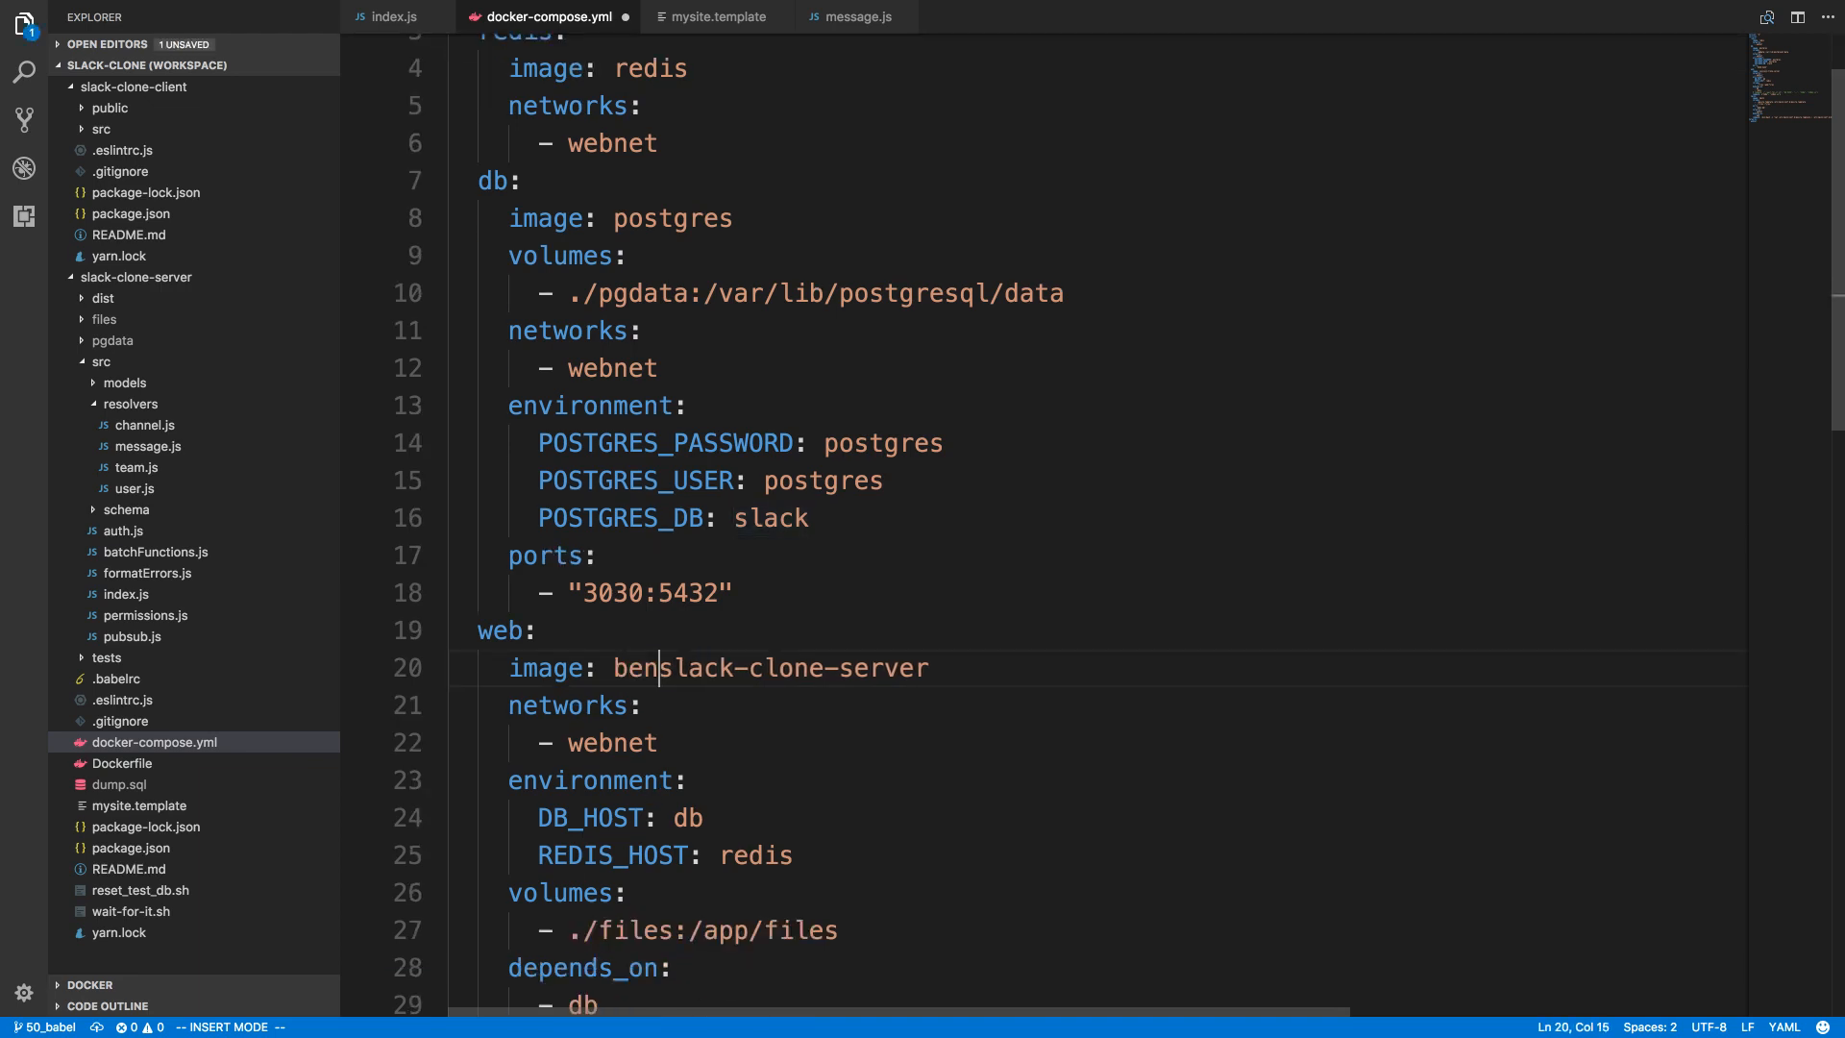
pyautogui.write('awad/')
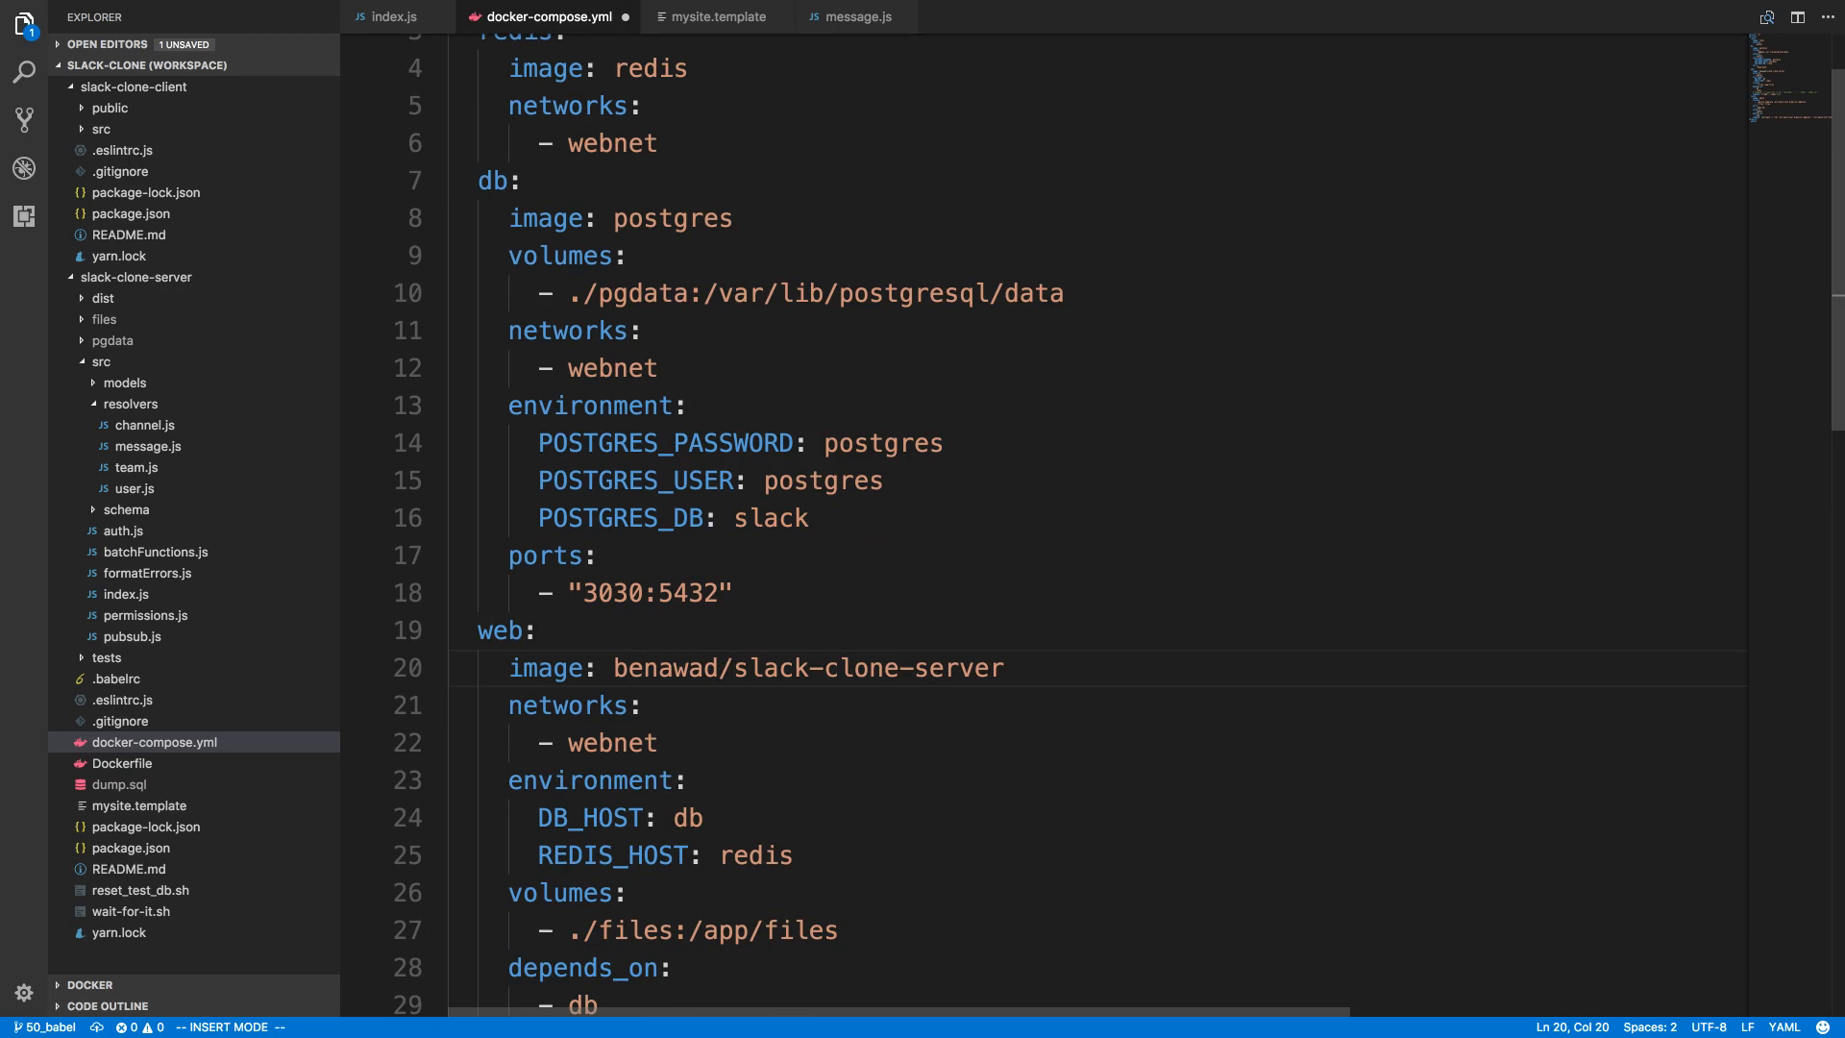
pyautogui.write(':l')
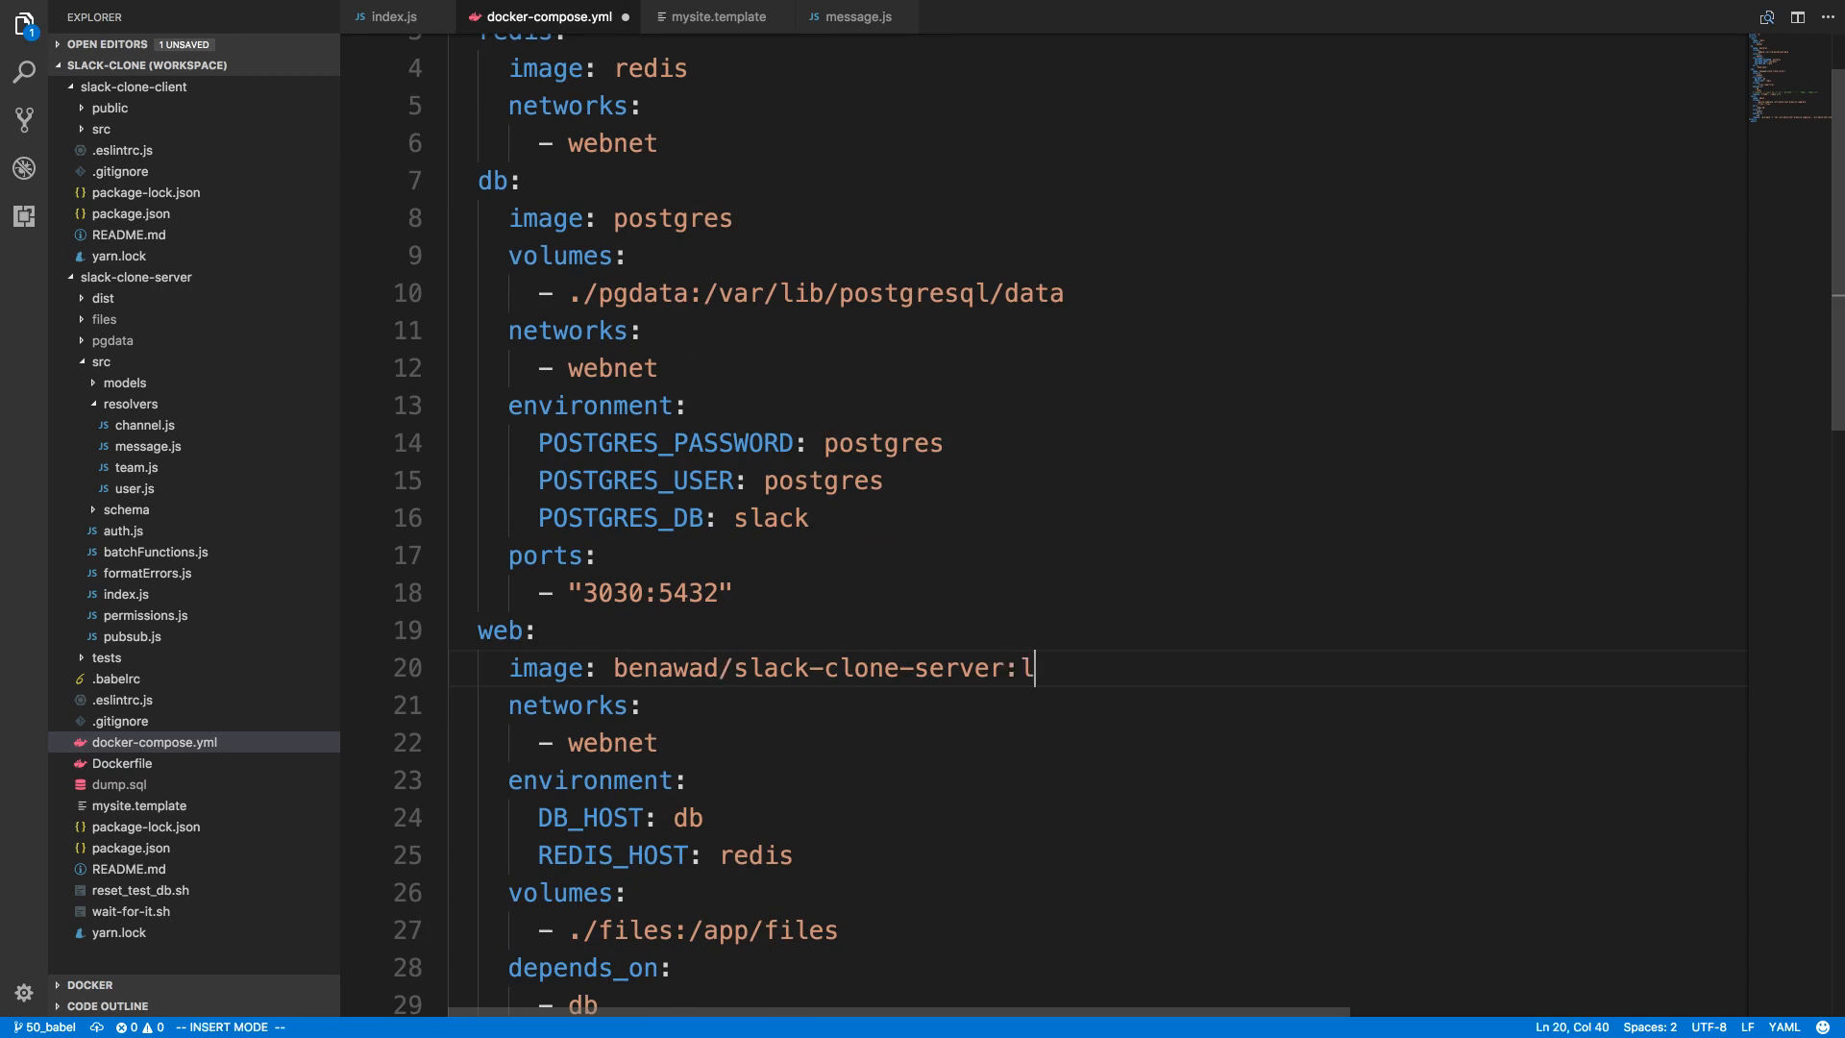
pyautogui.write('atest')
pyautogui.write('docker pull be')
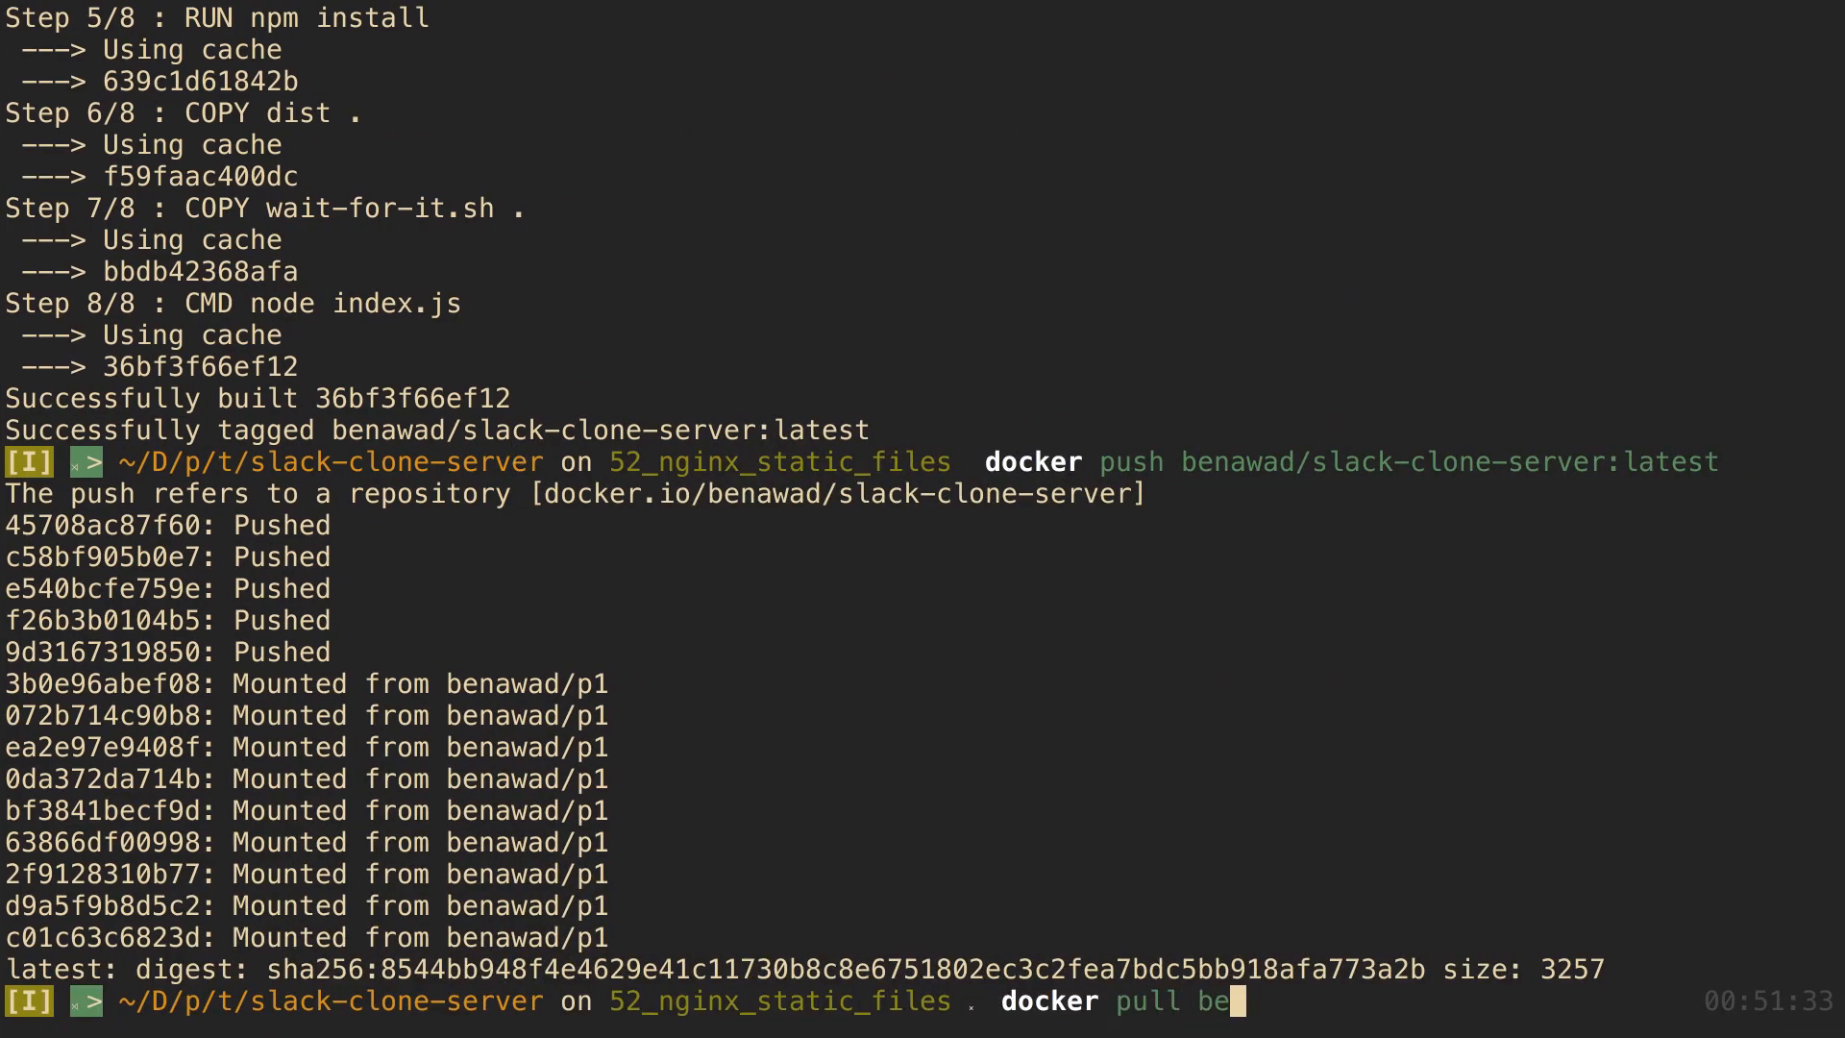
# Step: Enter docker pull benawad/slack-clone-server:latest at the prompt without running it
pyautogui.write('nawad/slac')
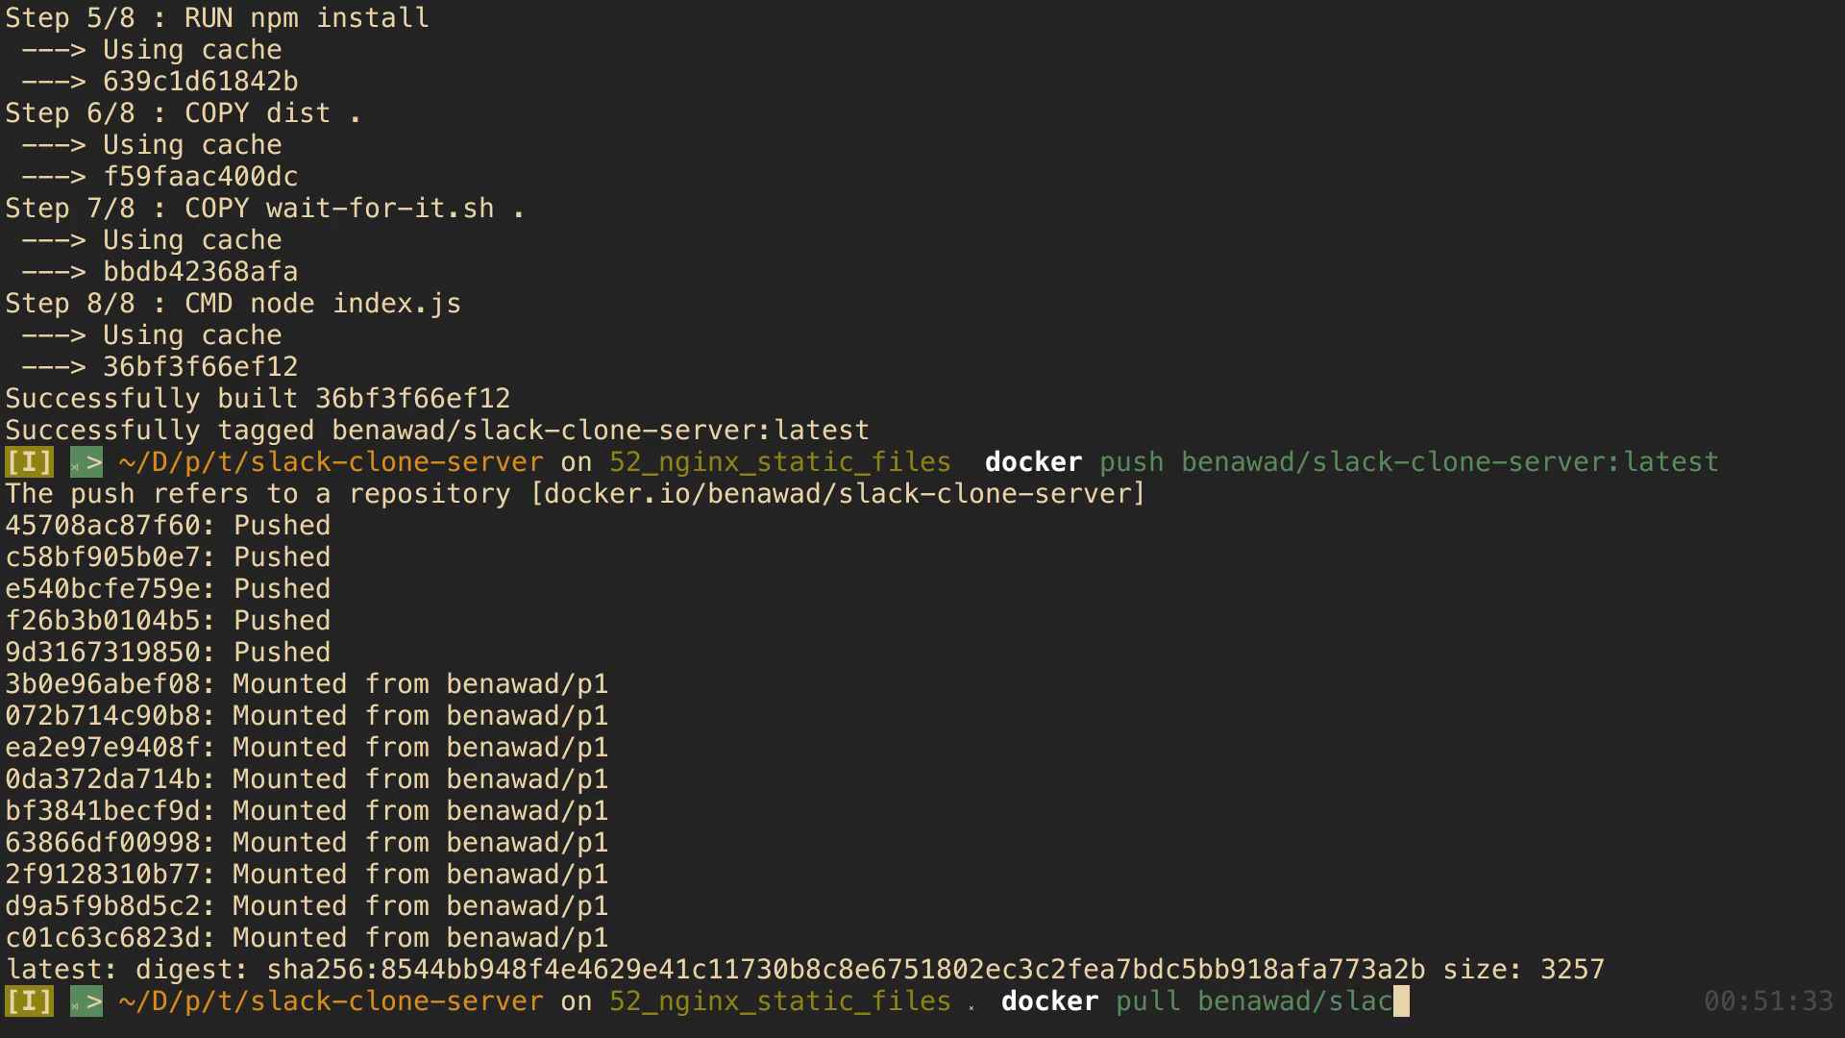
pyautogui.write('k-clone')
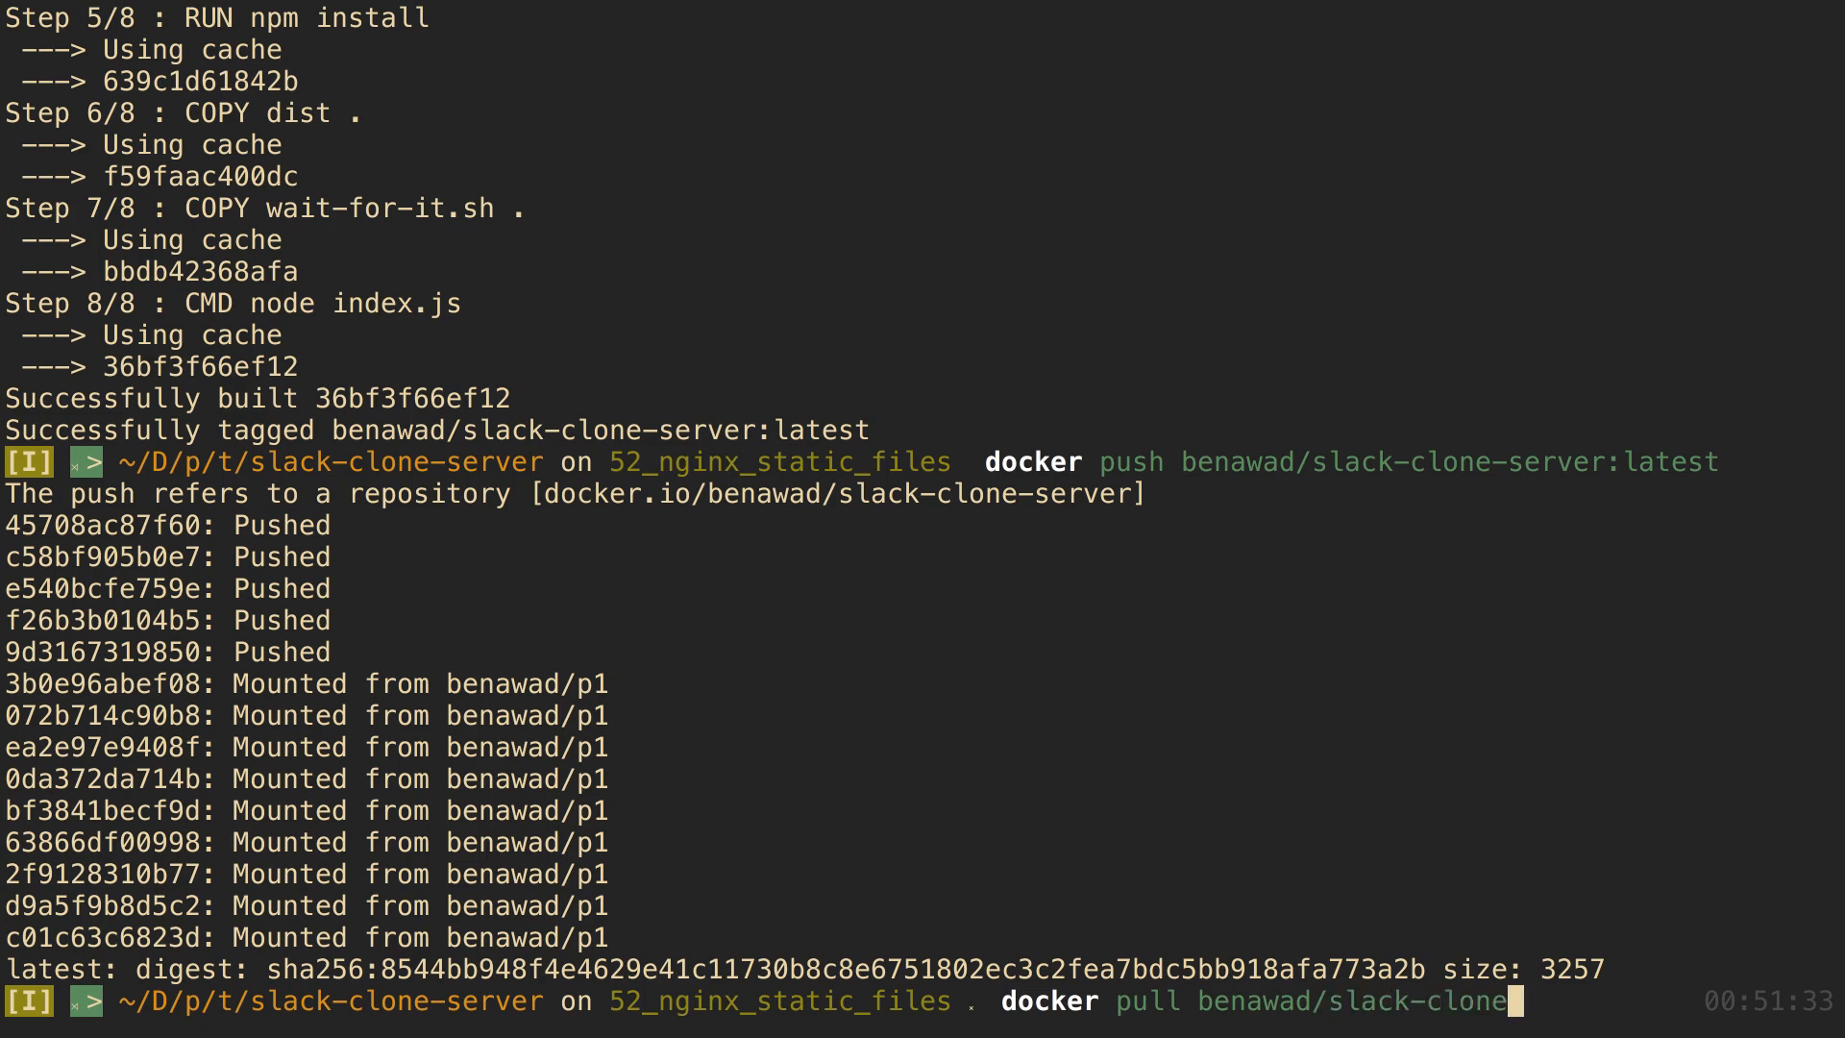
pyautogui.write(':di')
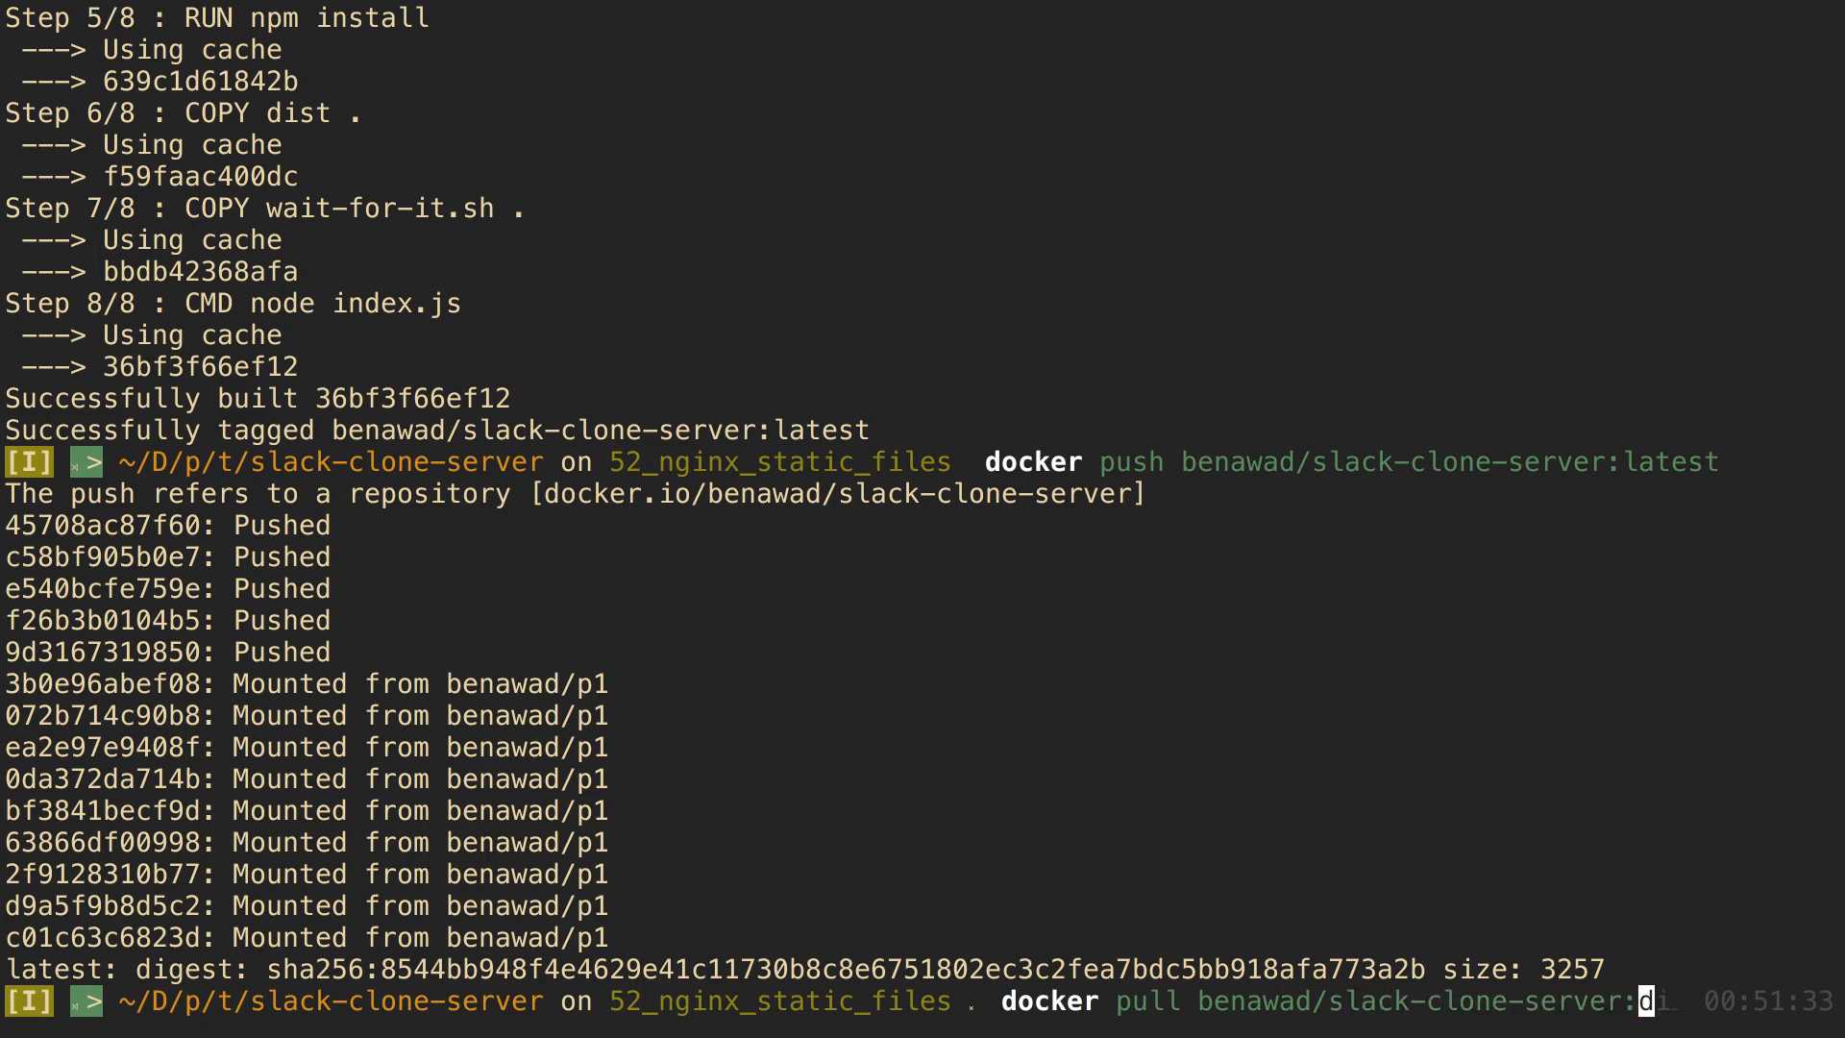
pyautogui.write('atest')
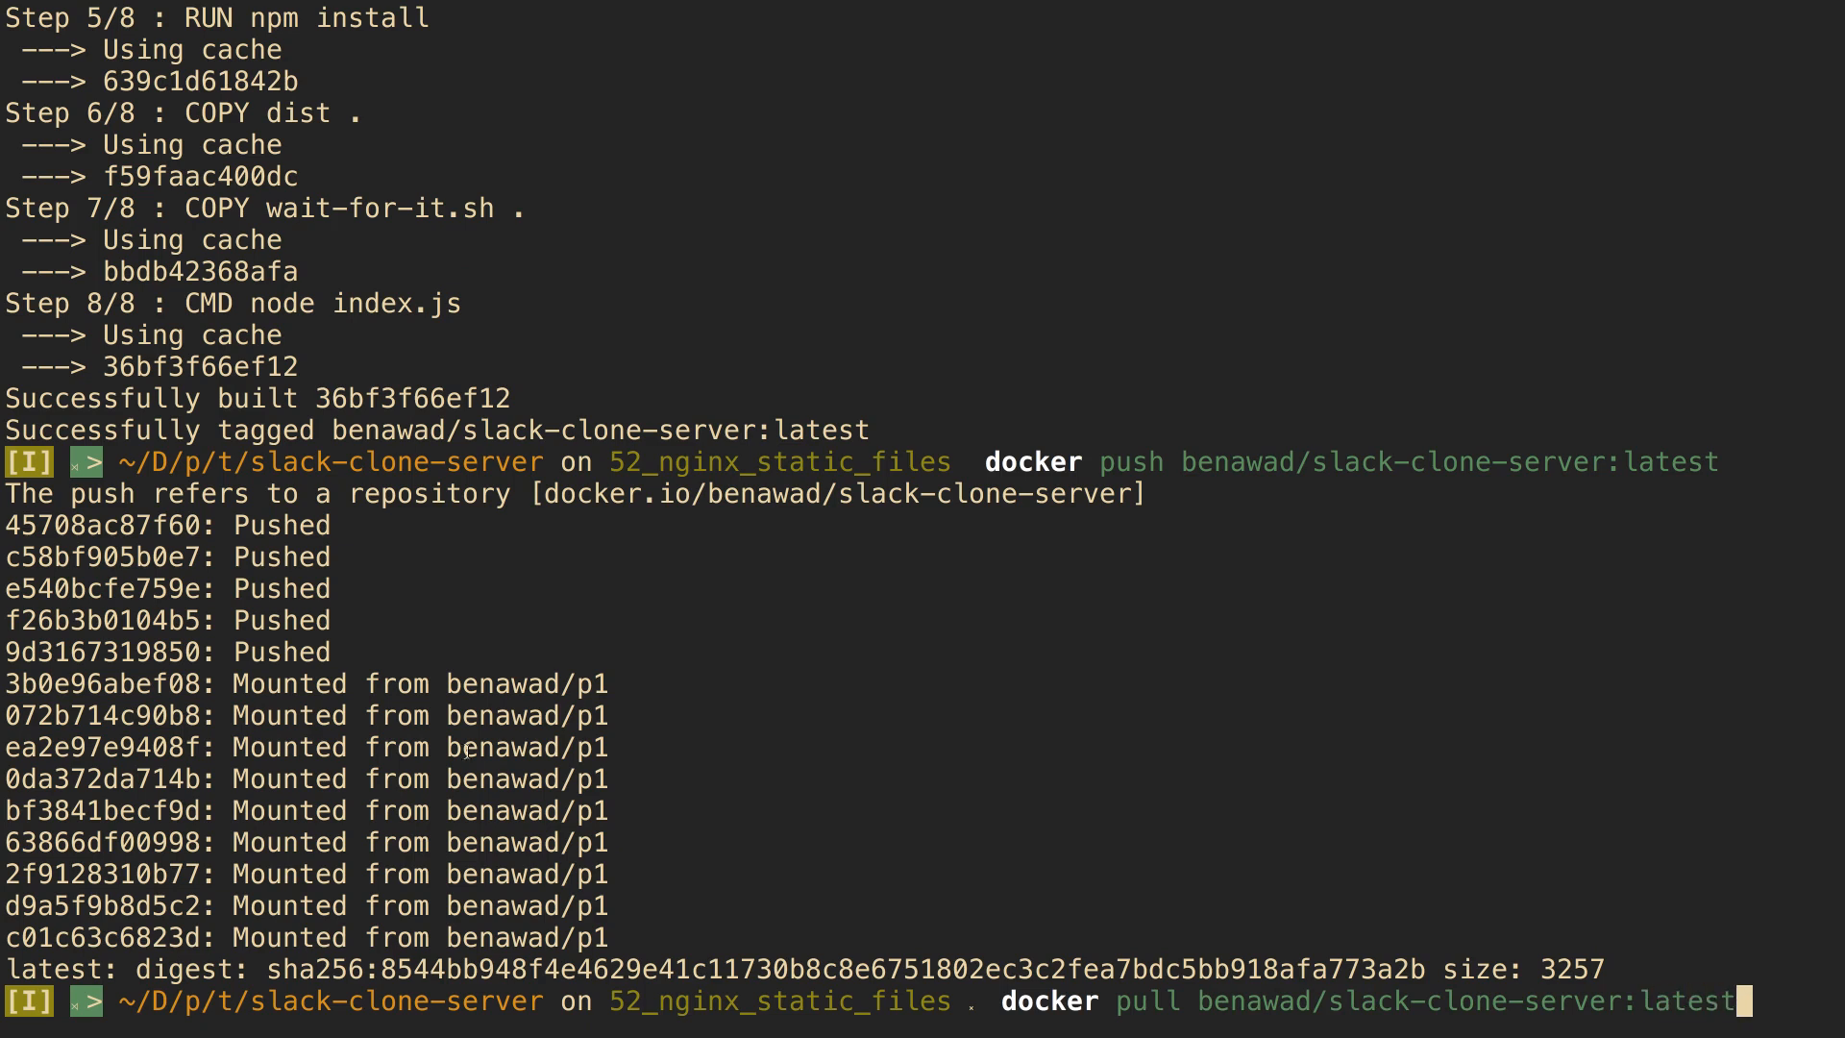
pyautogui.moveTo(1309, 496)
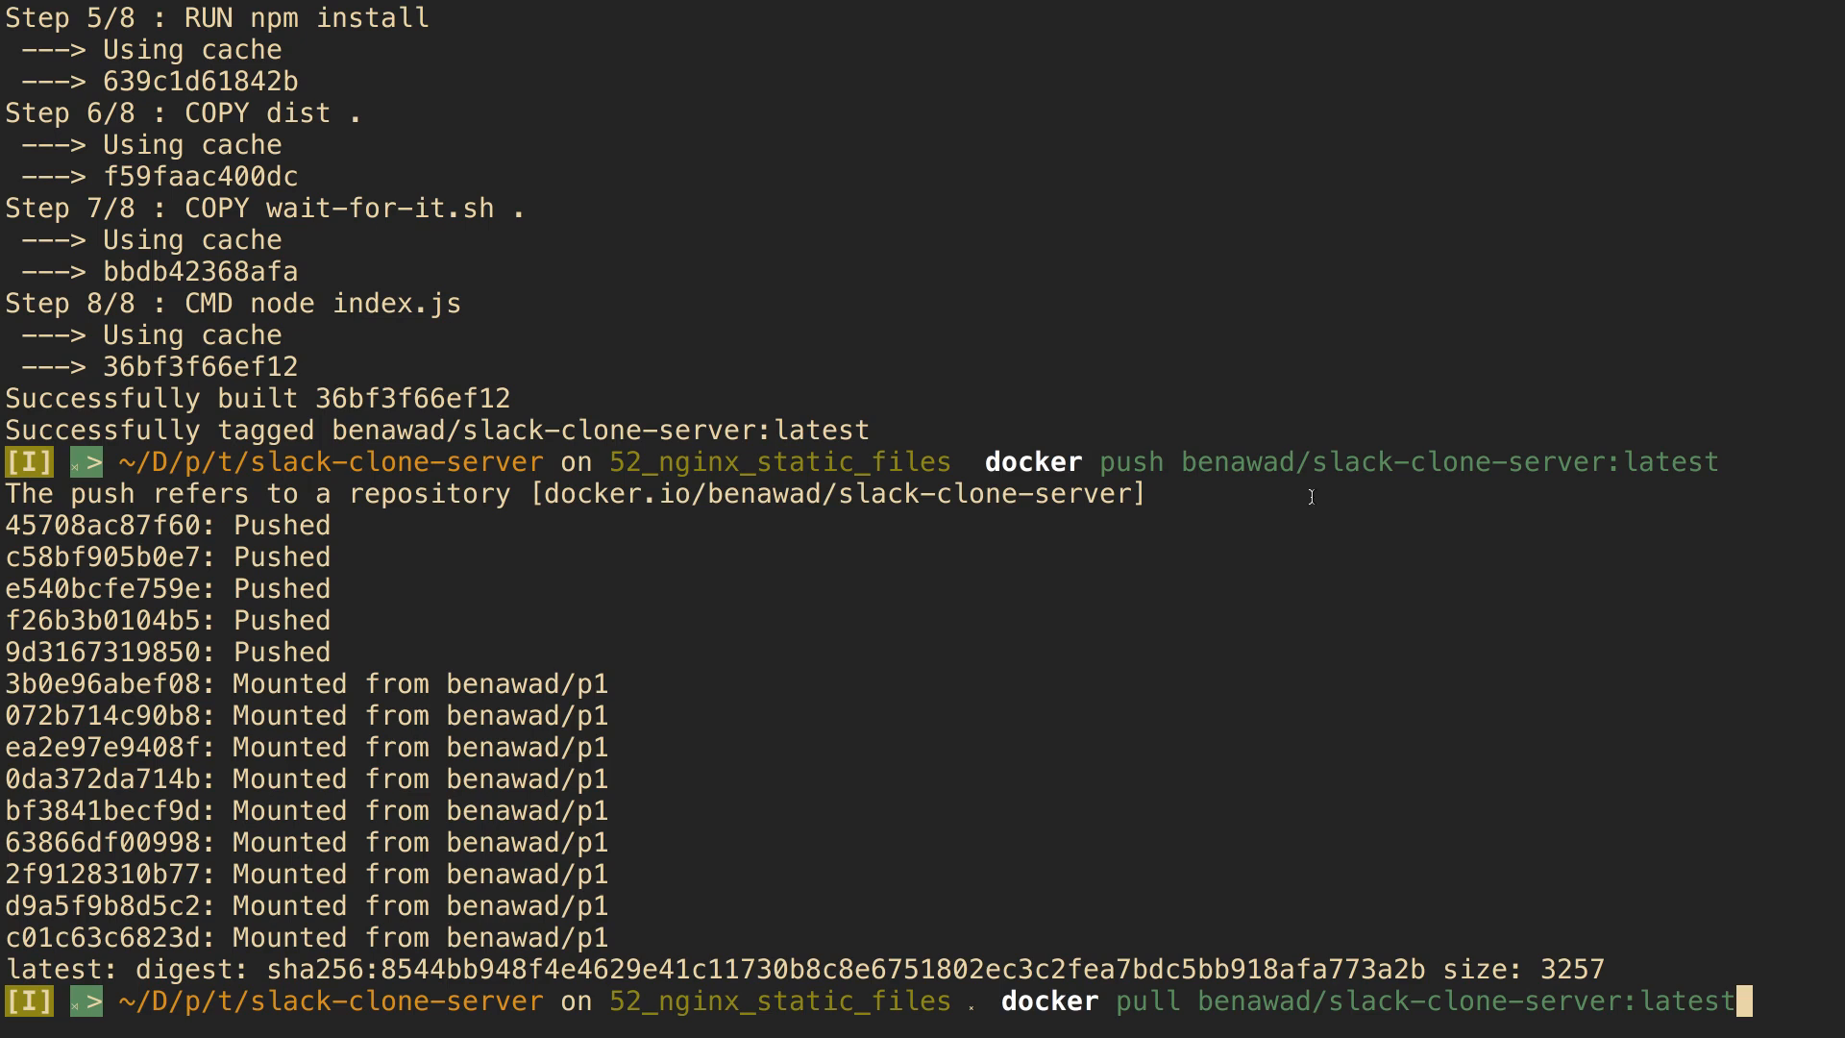
pyautogui.moveTo(979, 1014)
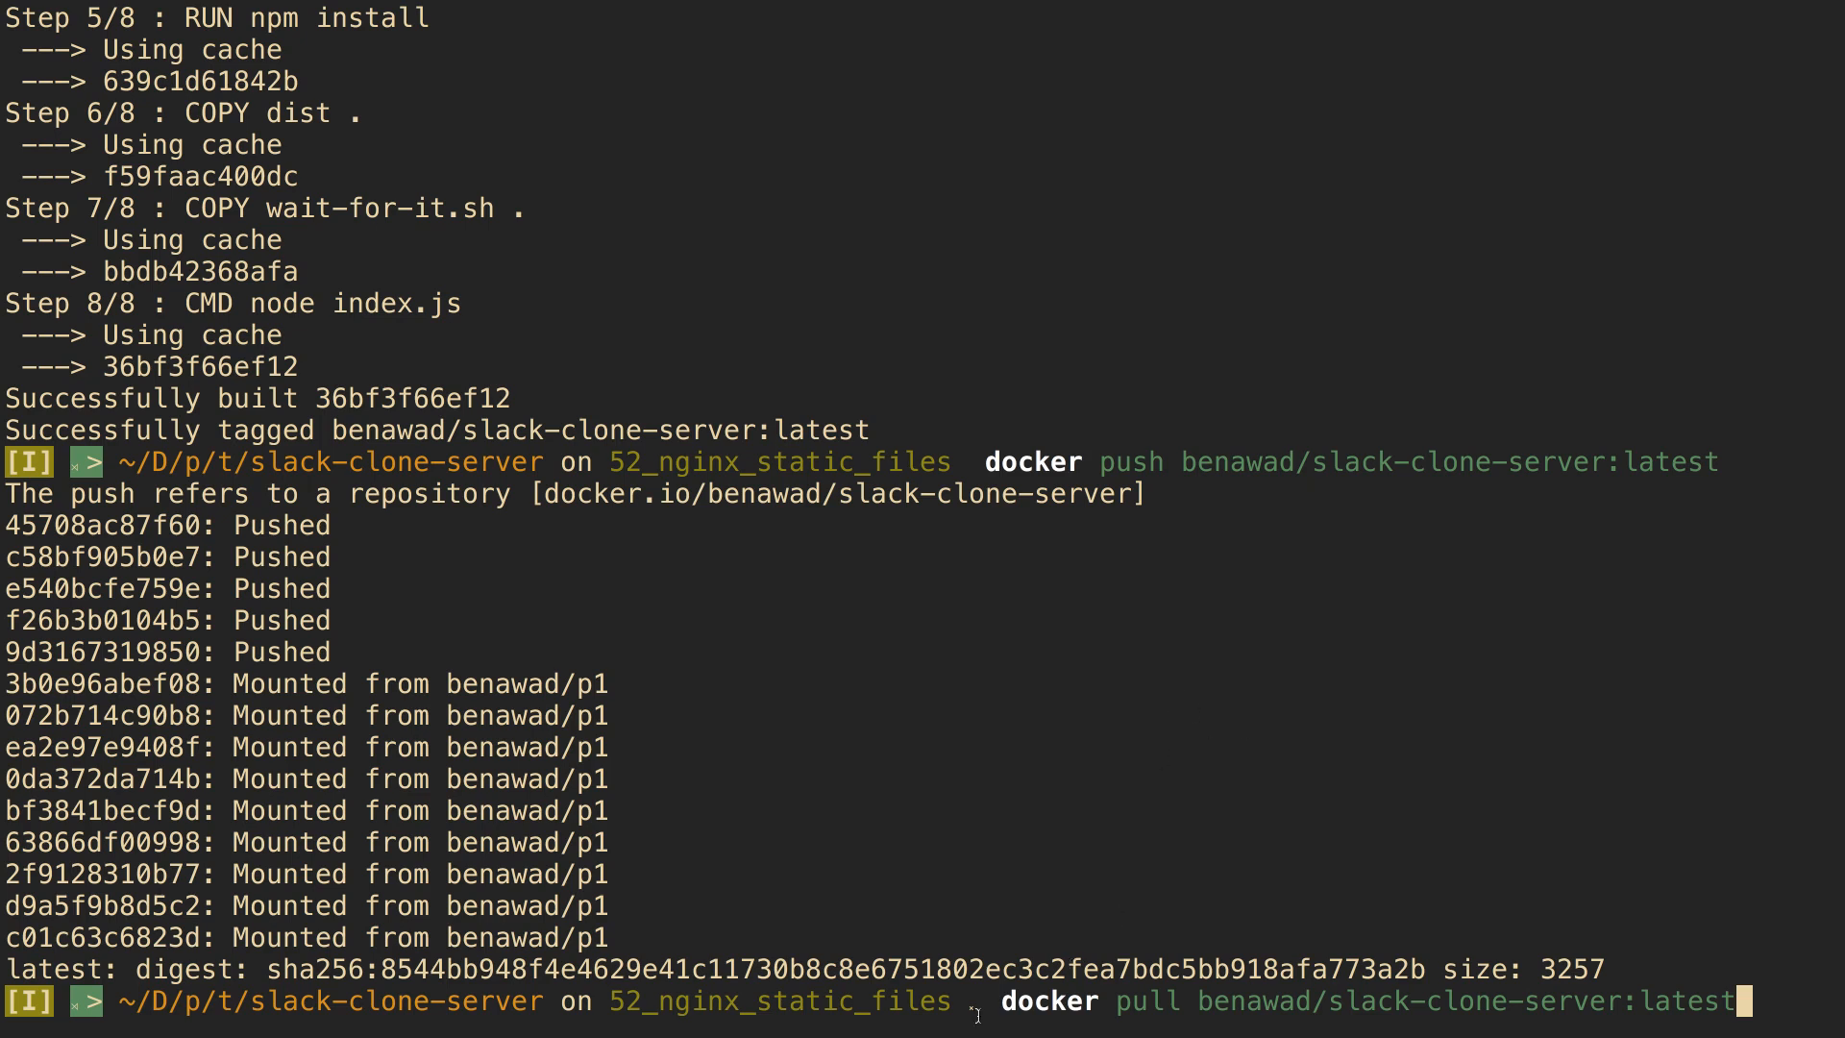
pyautogui.moveTo(976, 1002)
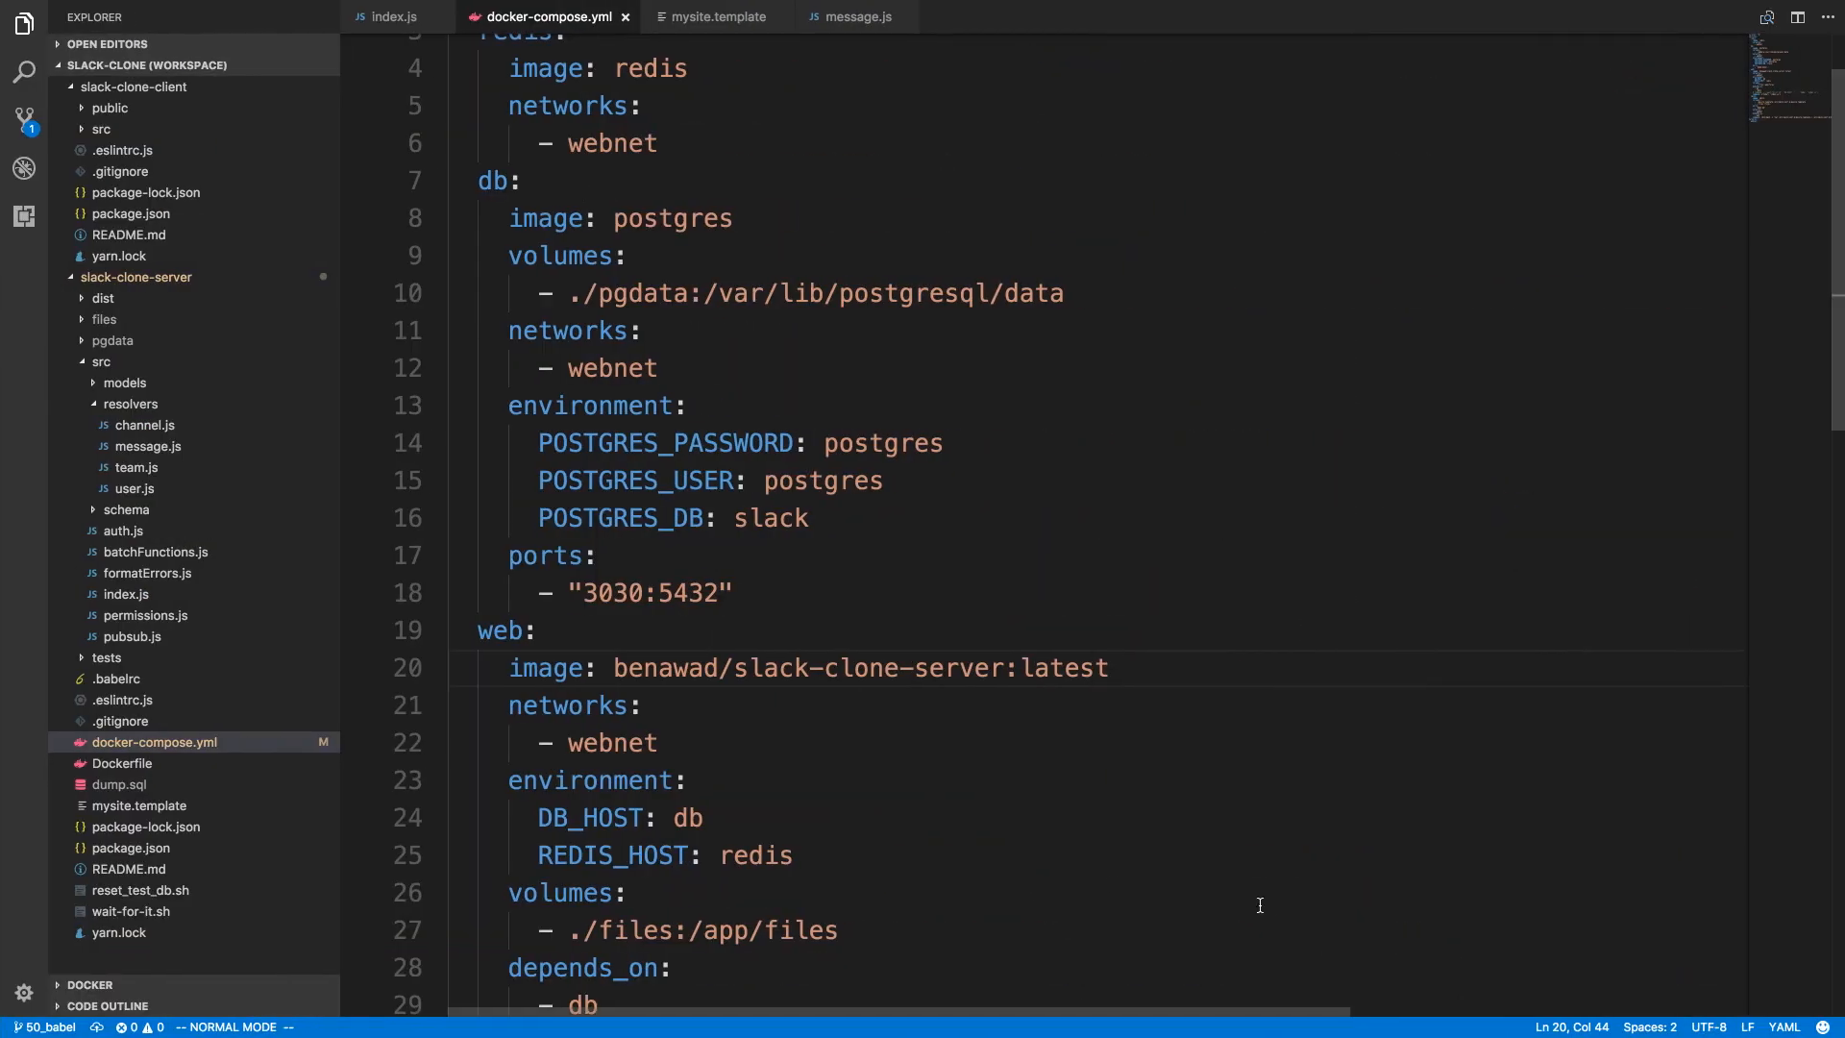
# Step: Check the repository's General page showing the latest tag recently pushed
pyautogui.doubleClick(669, 667)
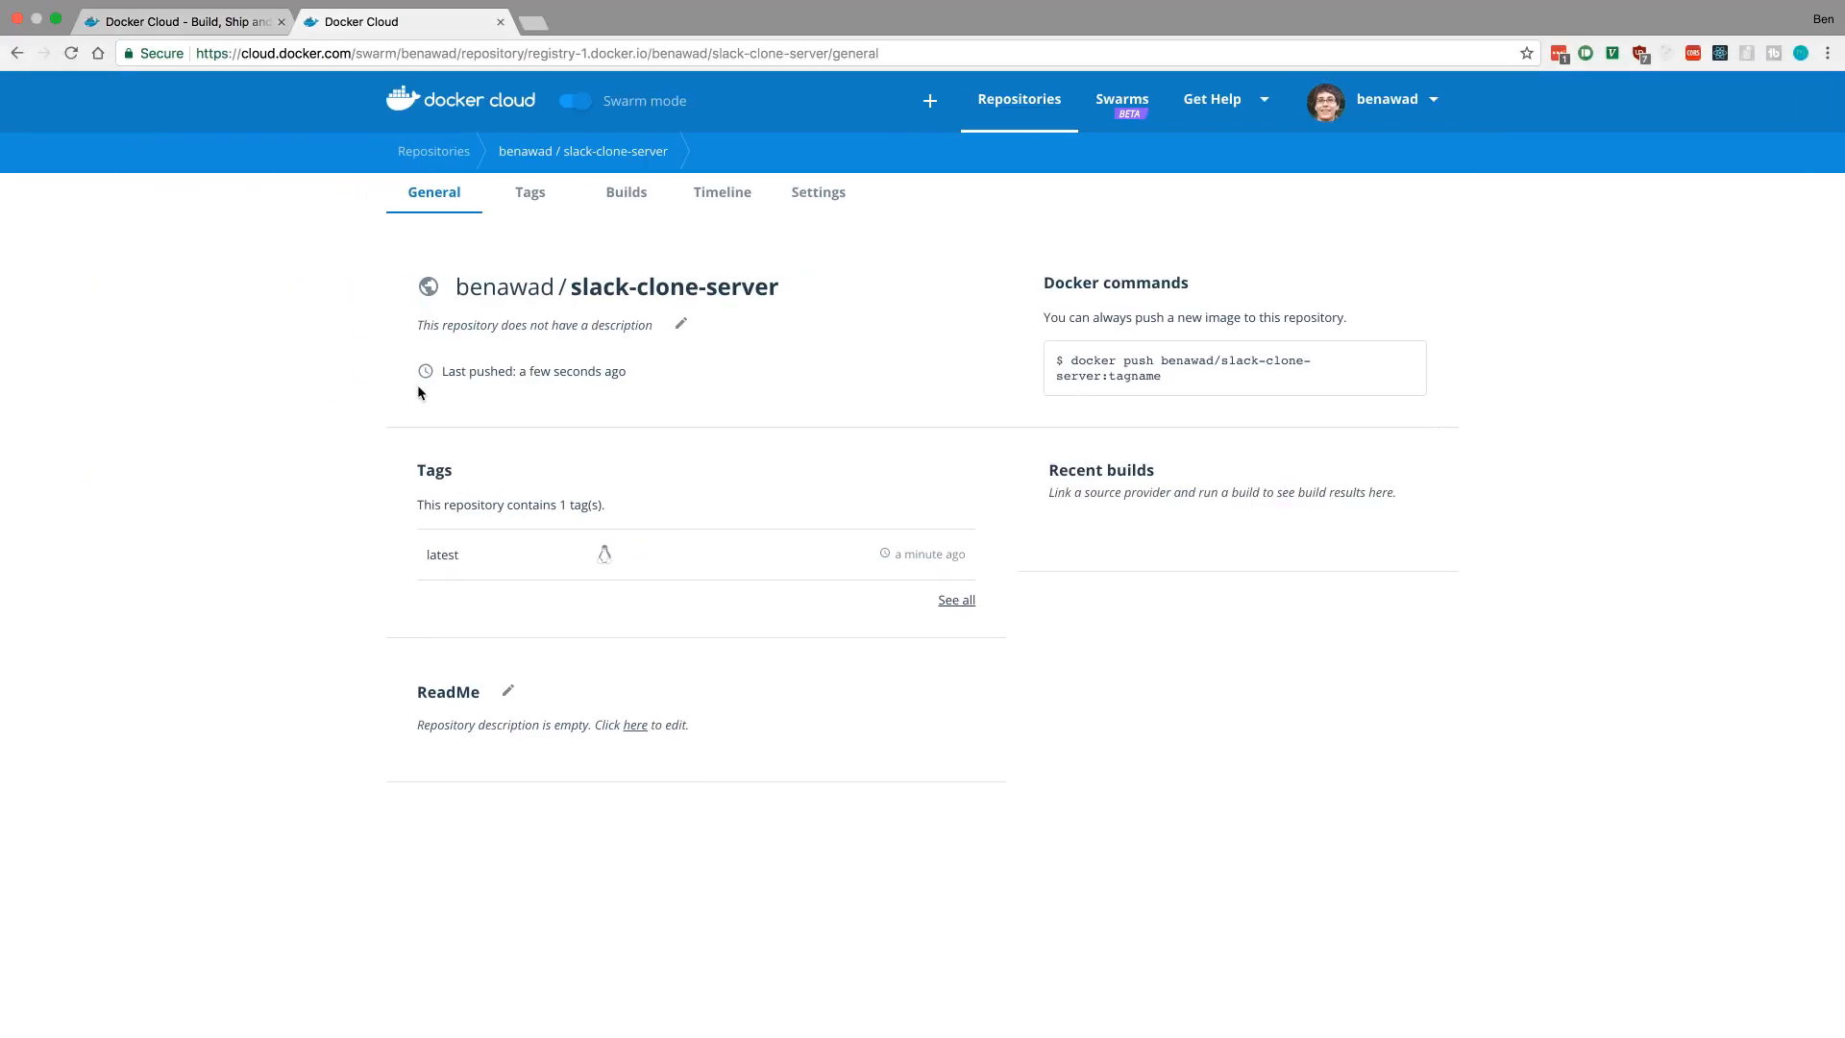
pyautogui.moveTo(448, 413)
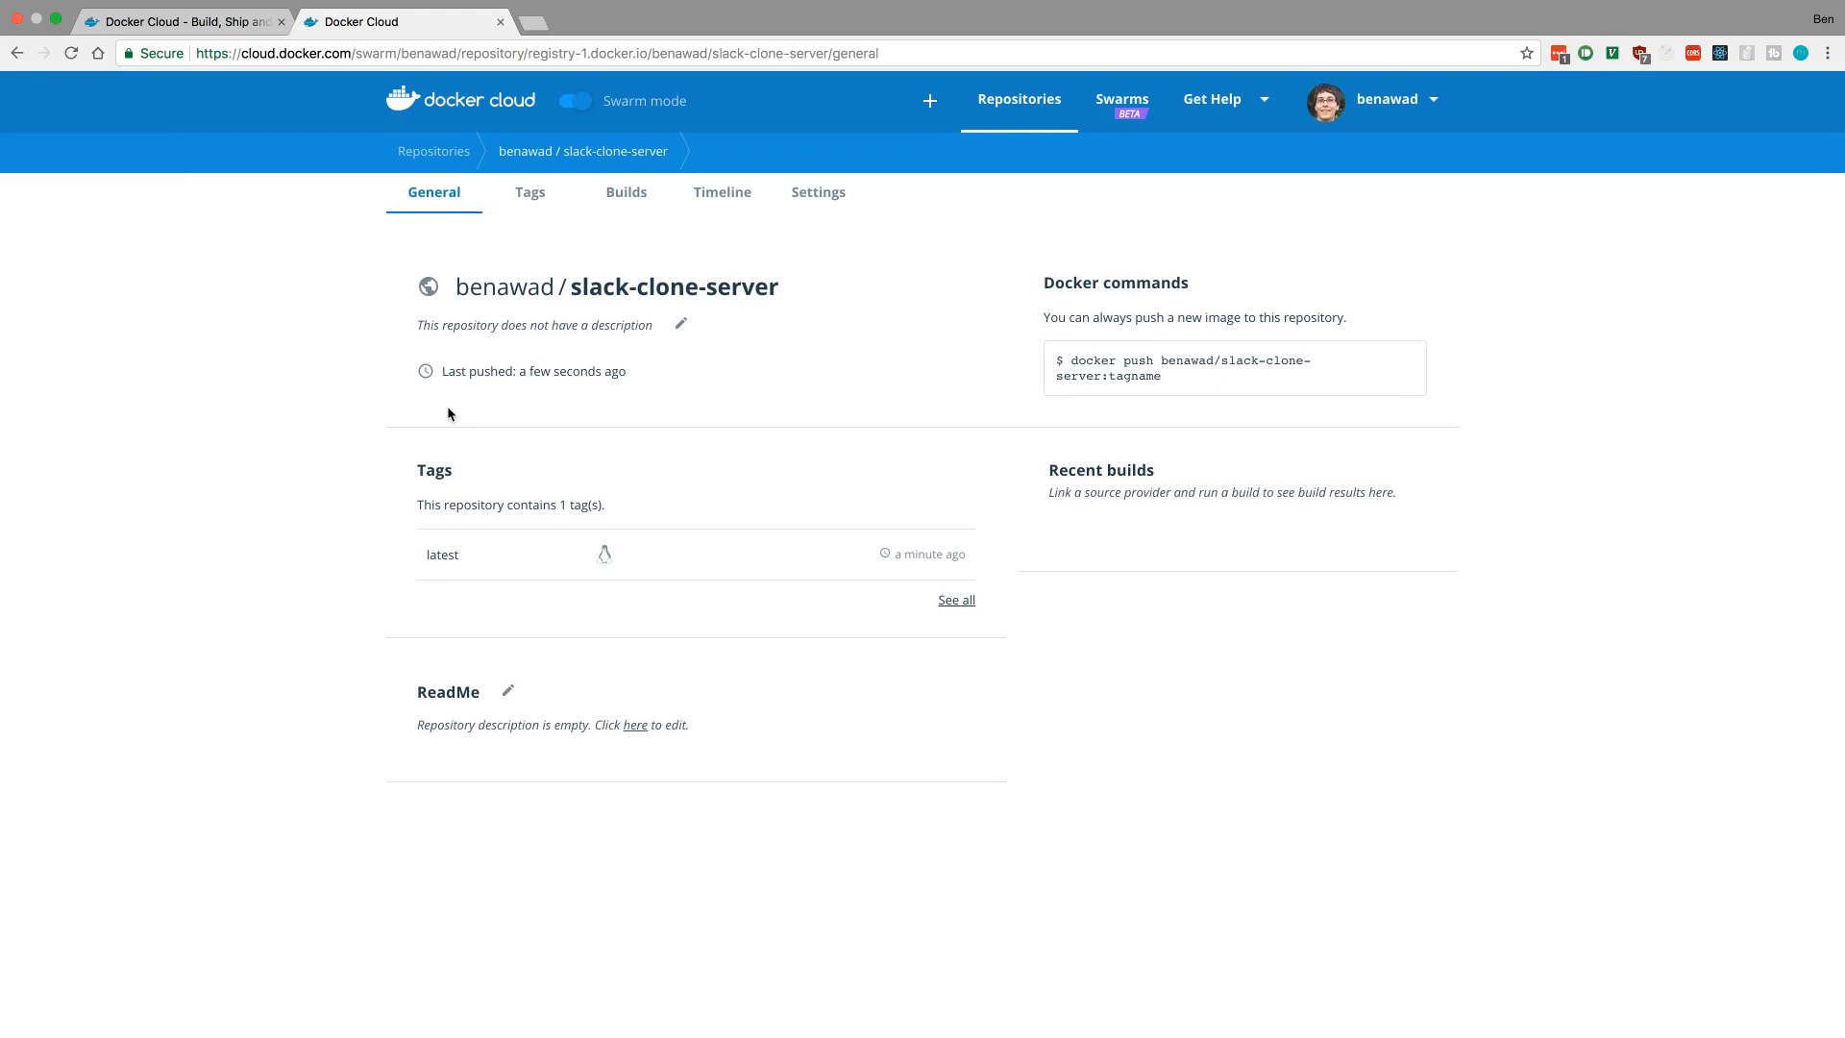